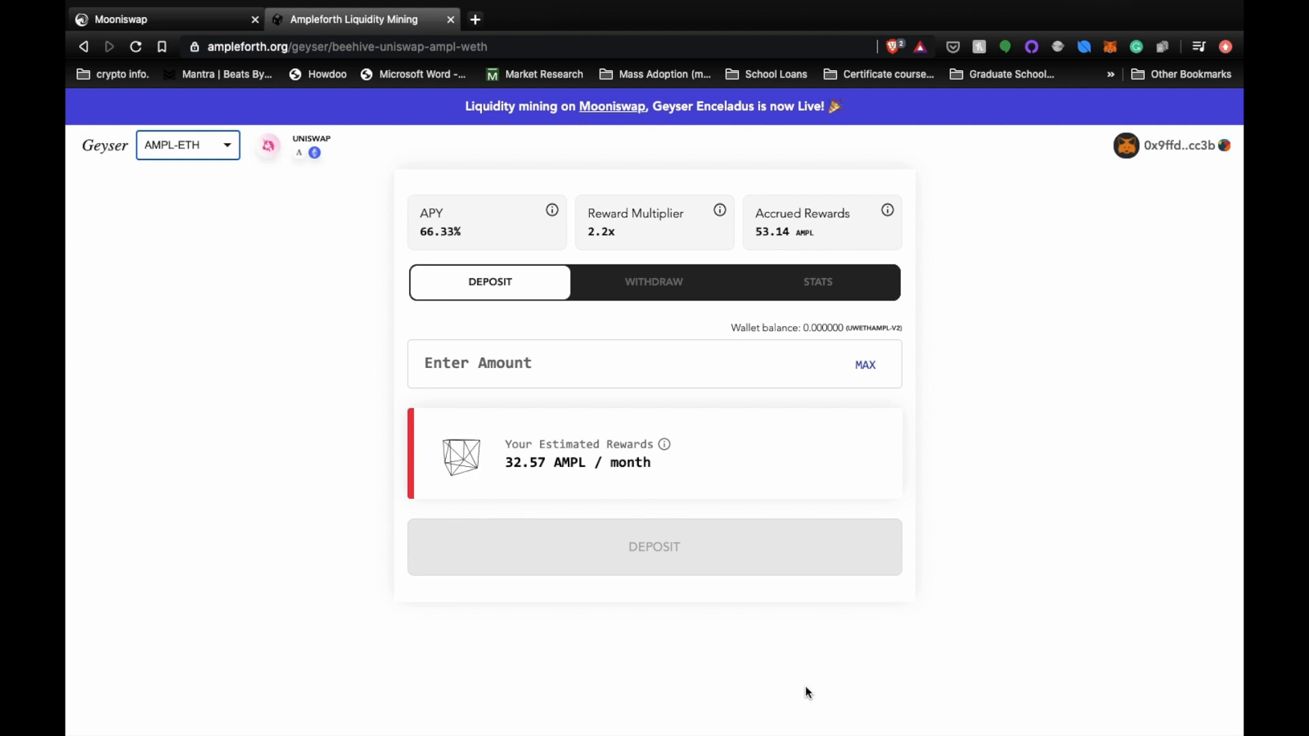
pyautogui.moveTo(289, 410)
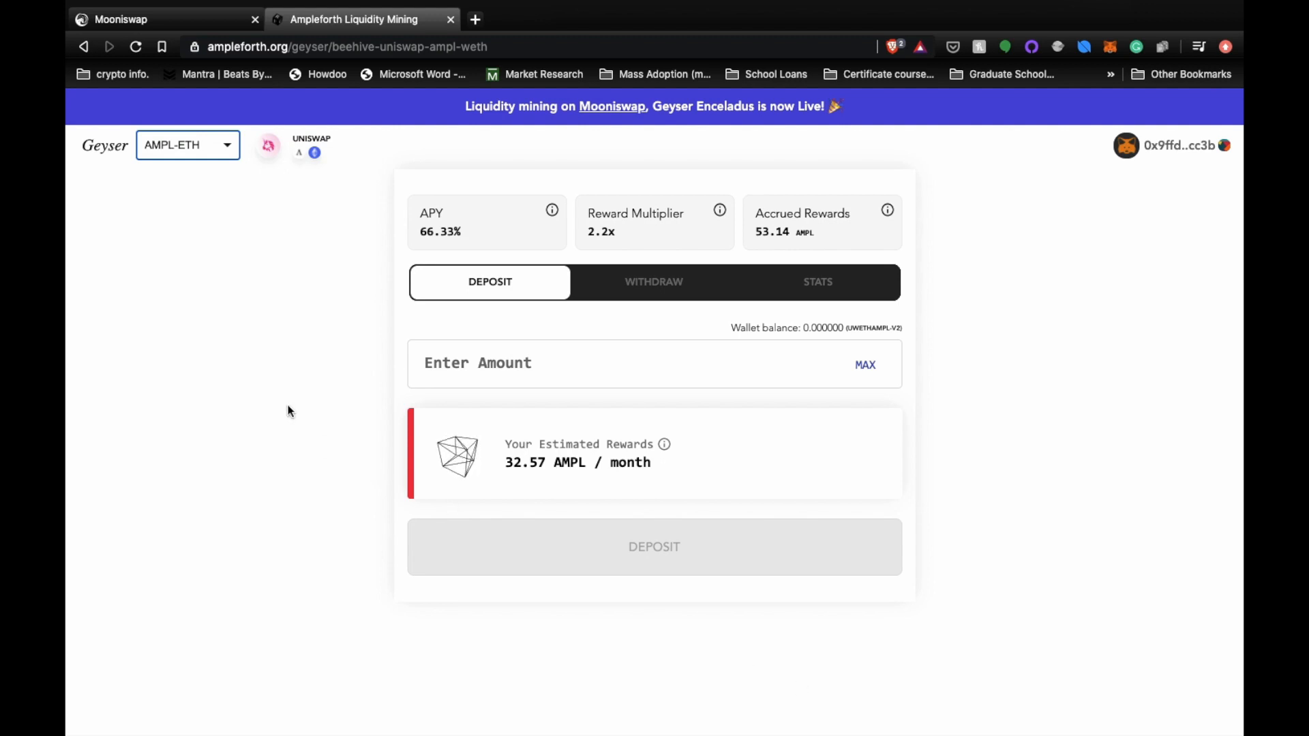
# Open and close the Geyser pool list, then reopen it without changing pools
pyautogui.click(186, 144)
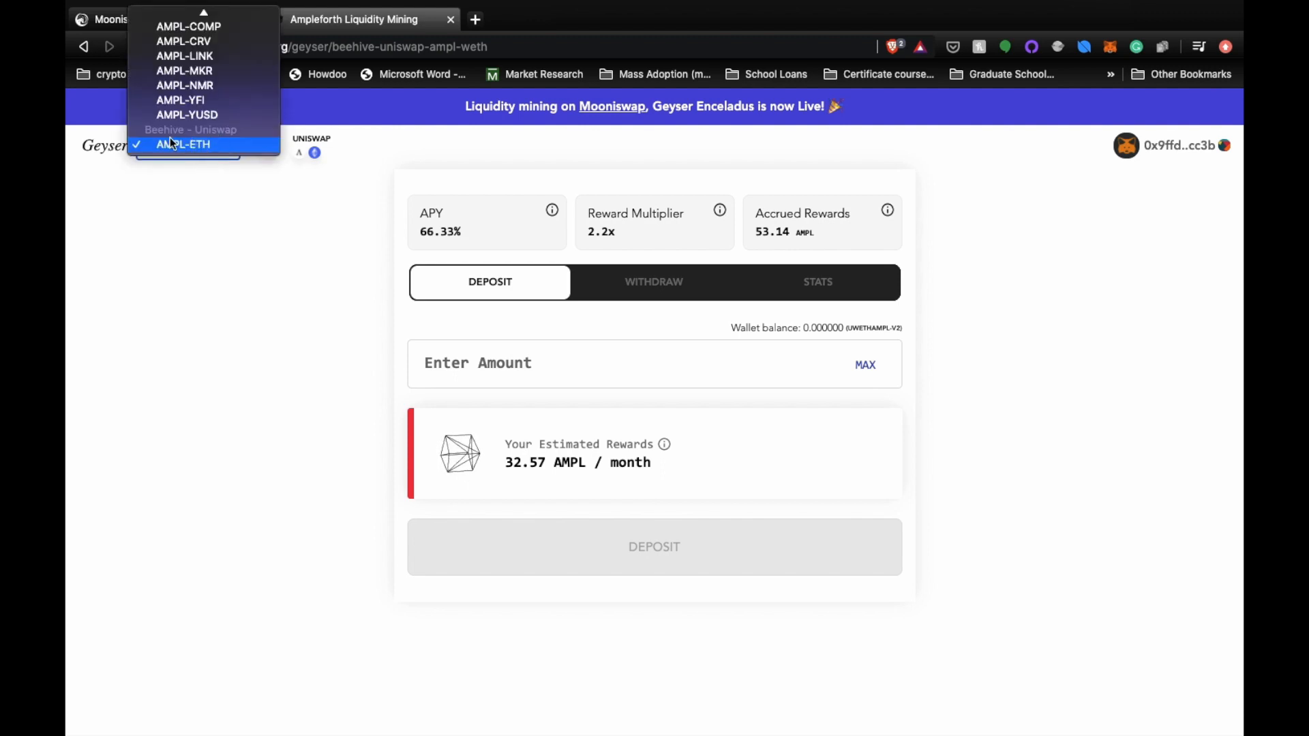
pyautogui.moveTo(230, 142)
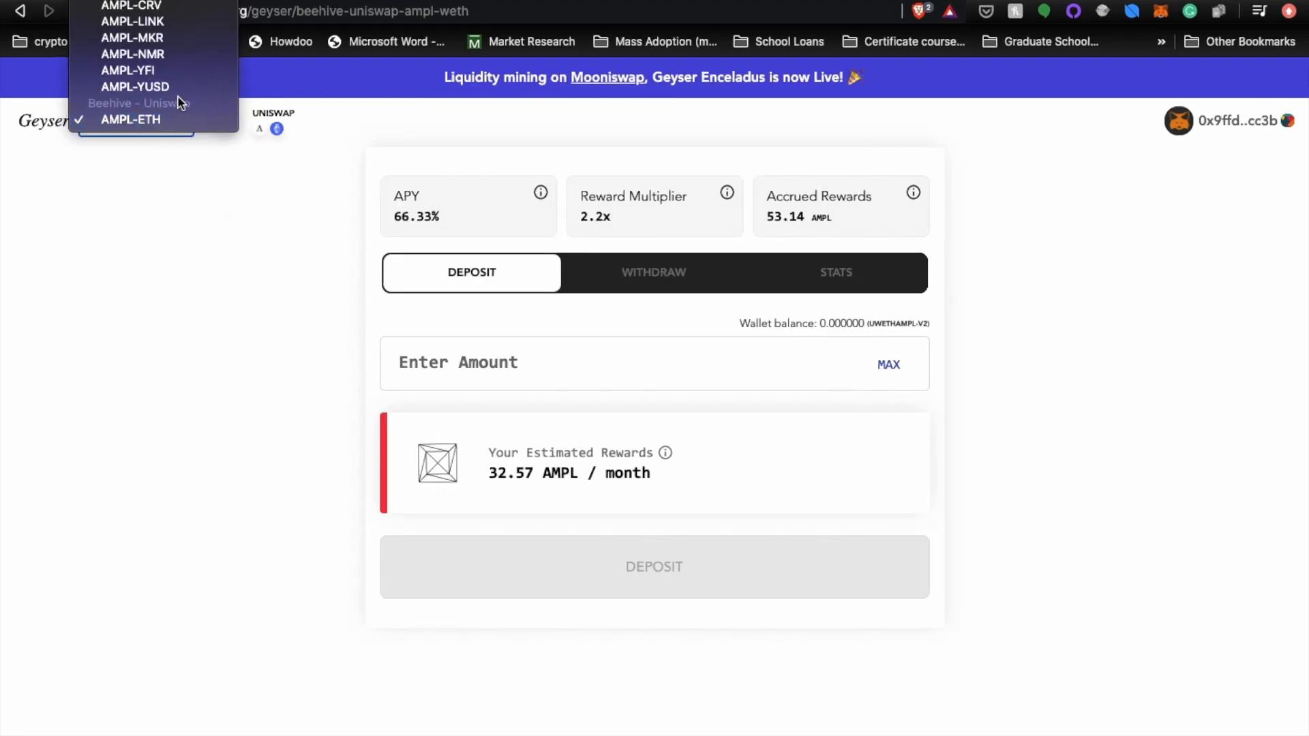
pyautogui.click(130, 119)
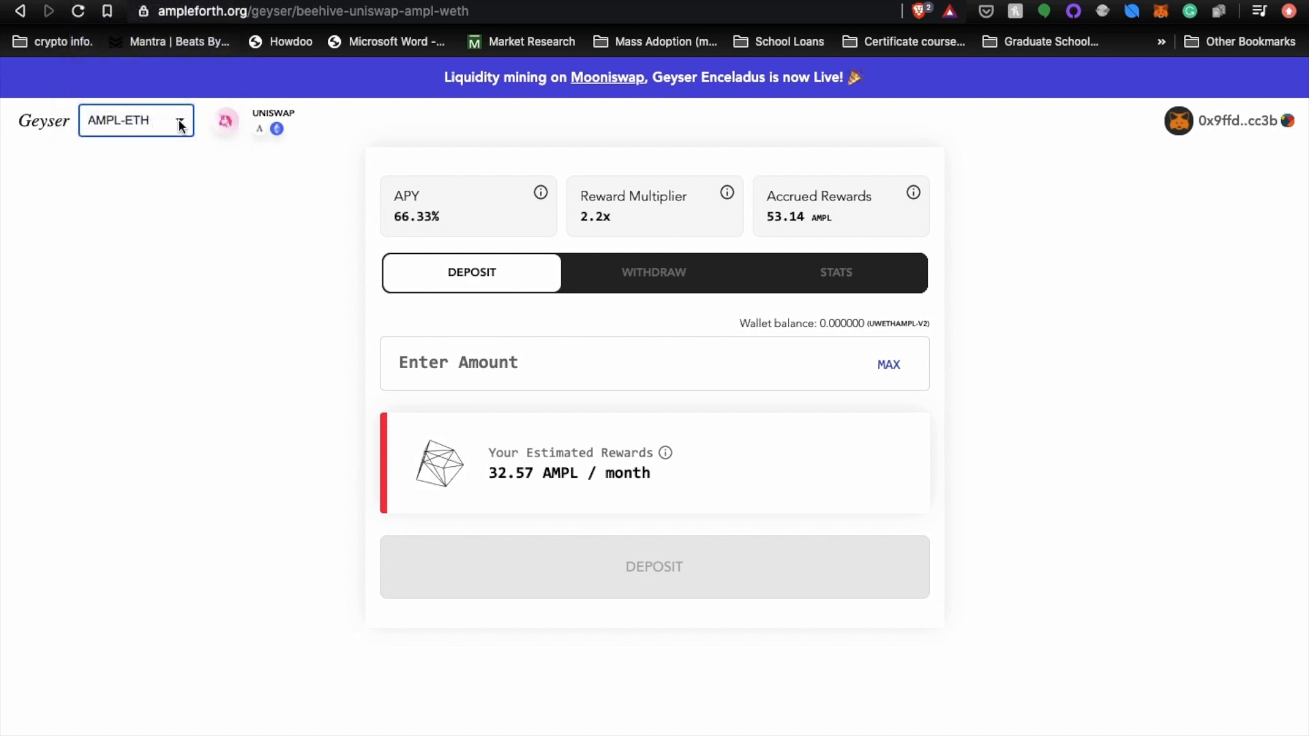
pyautogui.click(135, 120)
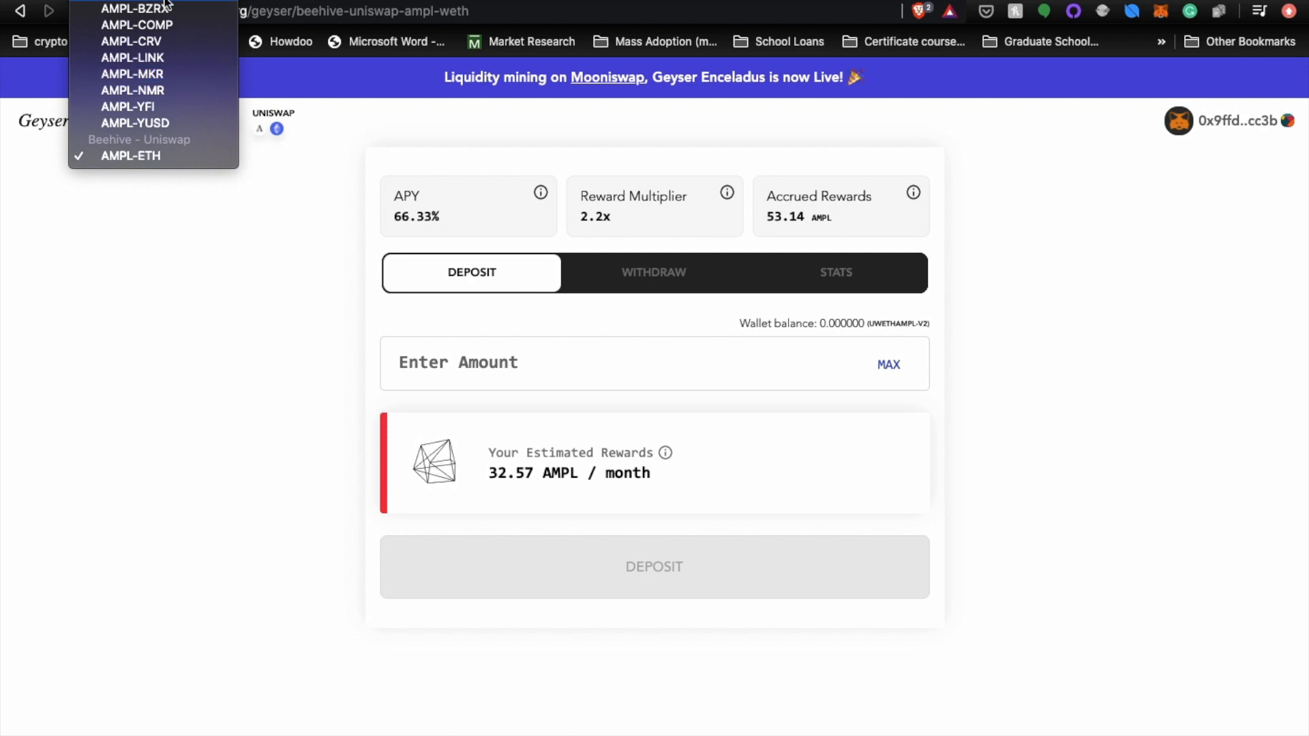
pyautogui.moveTo(127, 107)
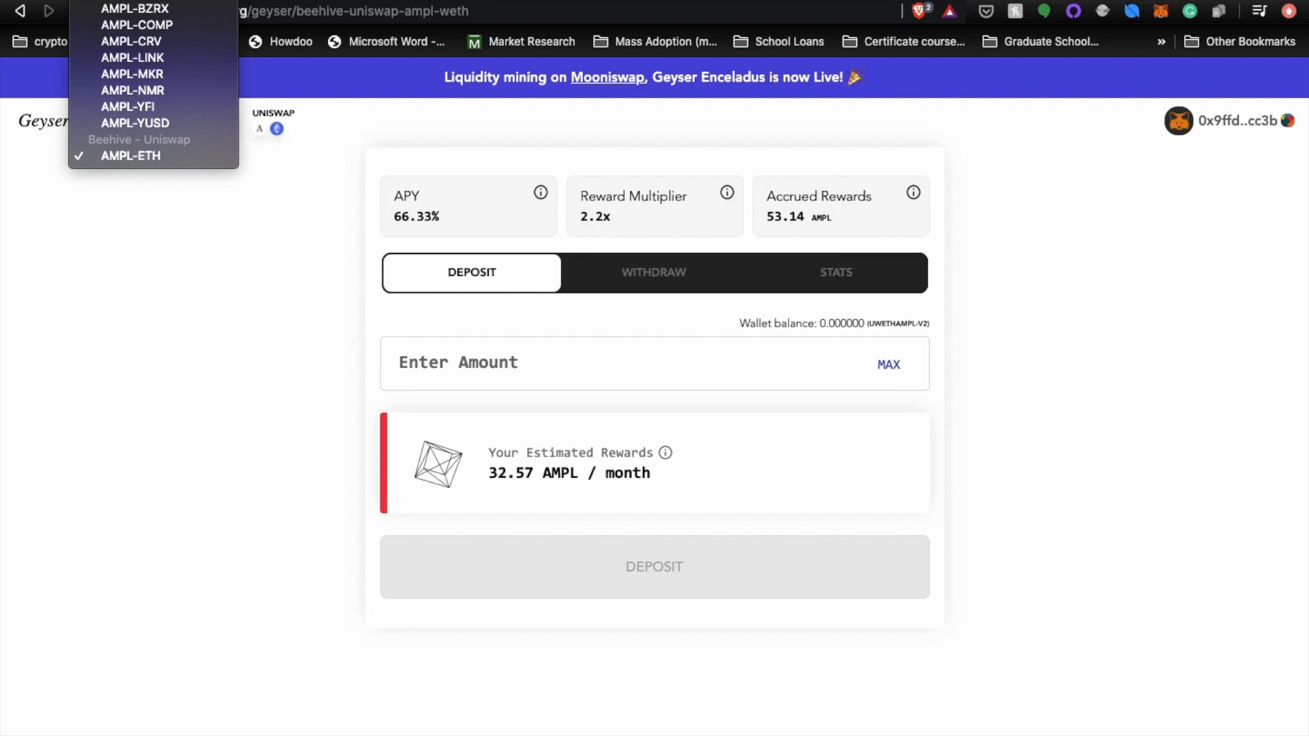
pyautogui.moveTo(132, 90)
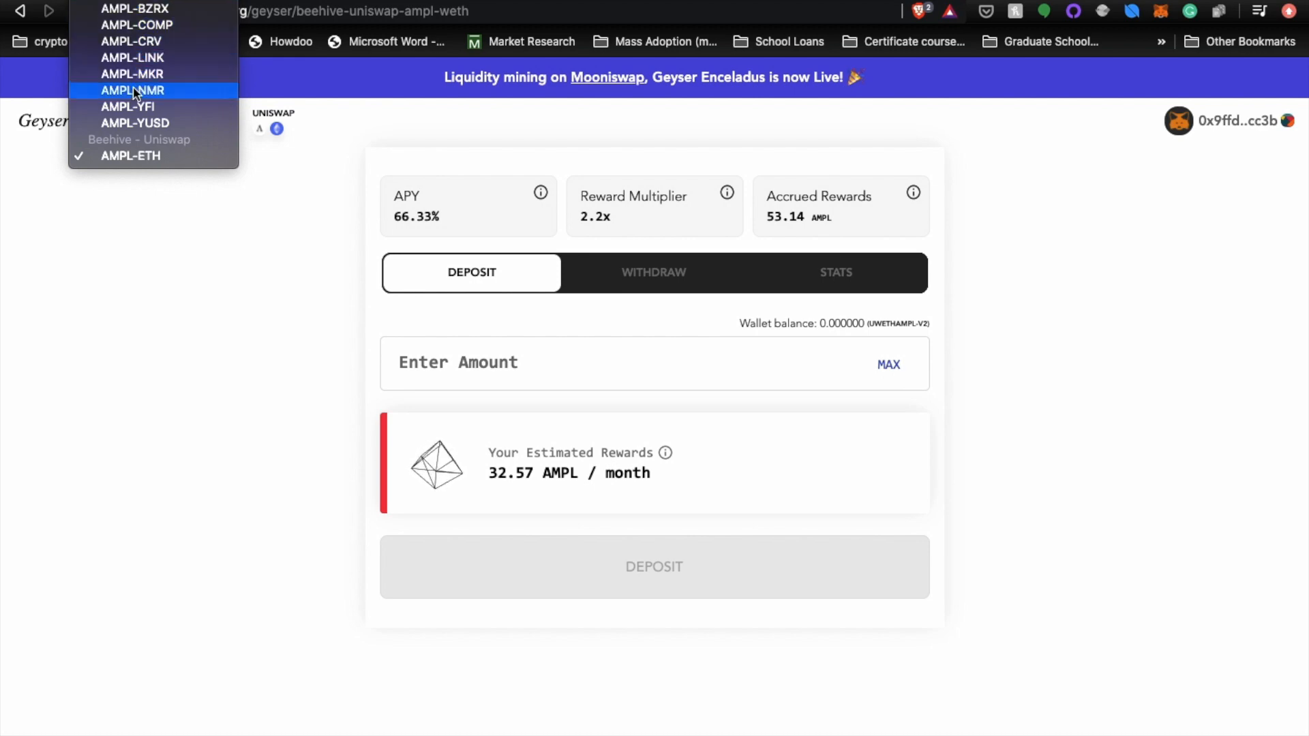
pyautogui.moveTo(134, 123)
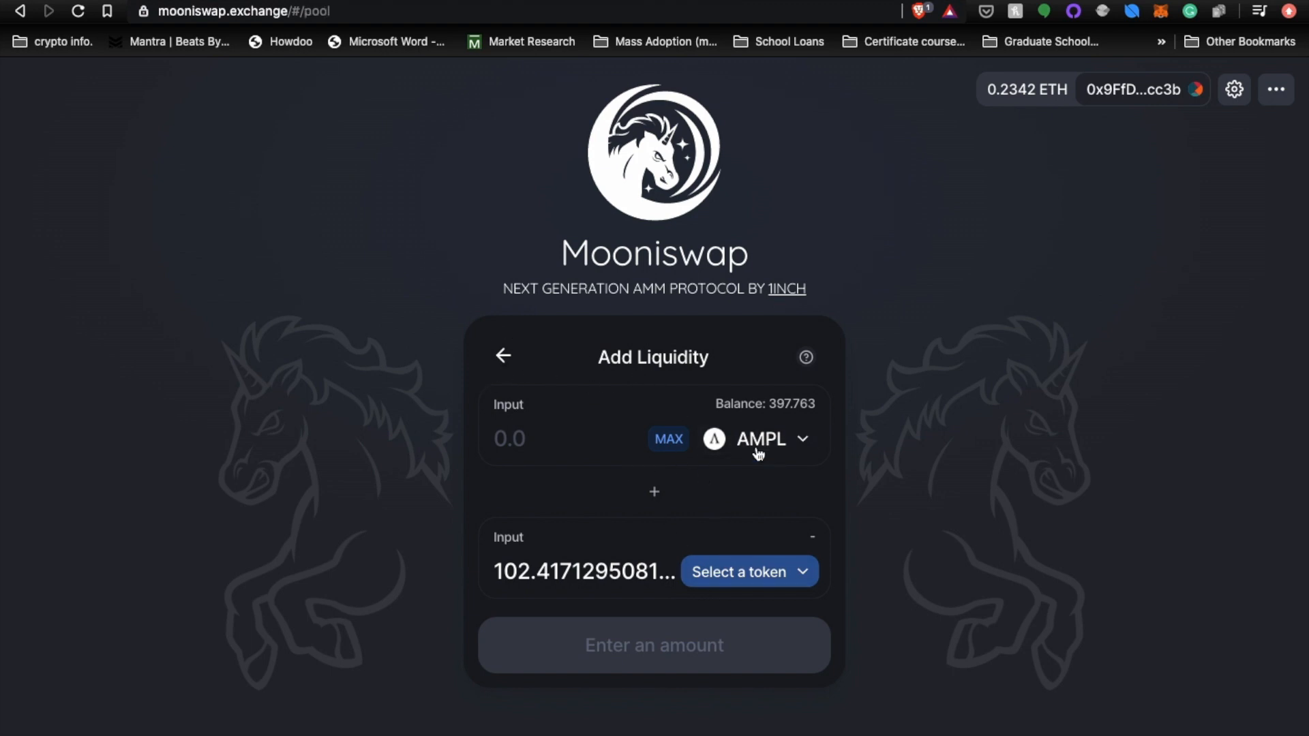
# Start a new Mooniswap liquidity deposit with AMPL as the first token
pyautogui.click(501, 356)
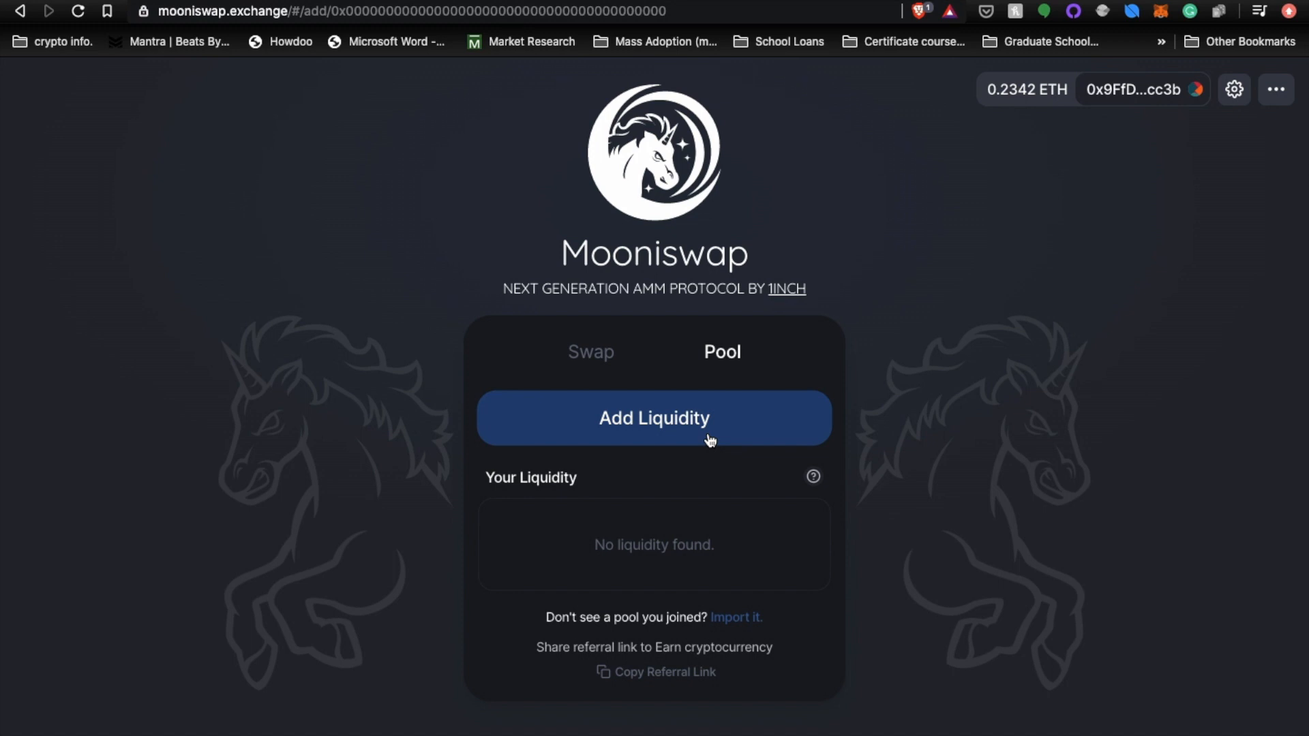
pyautogui.click(654, 418)
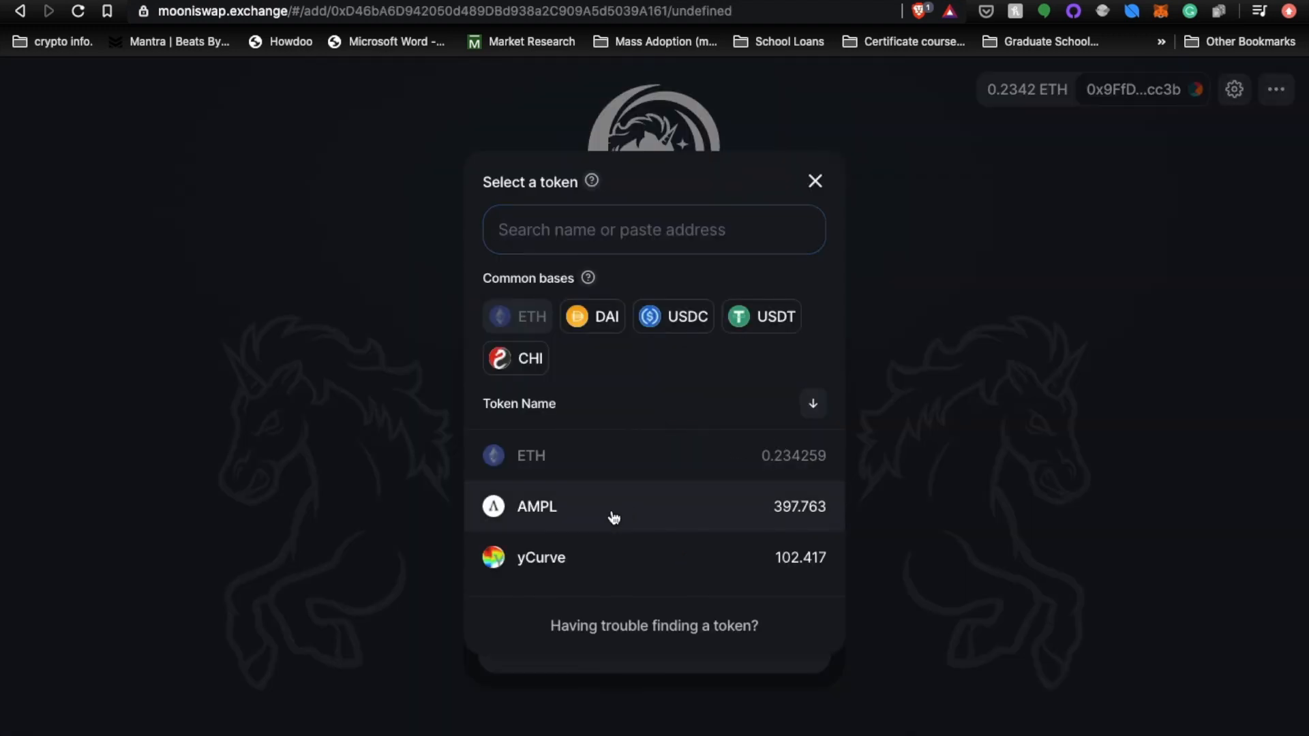
pyautogui.click(536, 506)
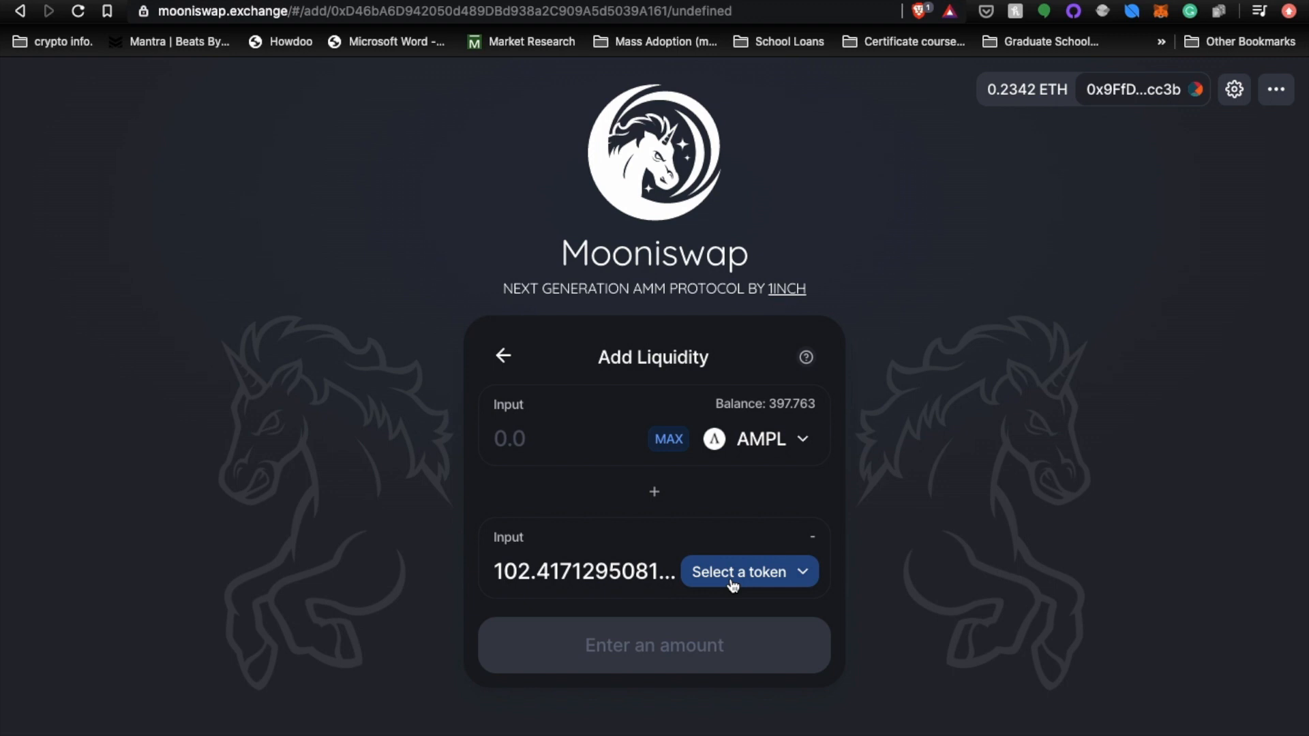
pyautogui.moveTo(741, 440)
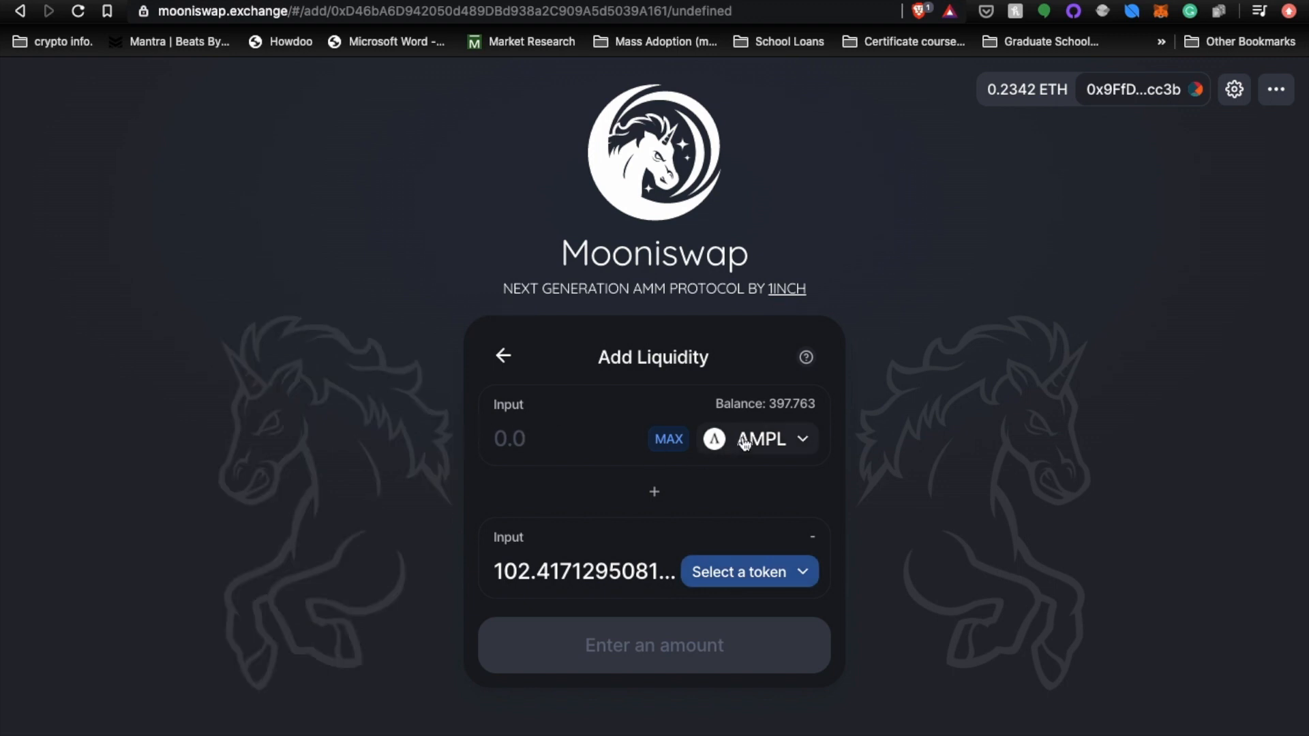
# Search and choose LINK as the second token, pairing 77.9158 AMPL with 3 LINK
pyautogui.click(738, 572)
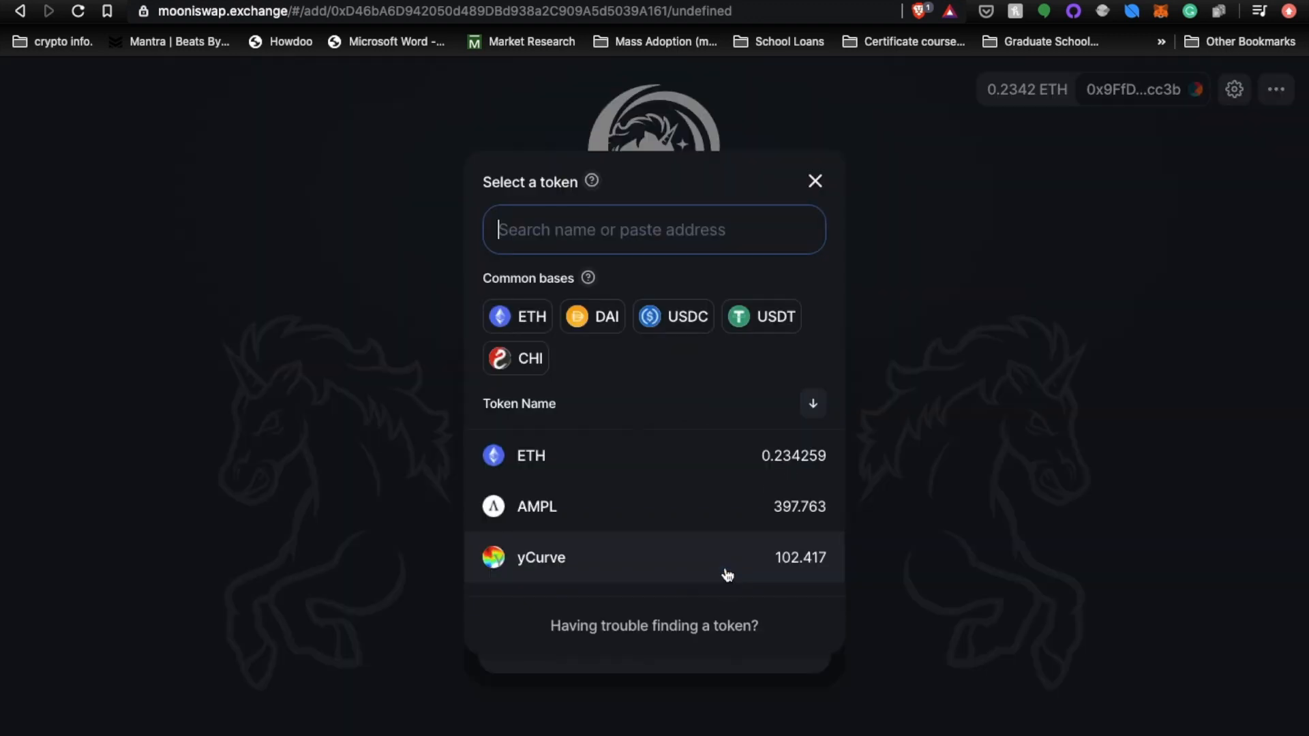
pyautogui.write('Lin')
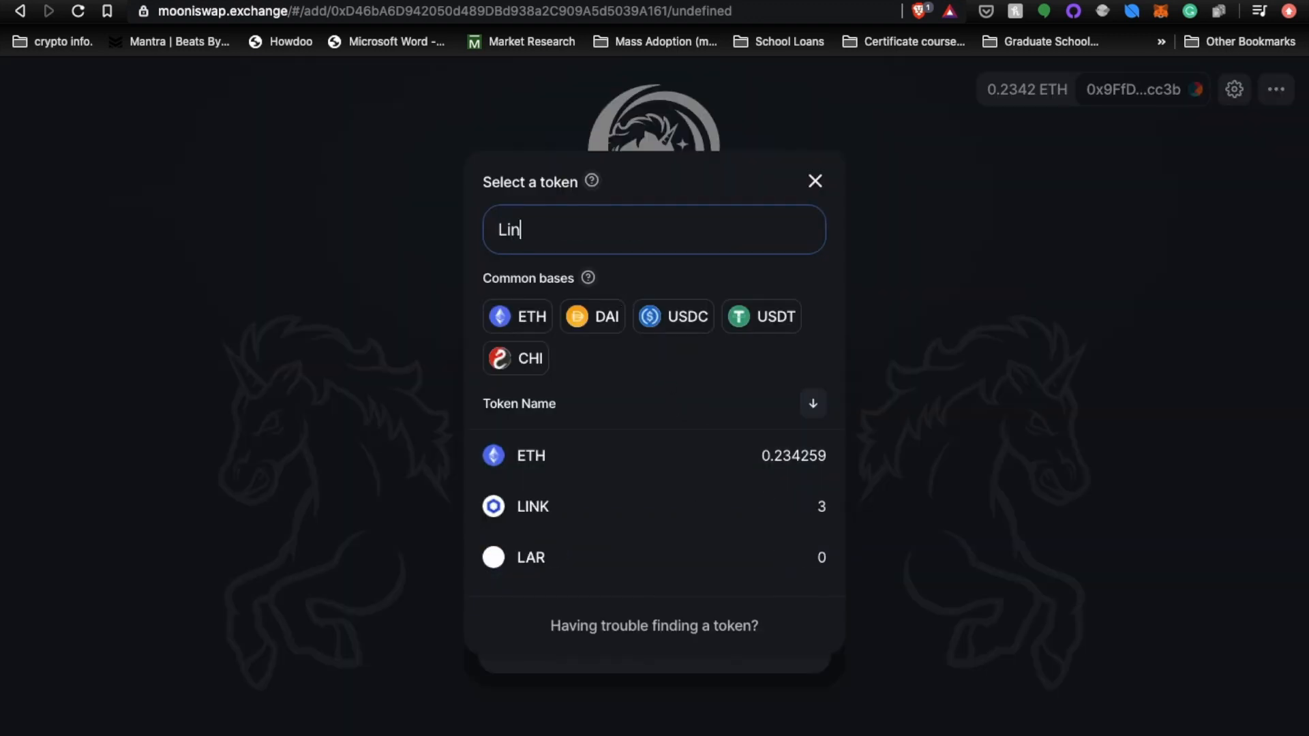
pyautogui.write('k')
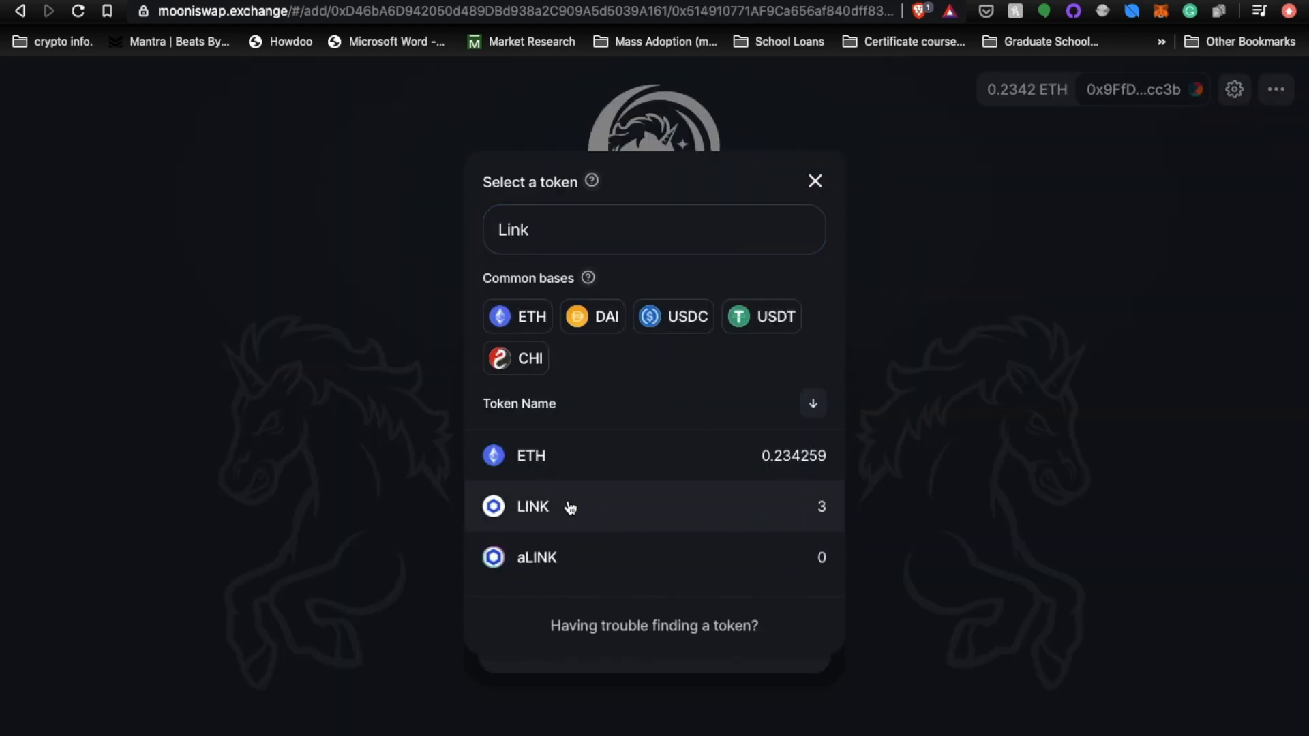
pyautogui.click(532, 506)
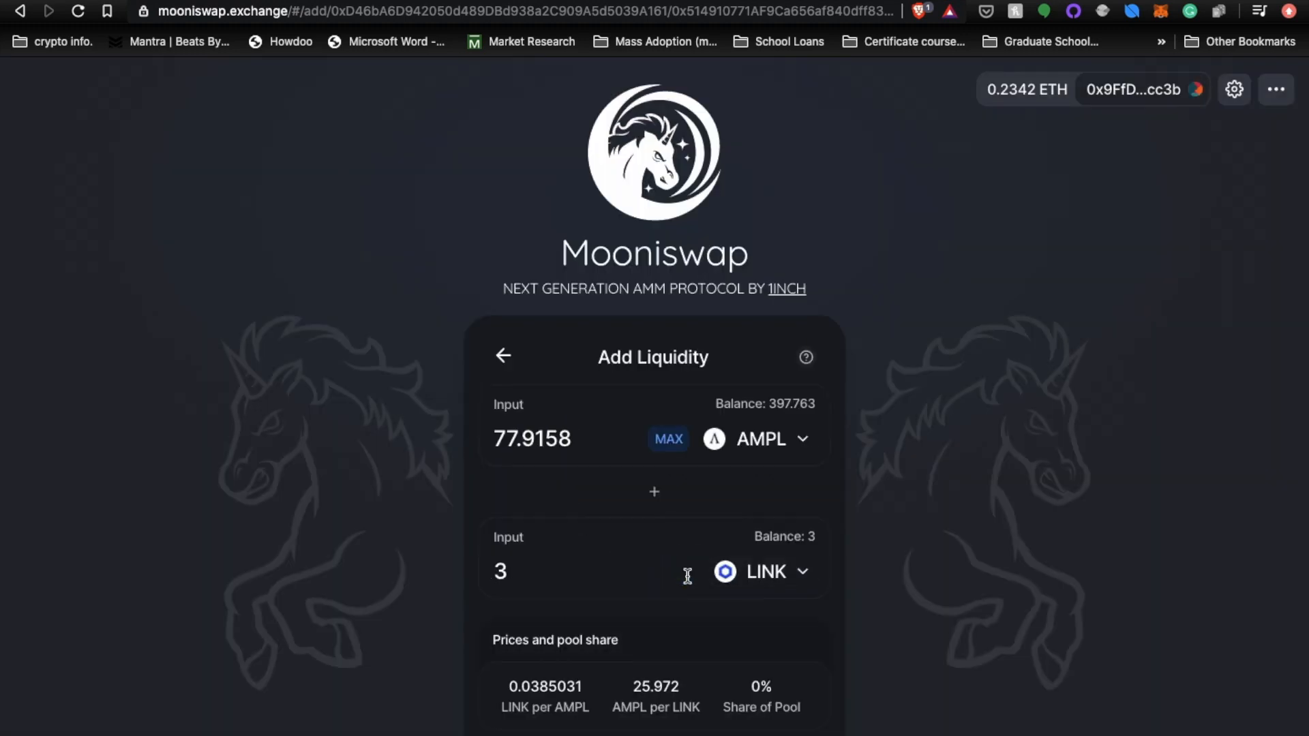
pyautogui.scroll(-3)
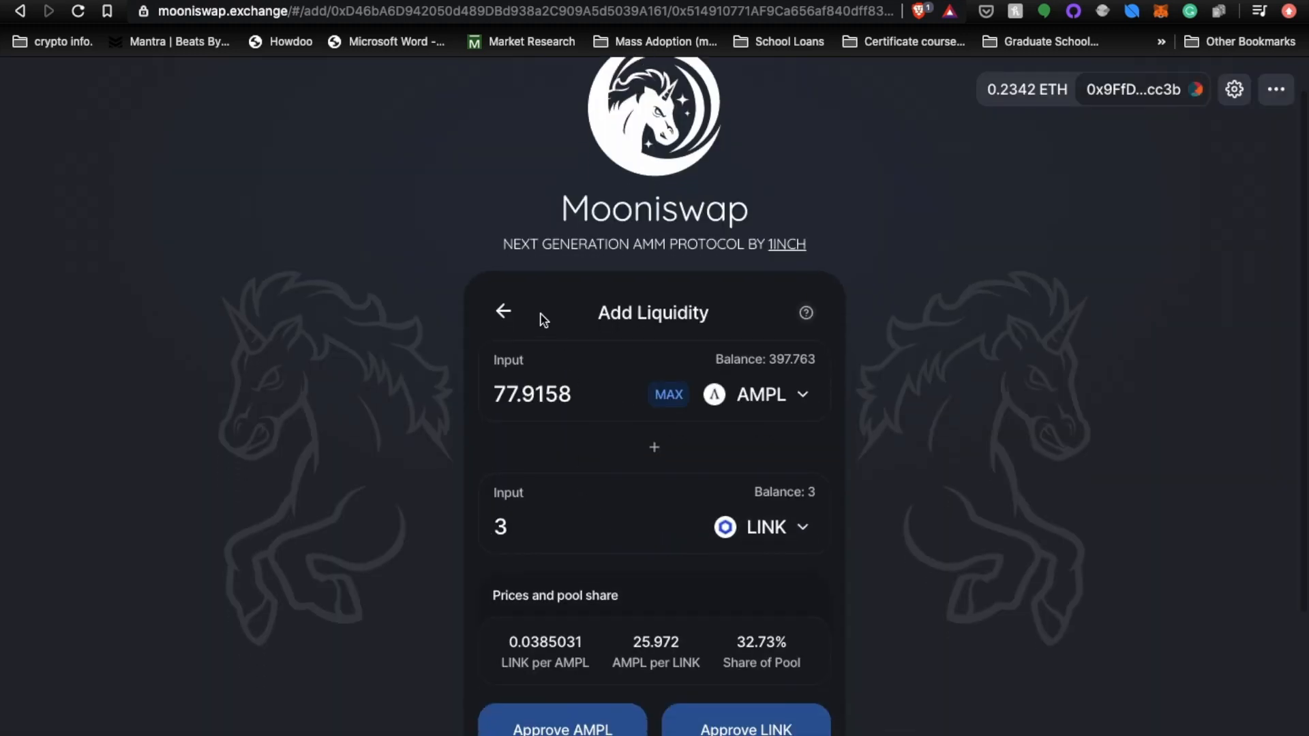
pyautogui.moveTo(489, 386)
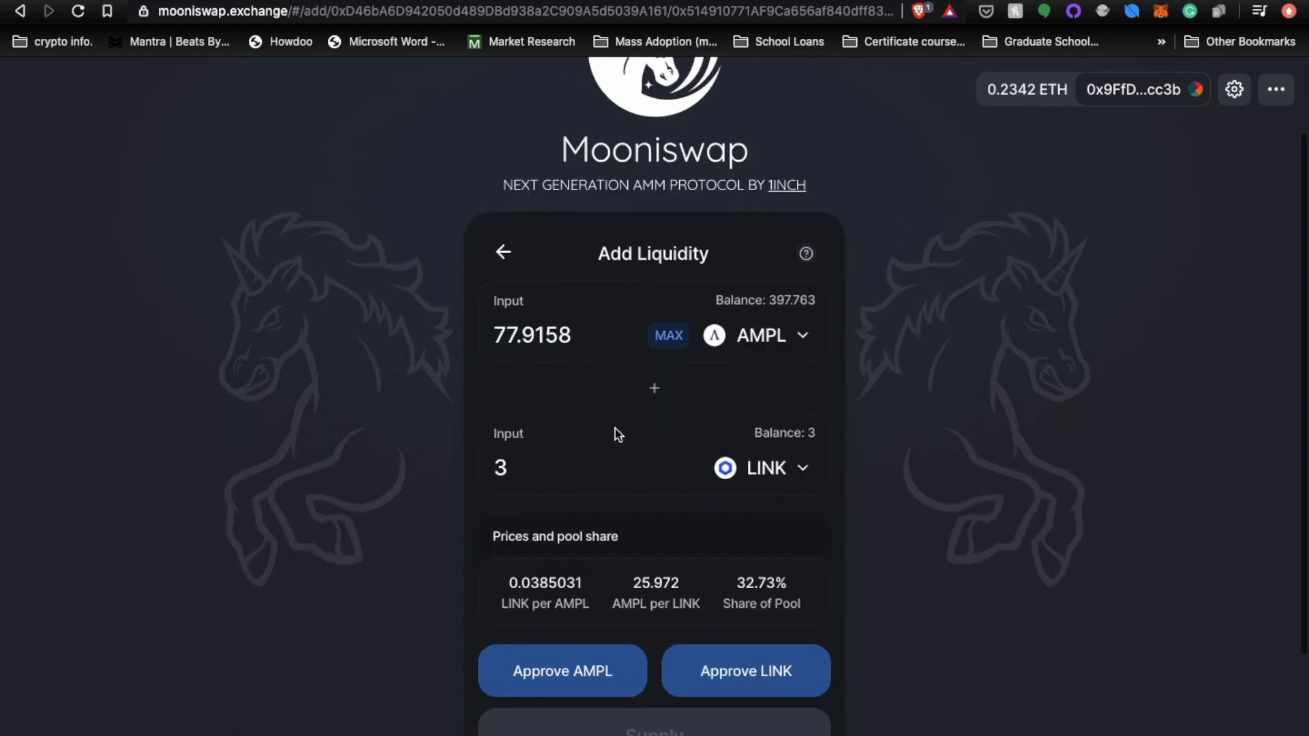
# Approve AMPL spending in MetaMask, then request LINK spending approval
pyautogui.scroll(-3)
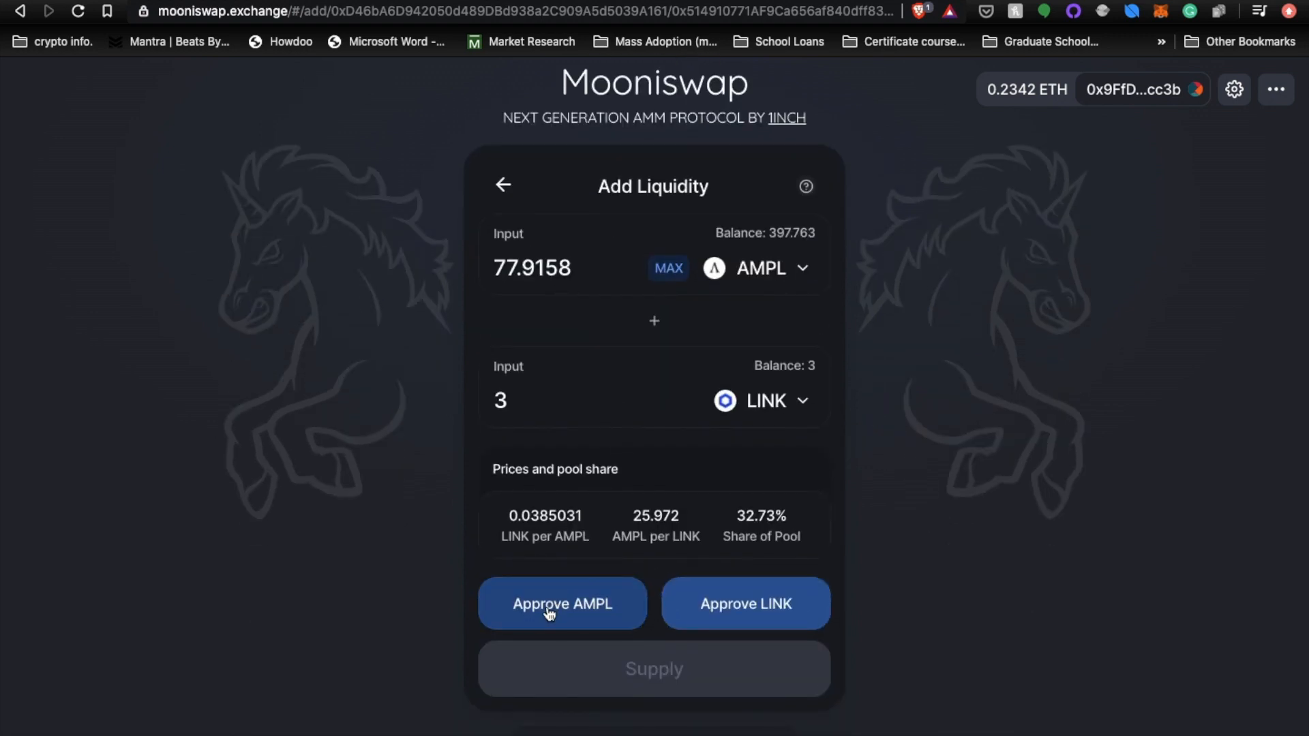
pyautogui.moveTo(699, 607)
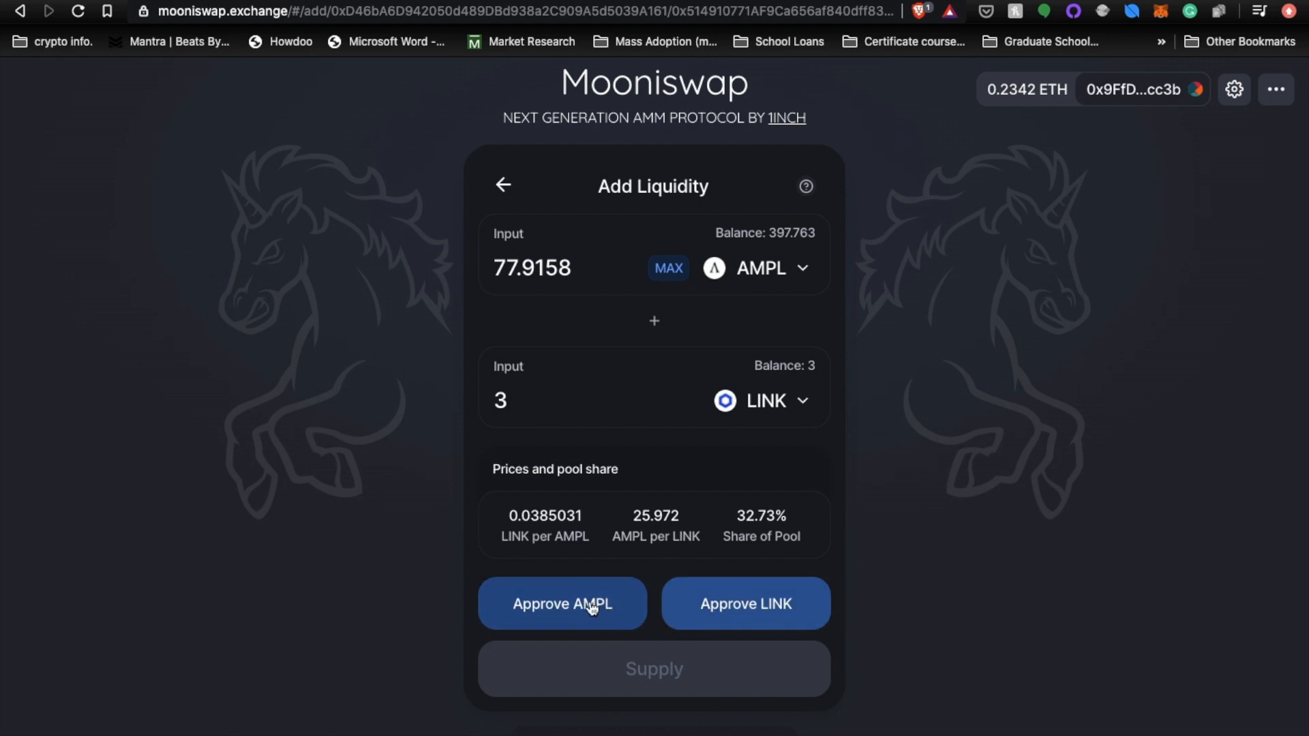
pyautogui.click(562, 603)
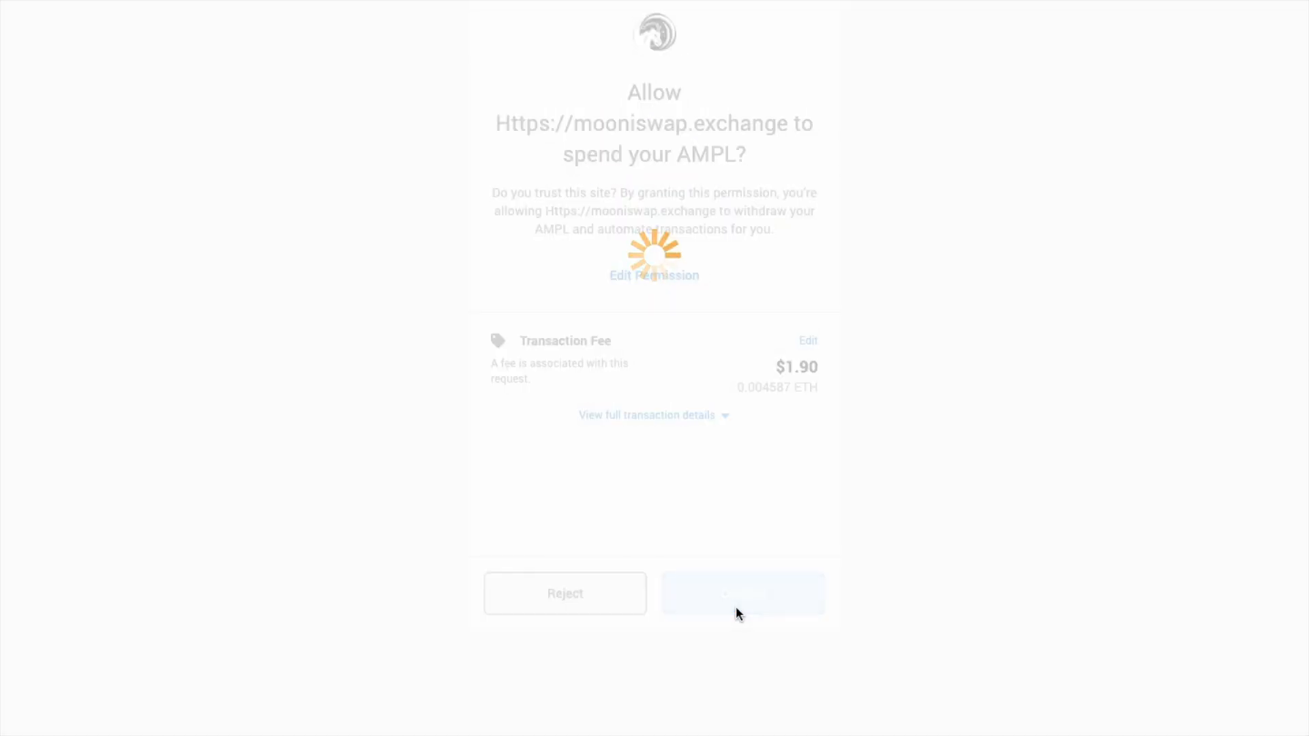
pyautogui.click(741, 594)
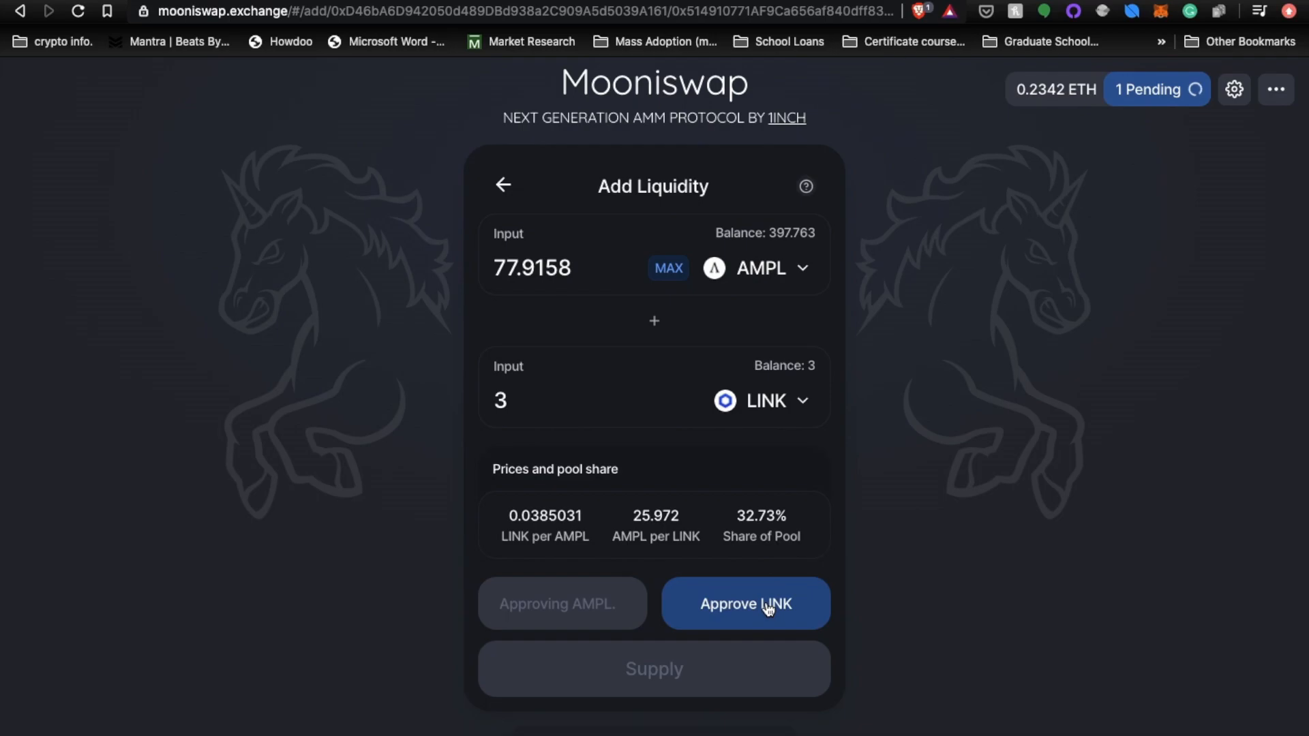
pyautogui.click(744, 604)
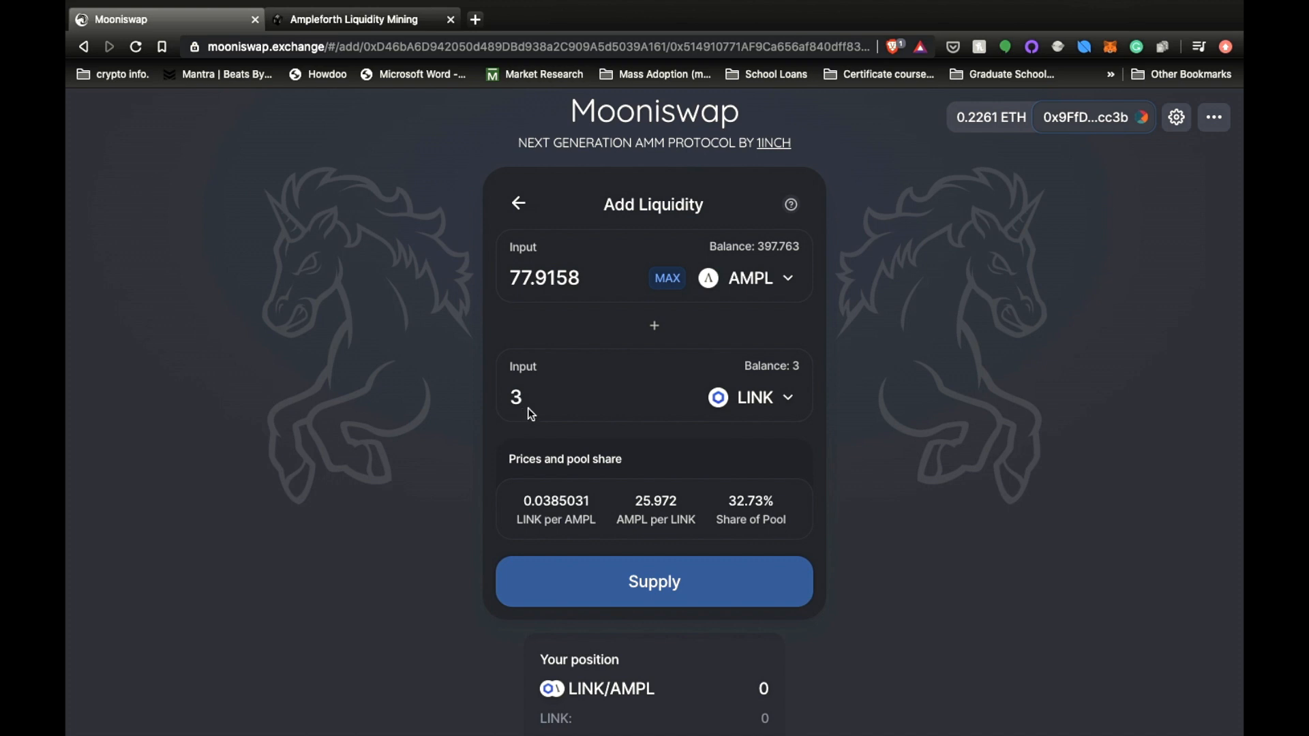
pyautogui.moveTo(525, 409)
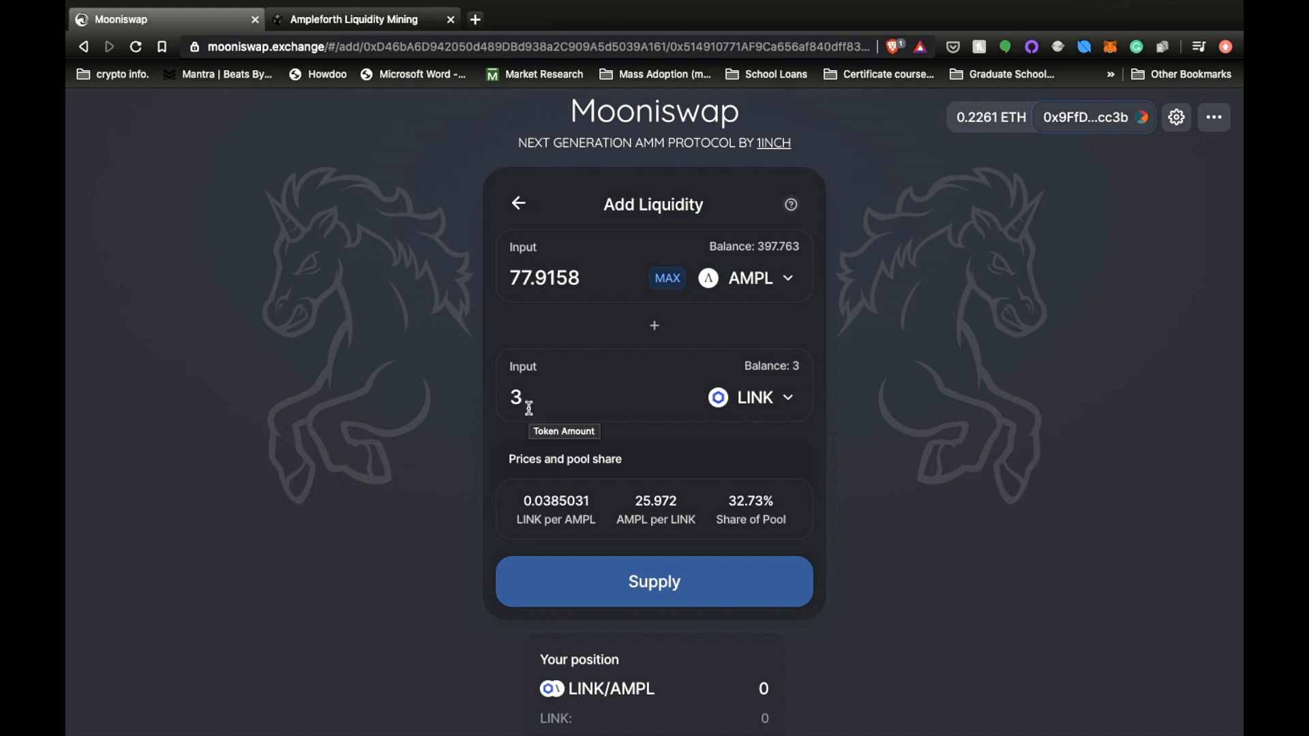
pyautogui.moveTo(673, 409)
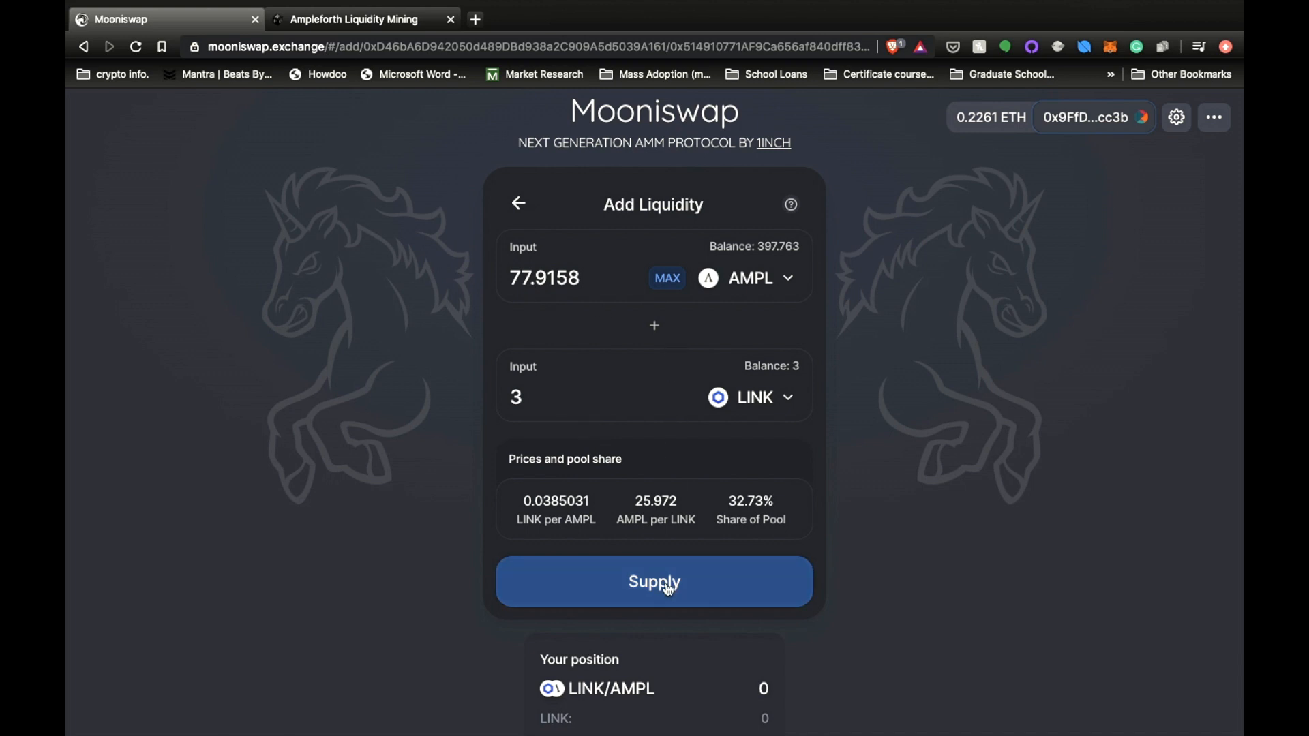
# Supply 77.9158 AMPL and 3 LINK and confirm the transaction in MetaMask
pyautogui.click(654, 581)
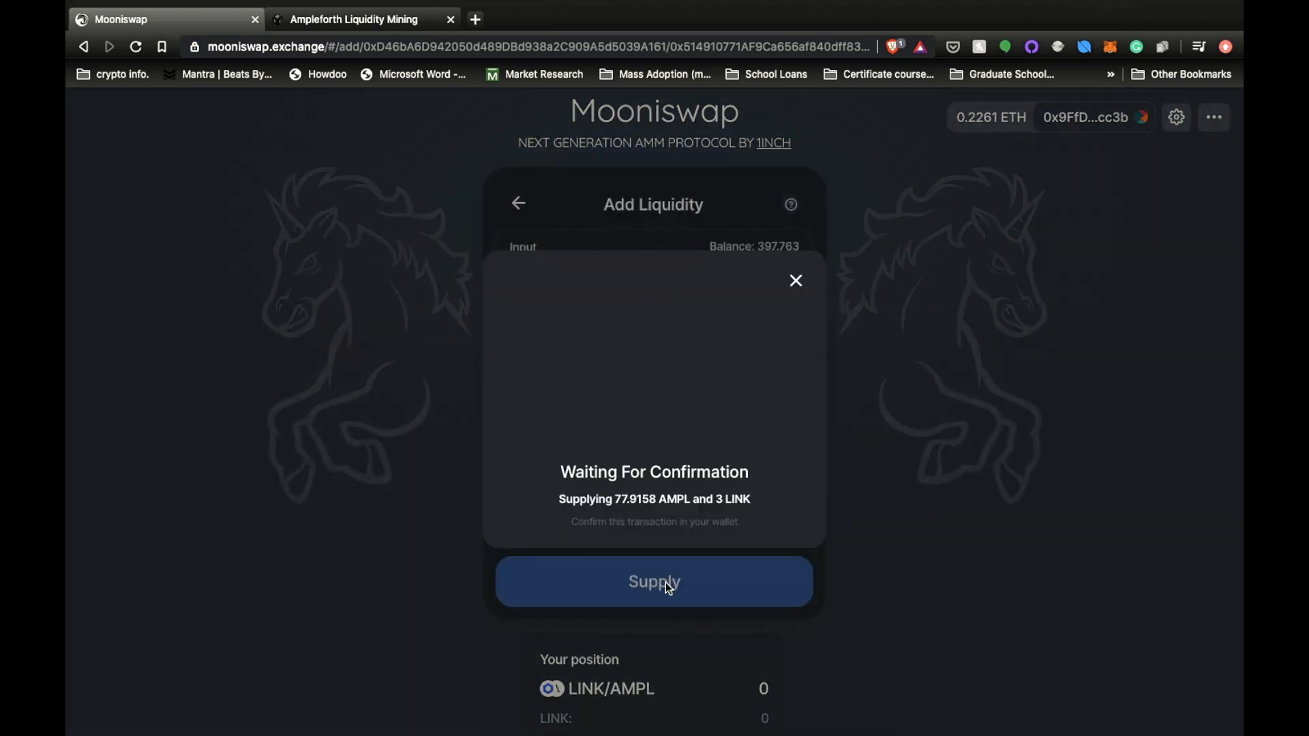
pyautogui.click(653, 581)
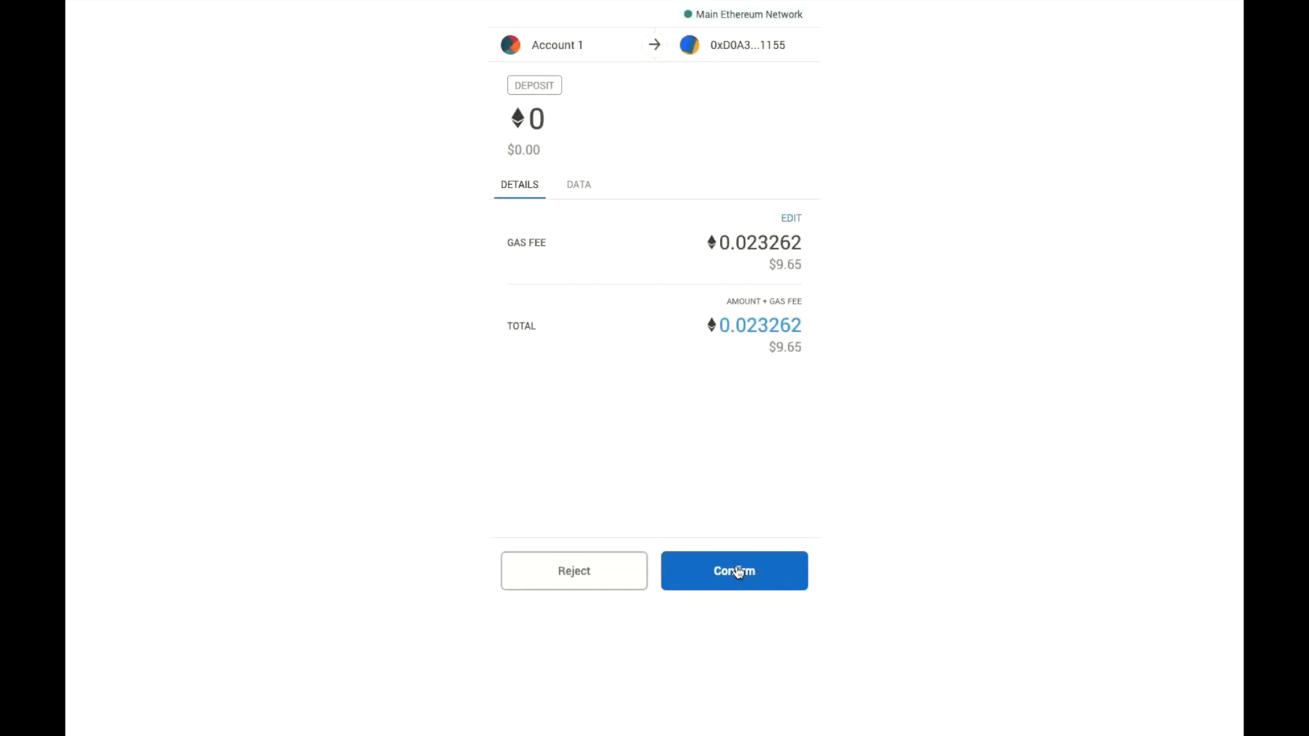
pyautogui.click(733, 572)
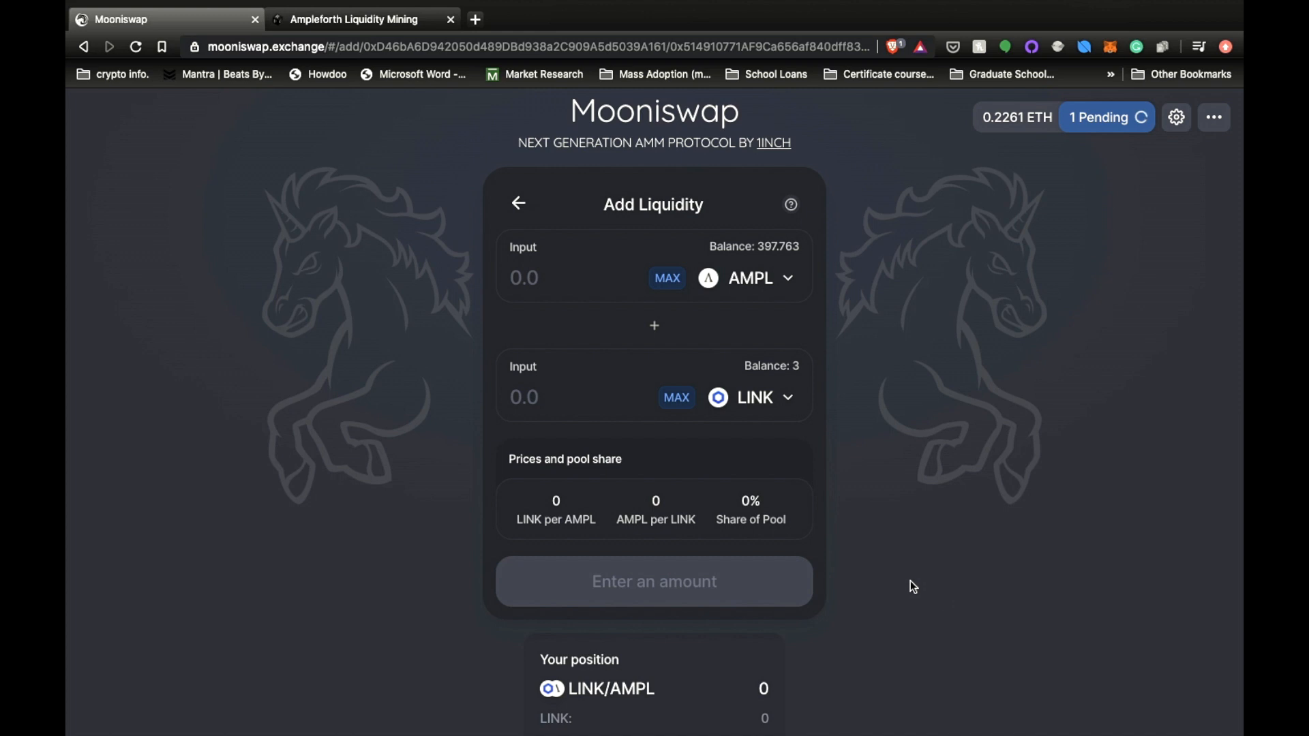
pyautogui.moveTo(781, 409)
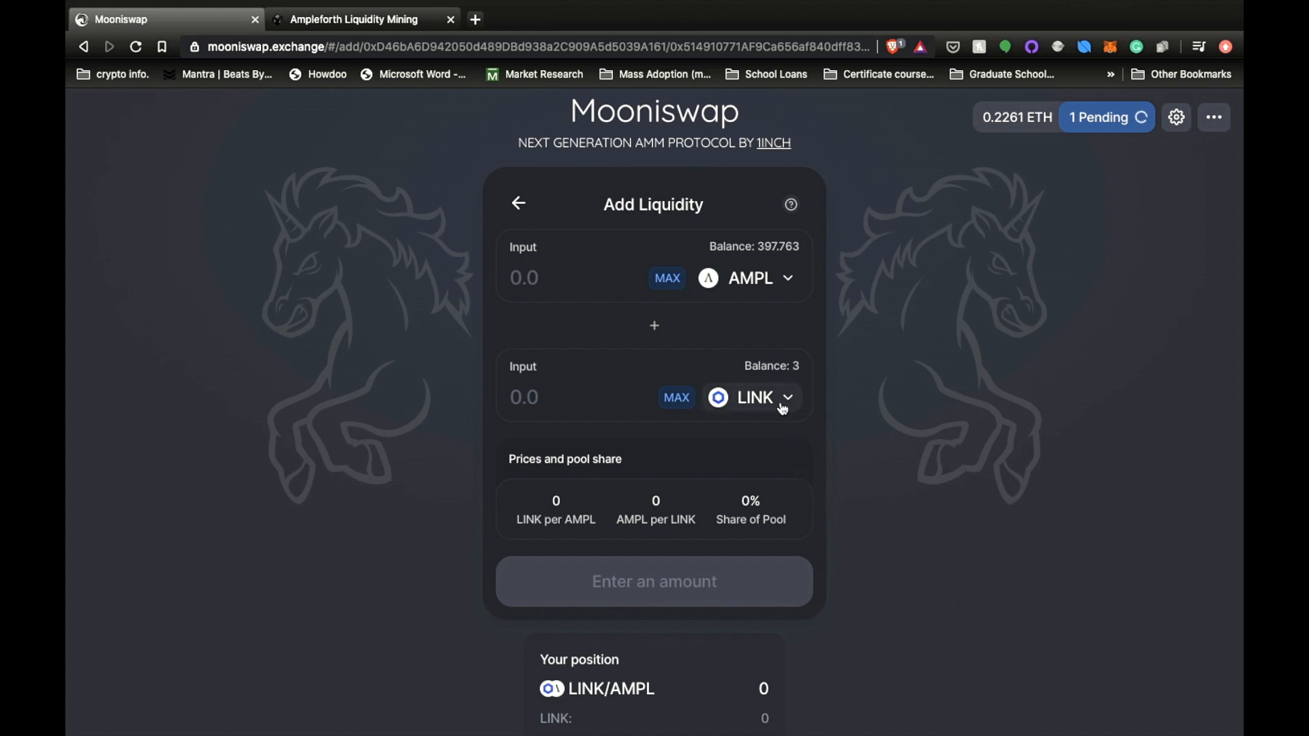
# Search 'yfi' and select YFI as the second token, pairing 97.1848 AMPL with 0.00567 YFI
pyautogui.click(751, 398)
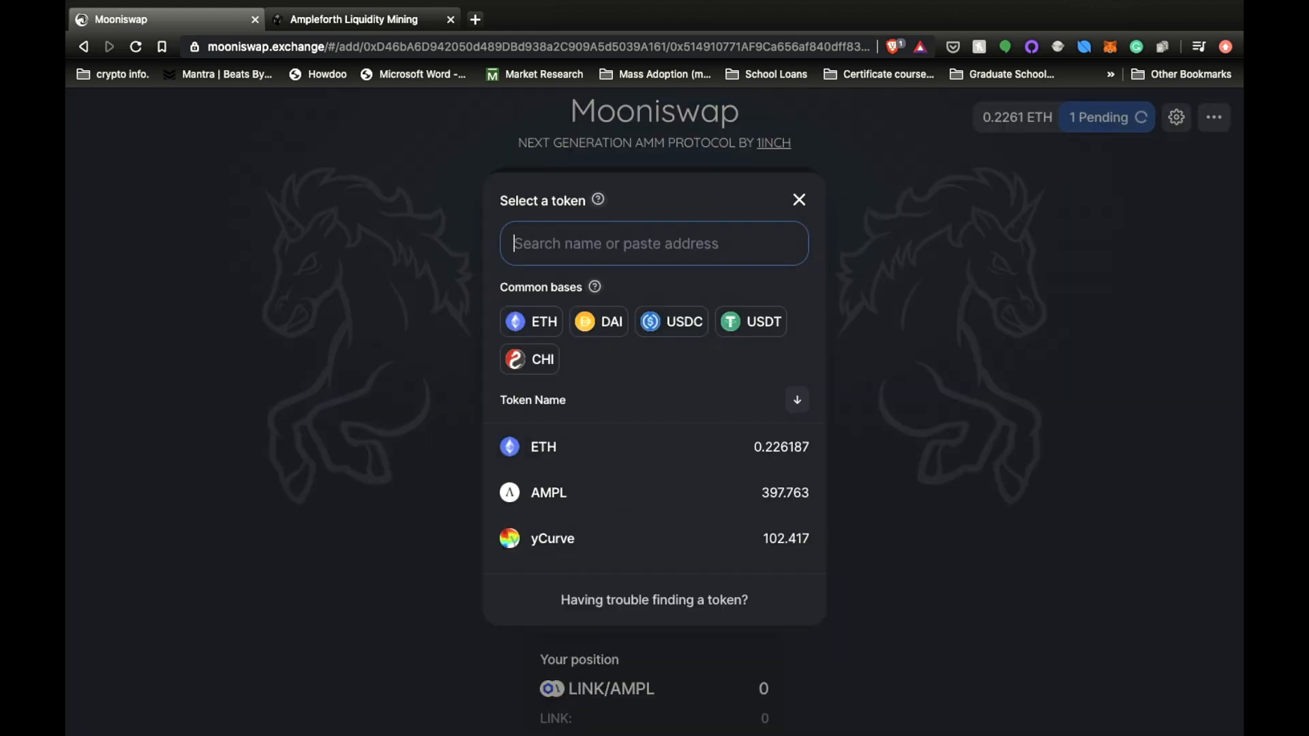
pyautogui.write('yfi')
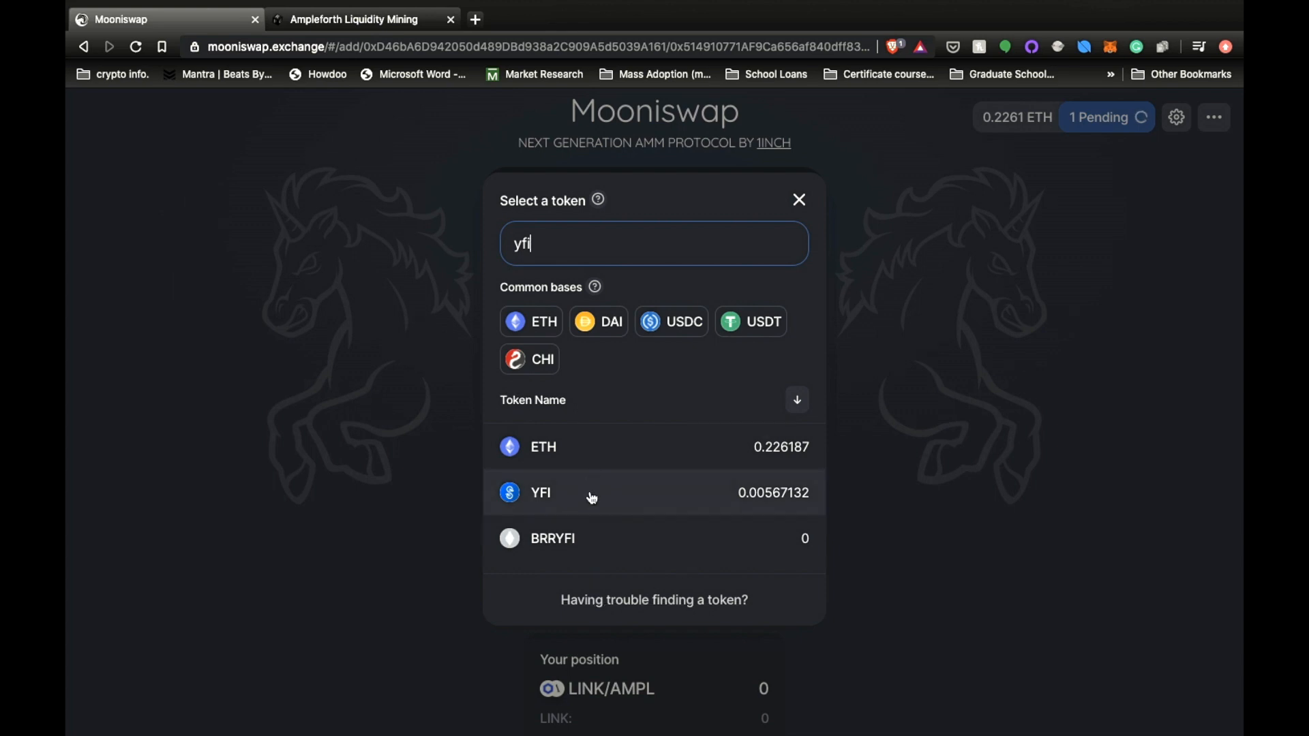
pyautogui.click(540, 493)
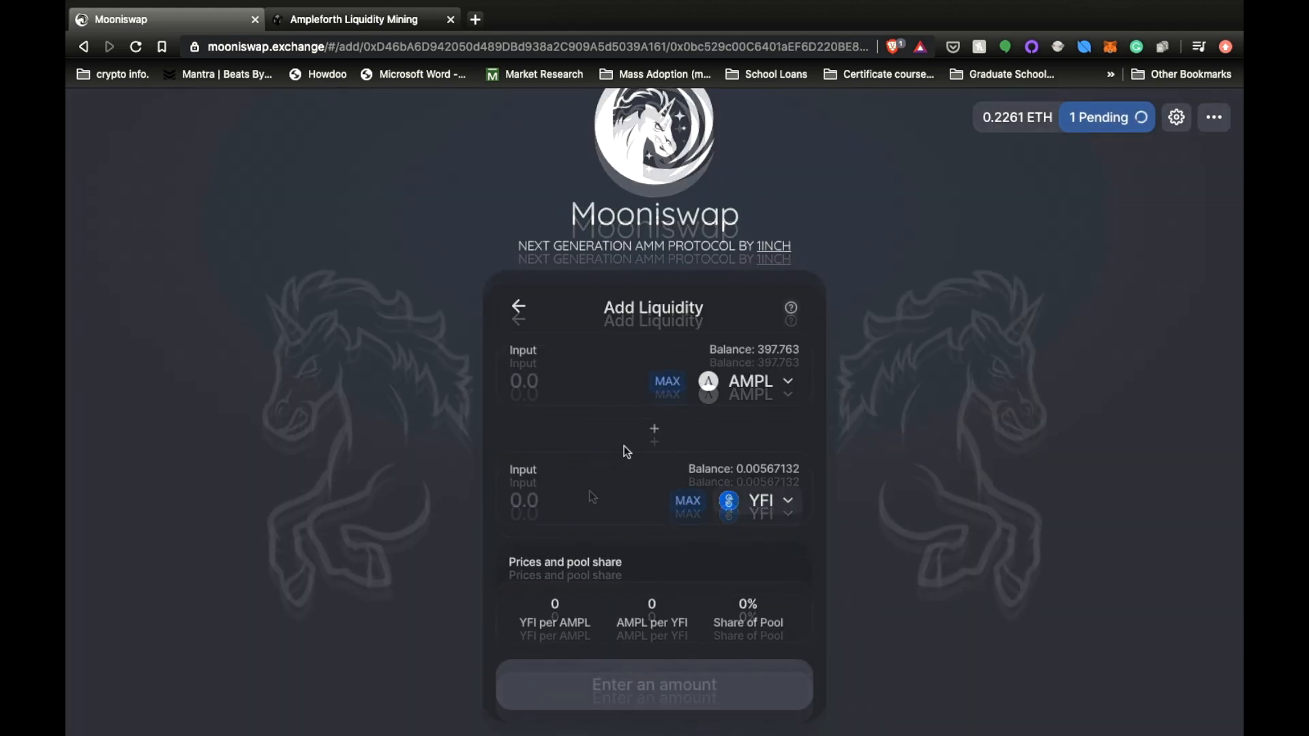
pyautogui.scroll(3)
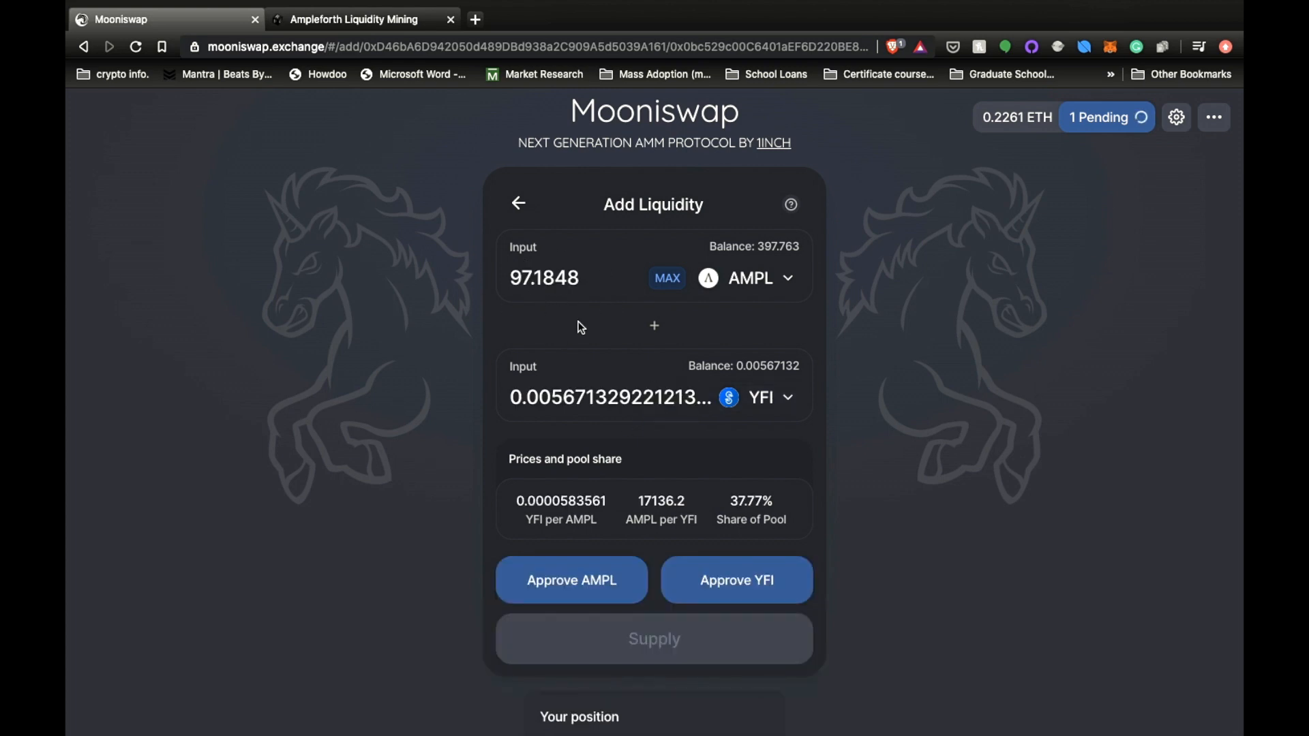
pyautogui.moveTo(596, 376)
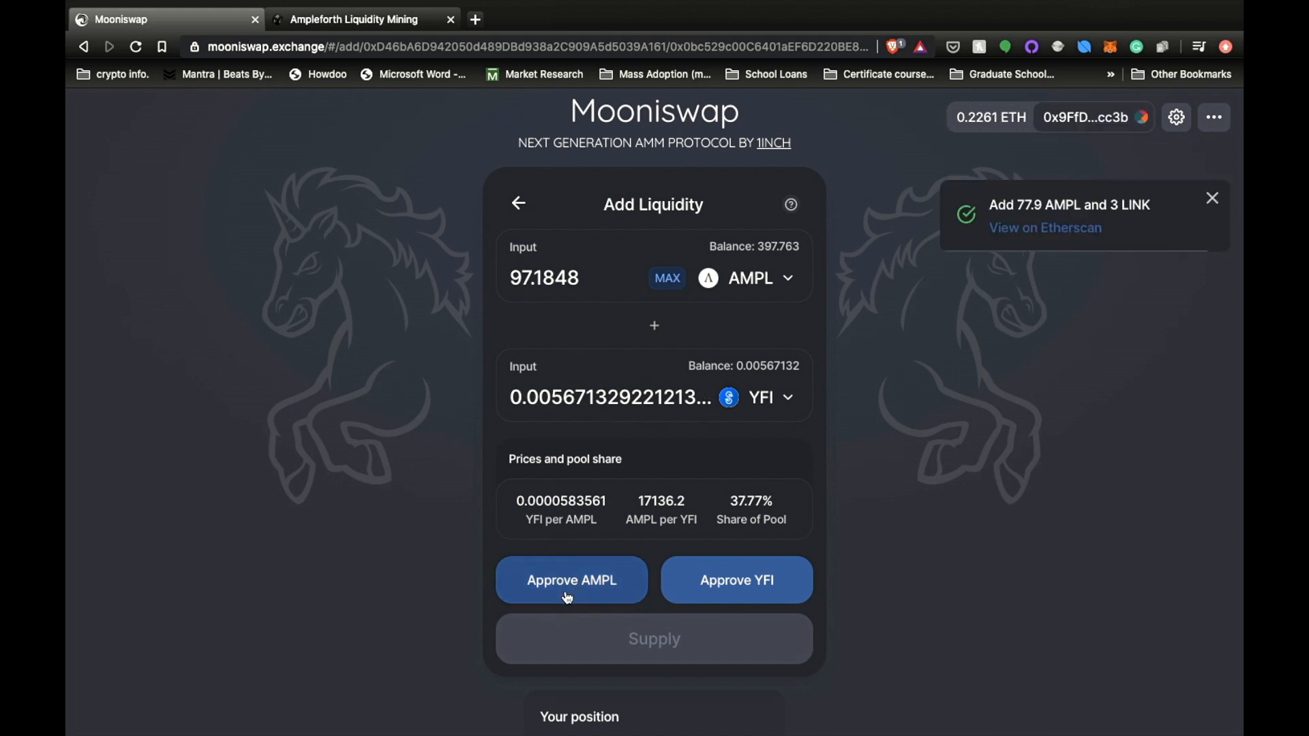
# Approve AMPL and YFI spending, confirming each in MetaMask
pyautogui.click(571, 580)
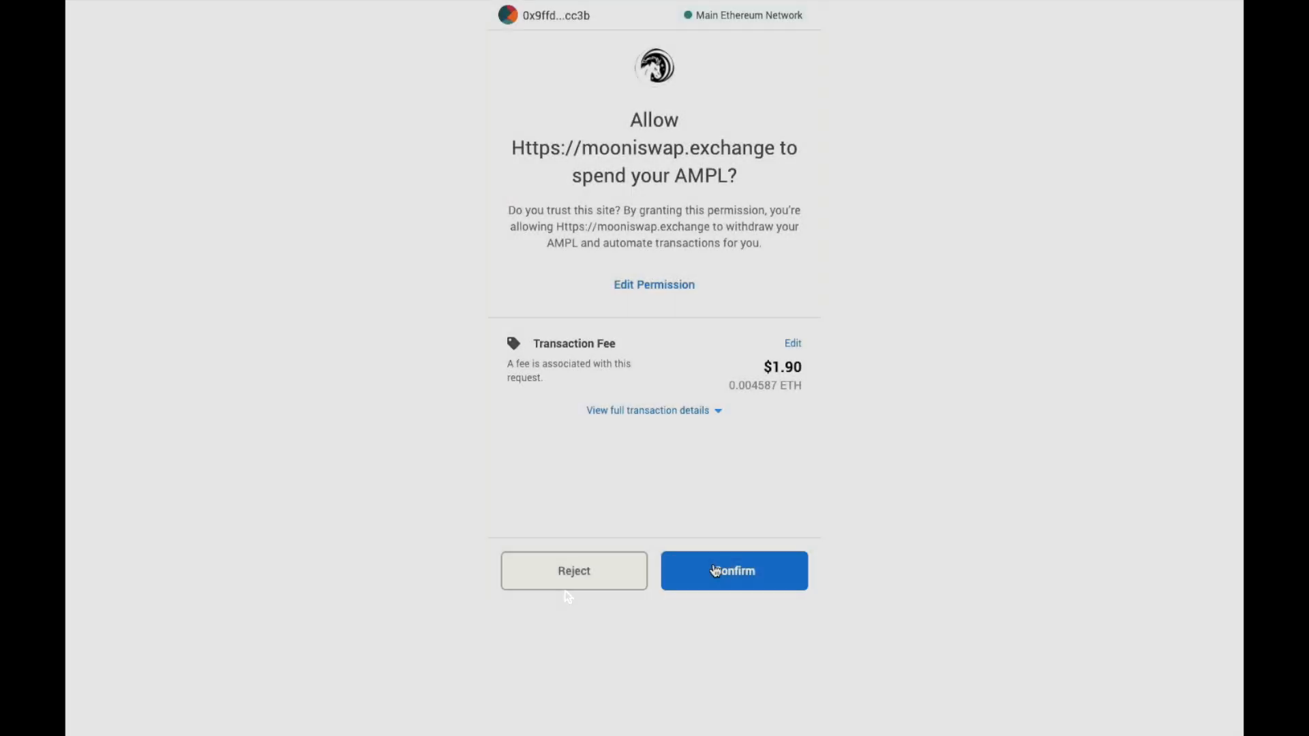
pyautogui.click(733, 571)
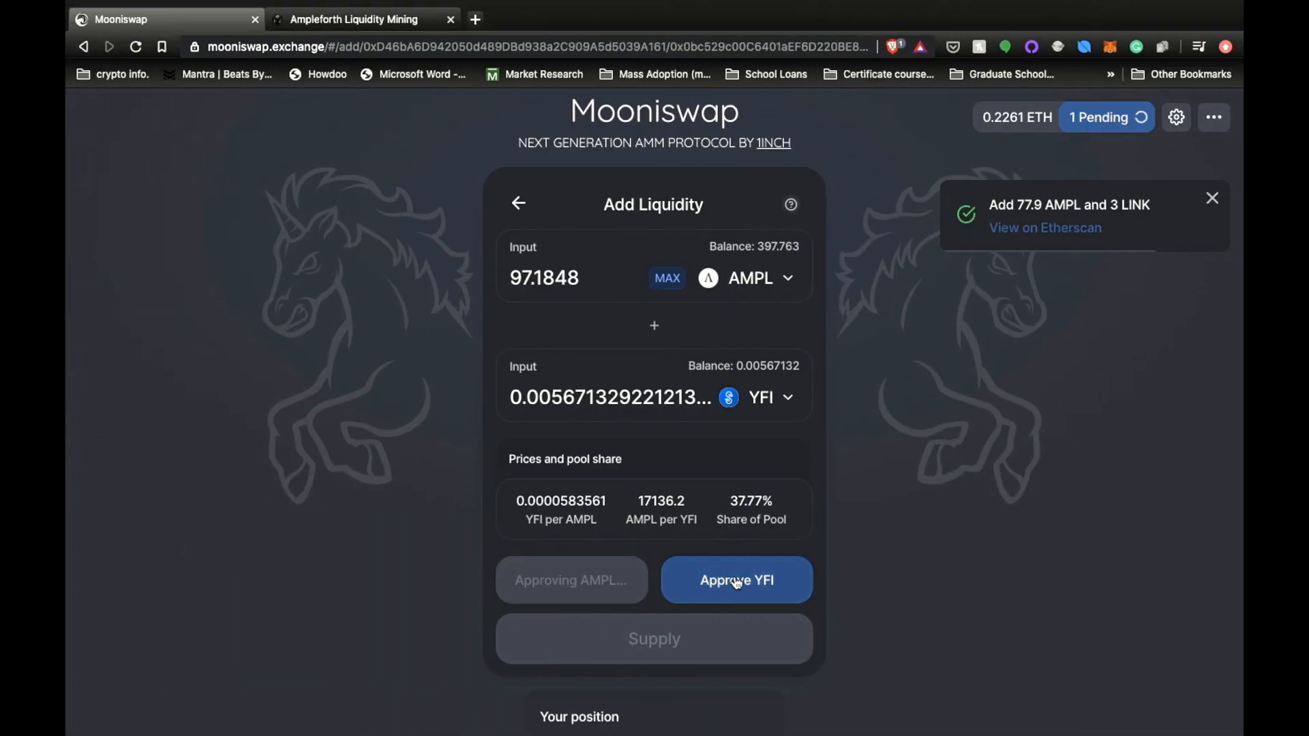
pyautogui.click(735, 581)
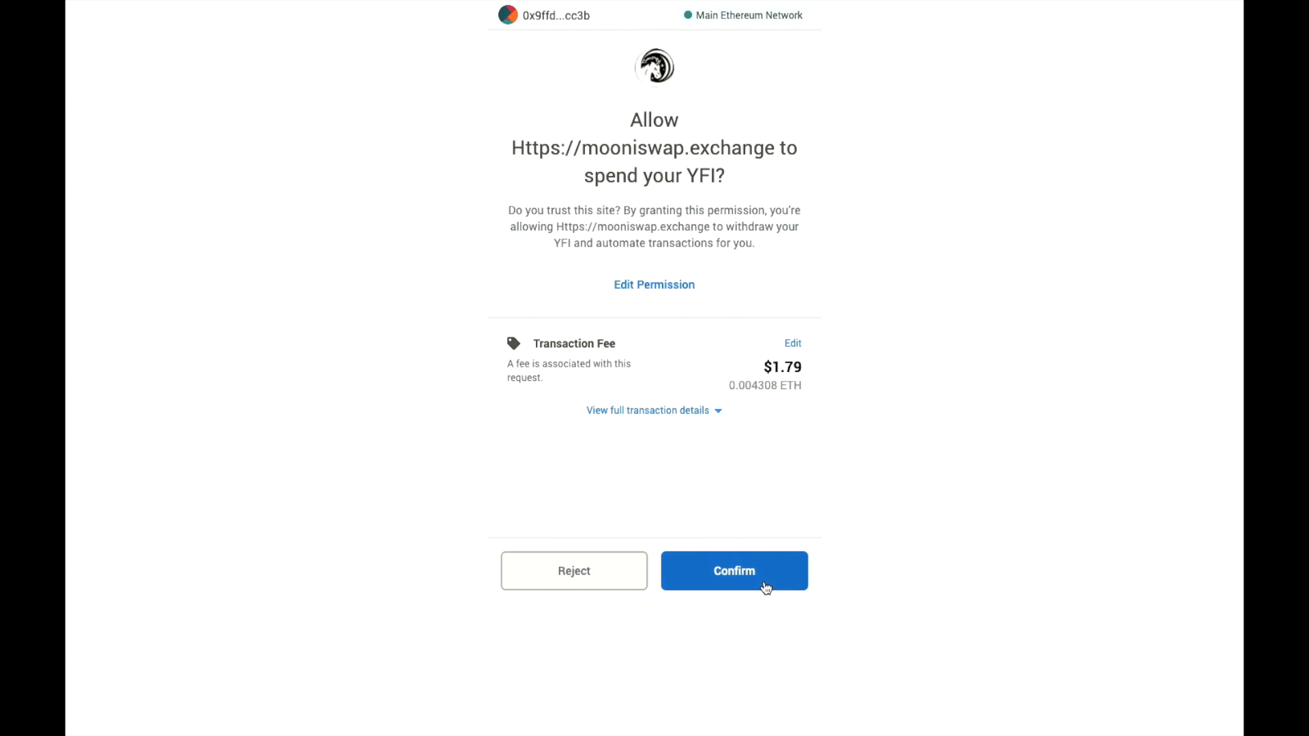
pyautogui.click(733, 570)
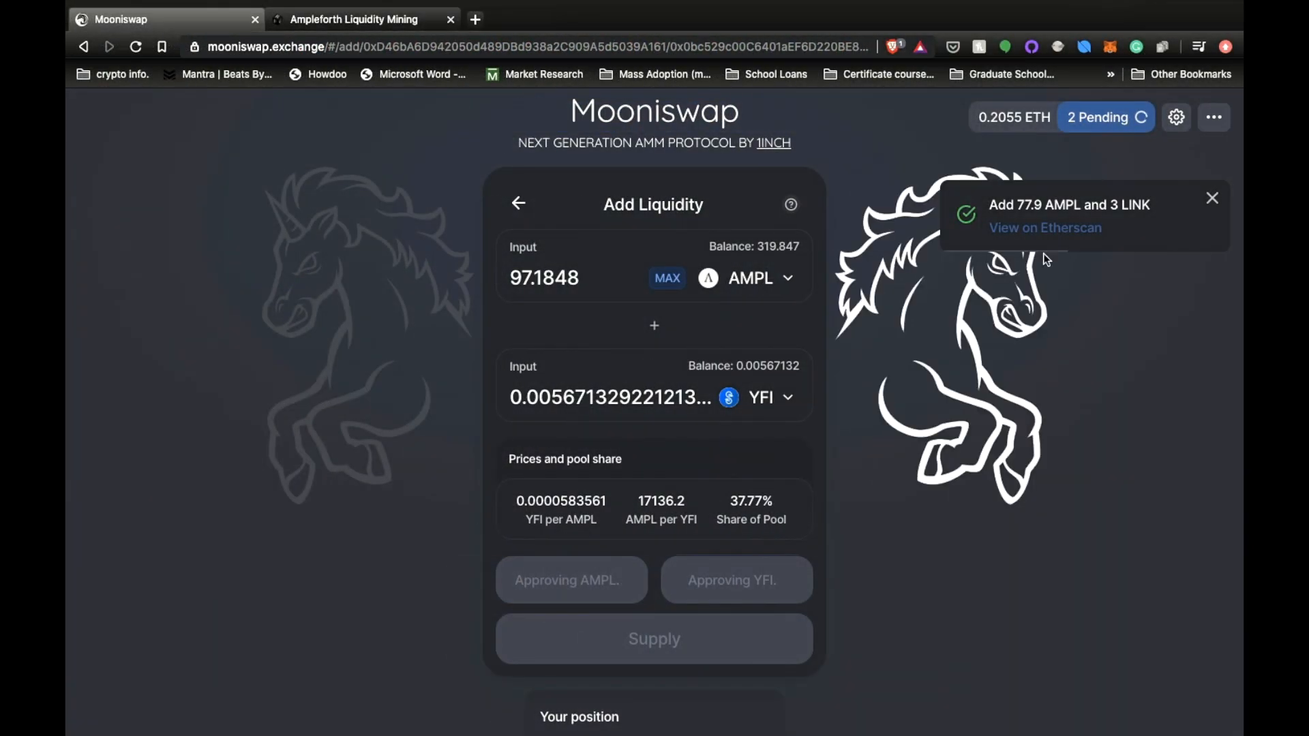
pyautogui.moveTo(981, 218)
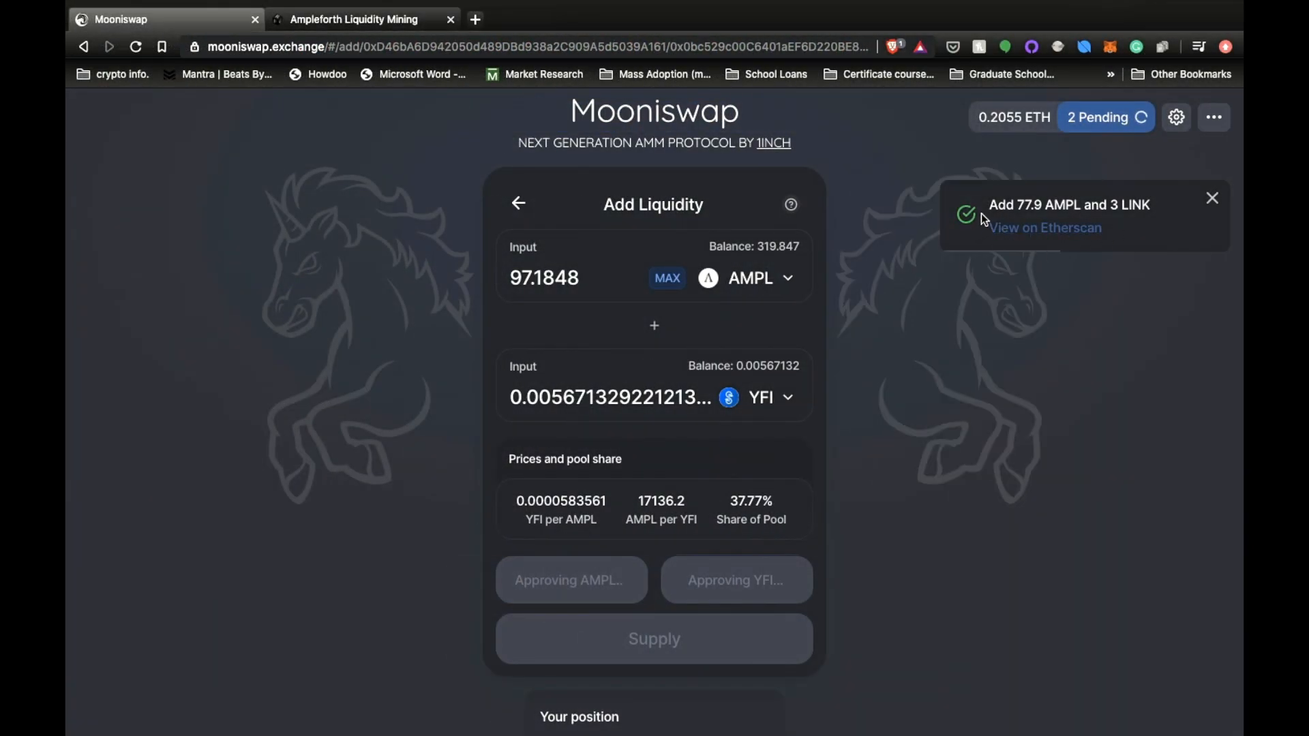
pyautogui.moveTo(1137, 211)
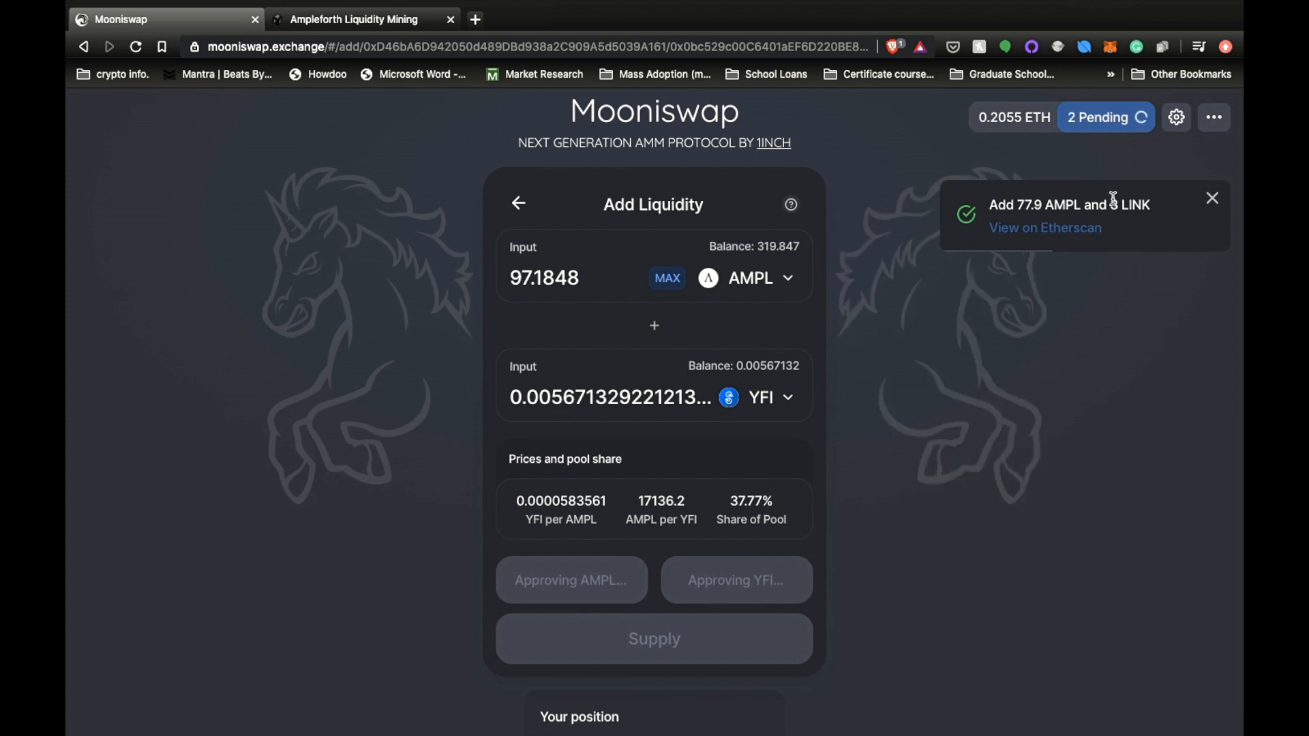
# Search 'link' to reselect LINK and review the 2.999-token LINK/AMPL position
pyautogui.click(768, 397)
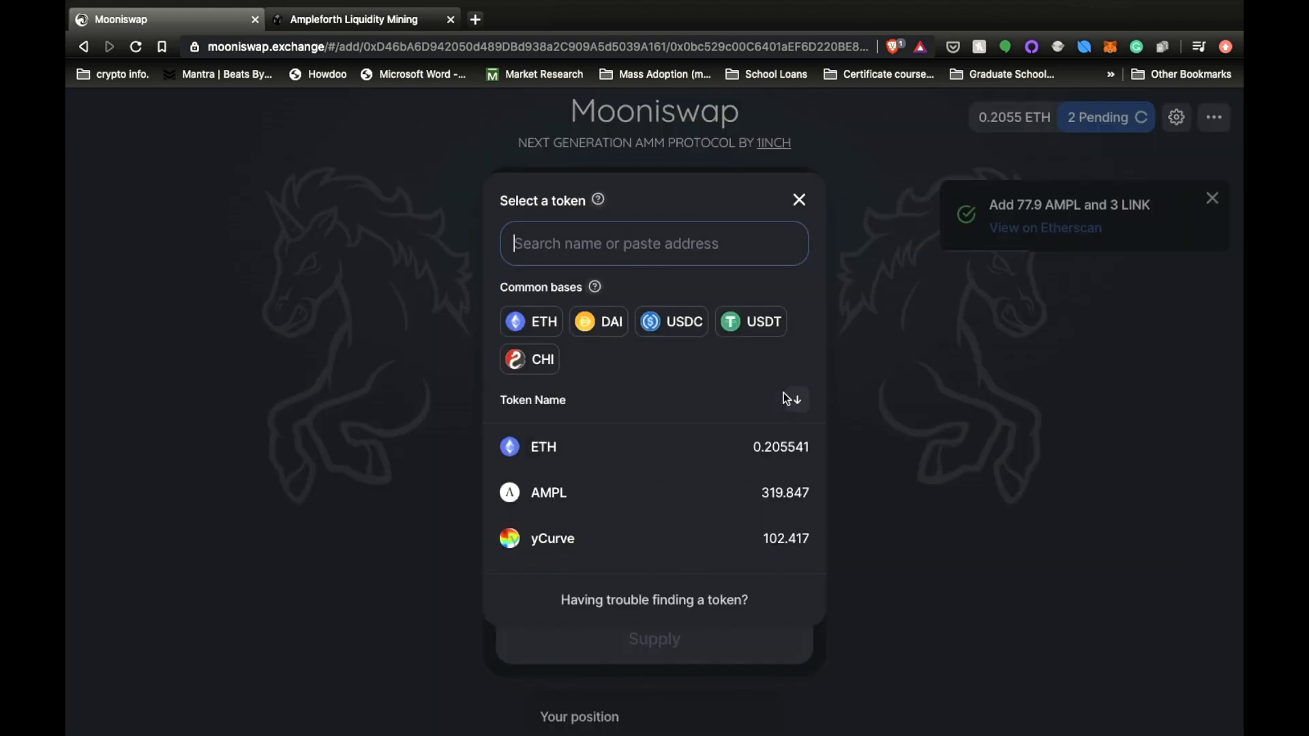
pyautogui.write('link')
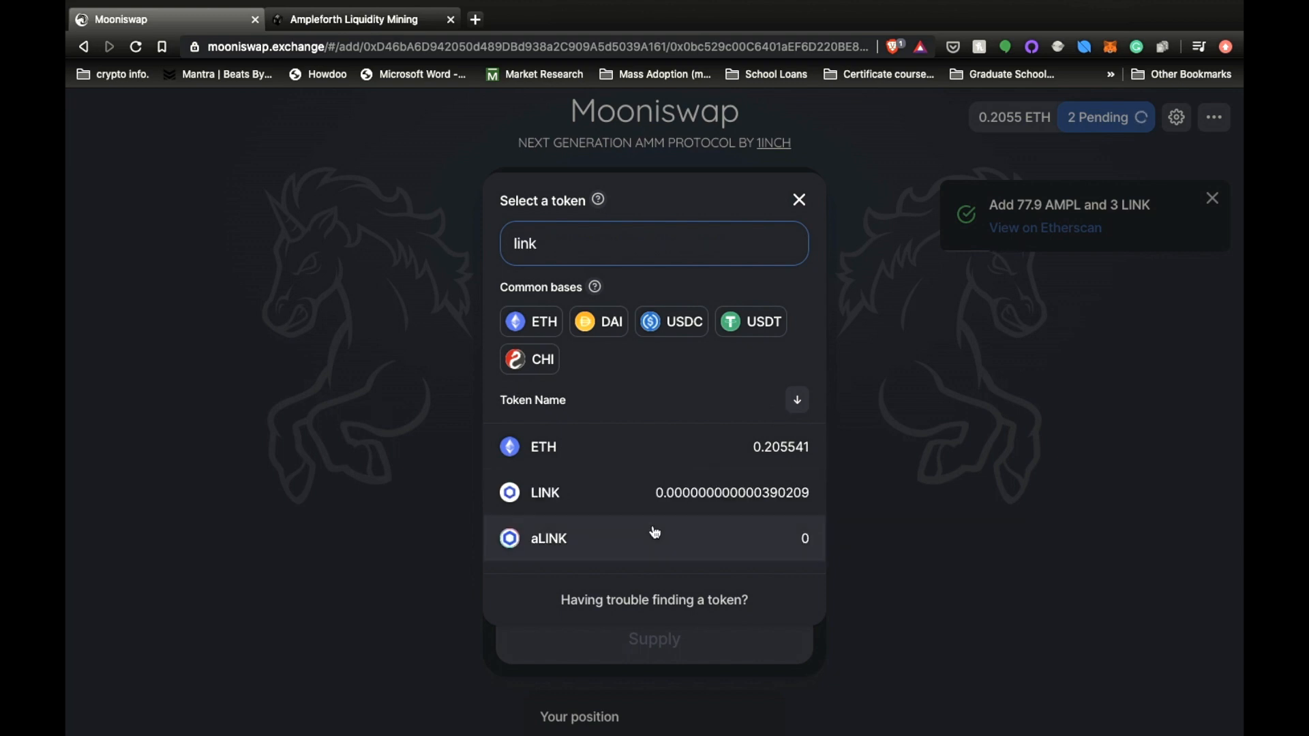
pyautogui.click(543, 492)
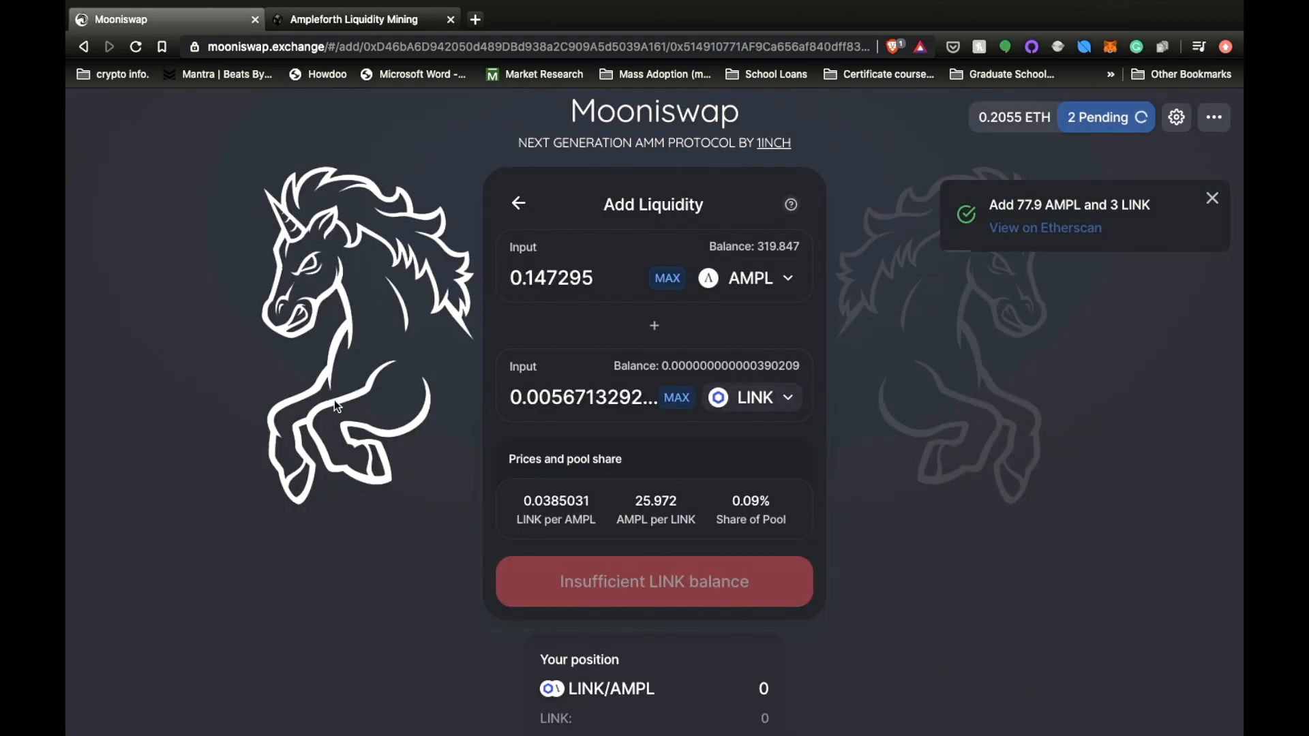
pyautogui.scroll(-3)
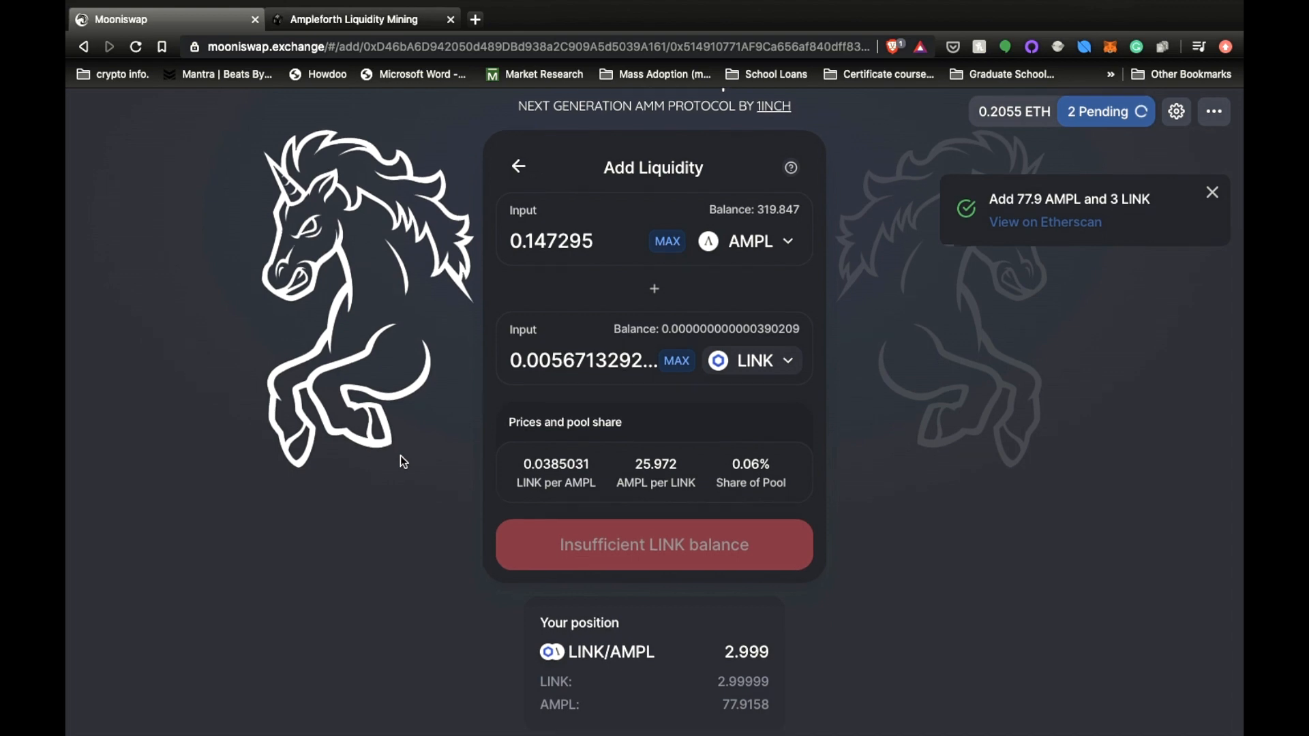
pyautogui.click(1211, 192)
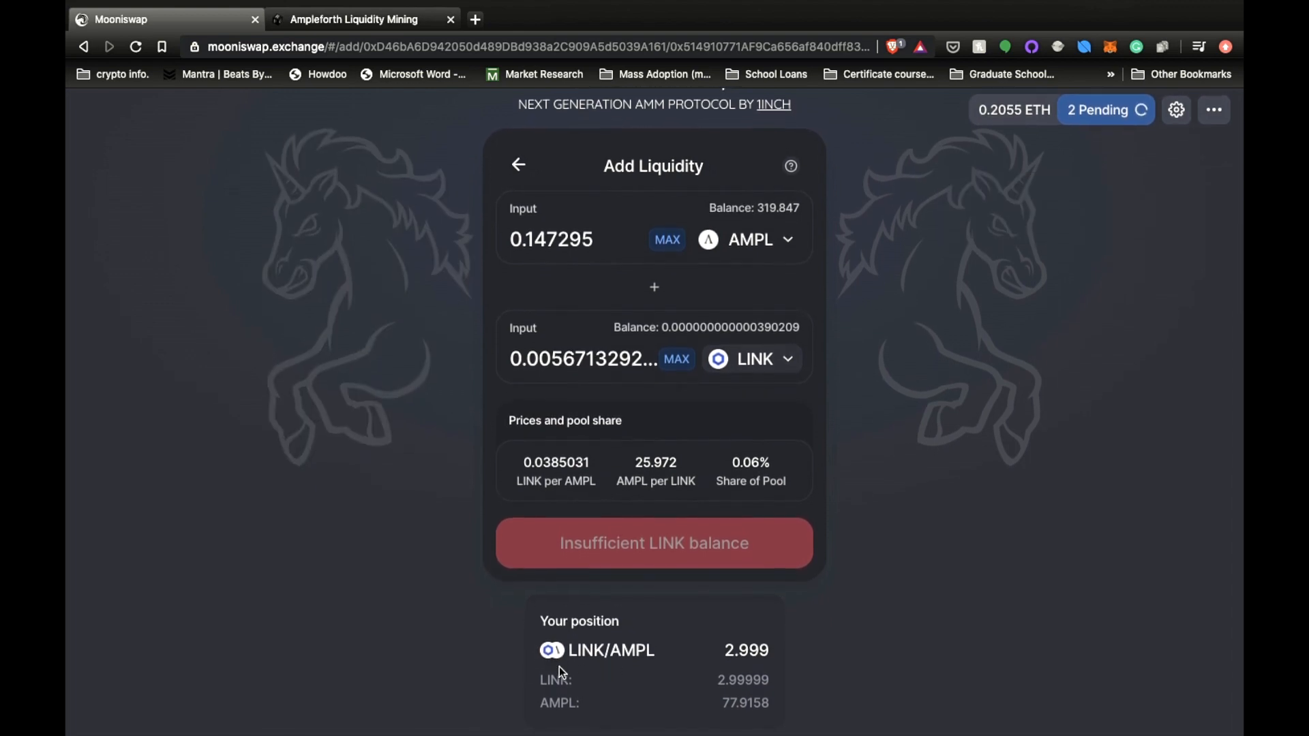
pyautogui.scroll(3)
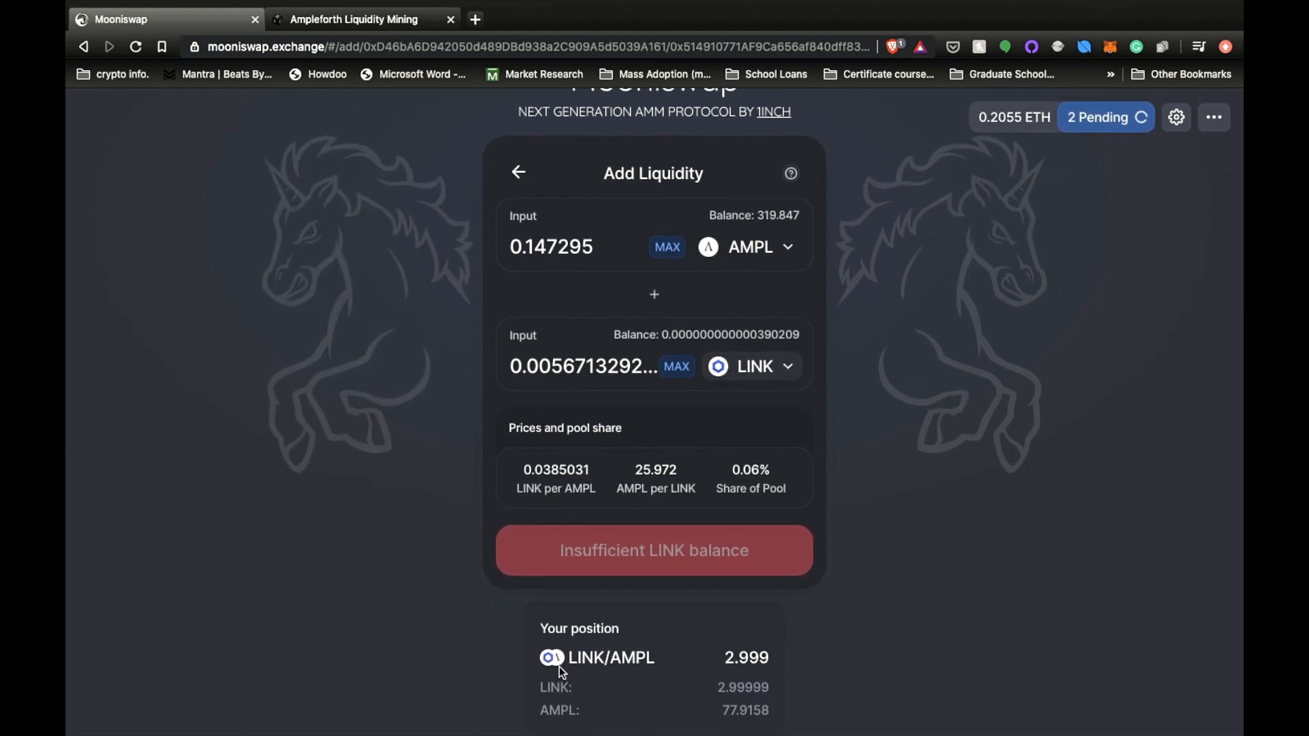
pyautogui.moveTo(750, 676)
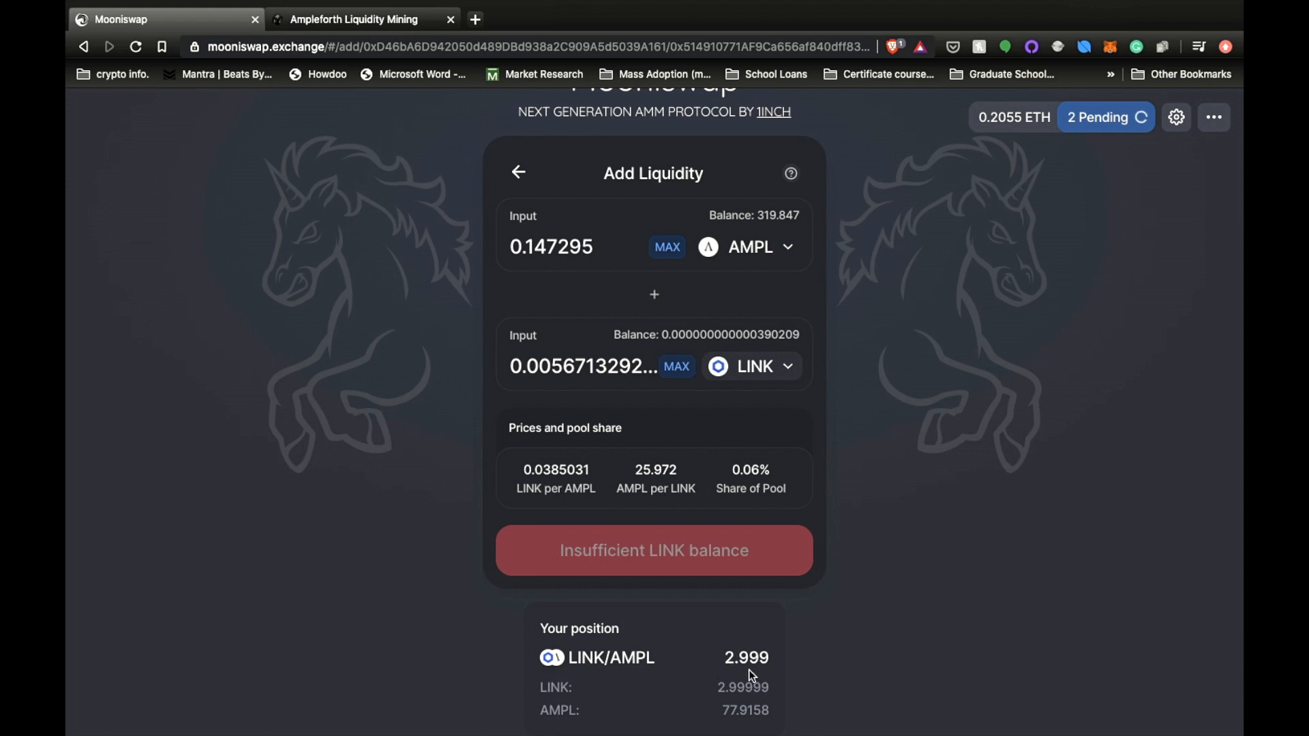
pyautogui.moveTo(735, 713)
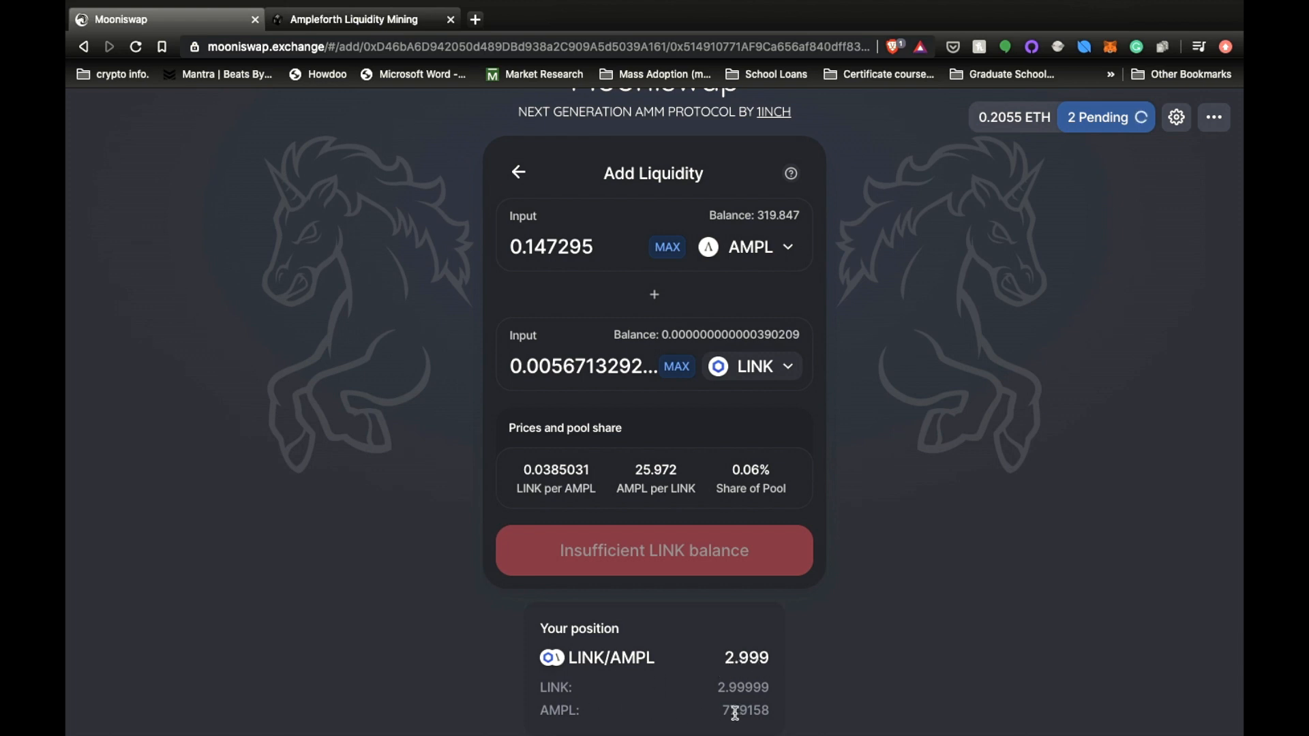
pyautogui.moveTo(738, 723)
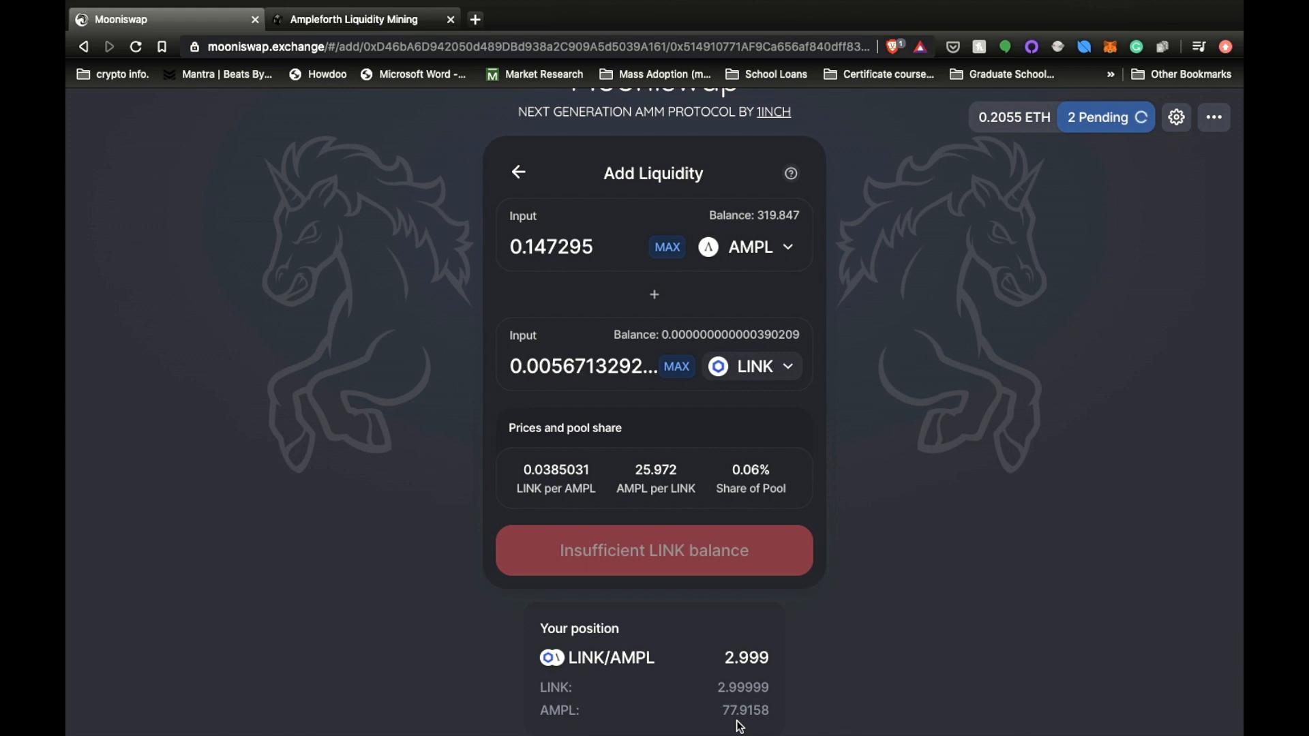
pyautogui.moveTo(582, 685)
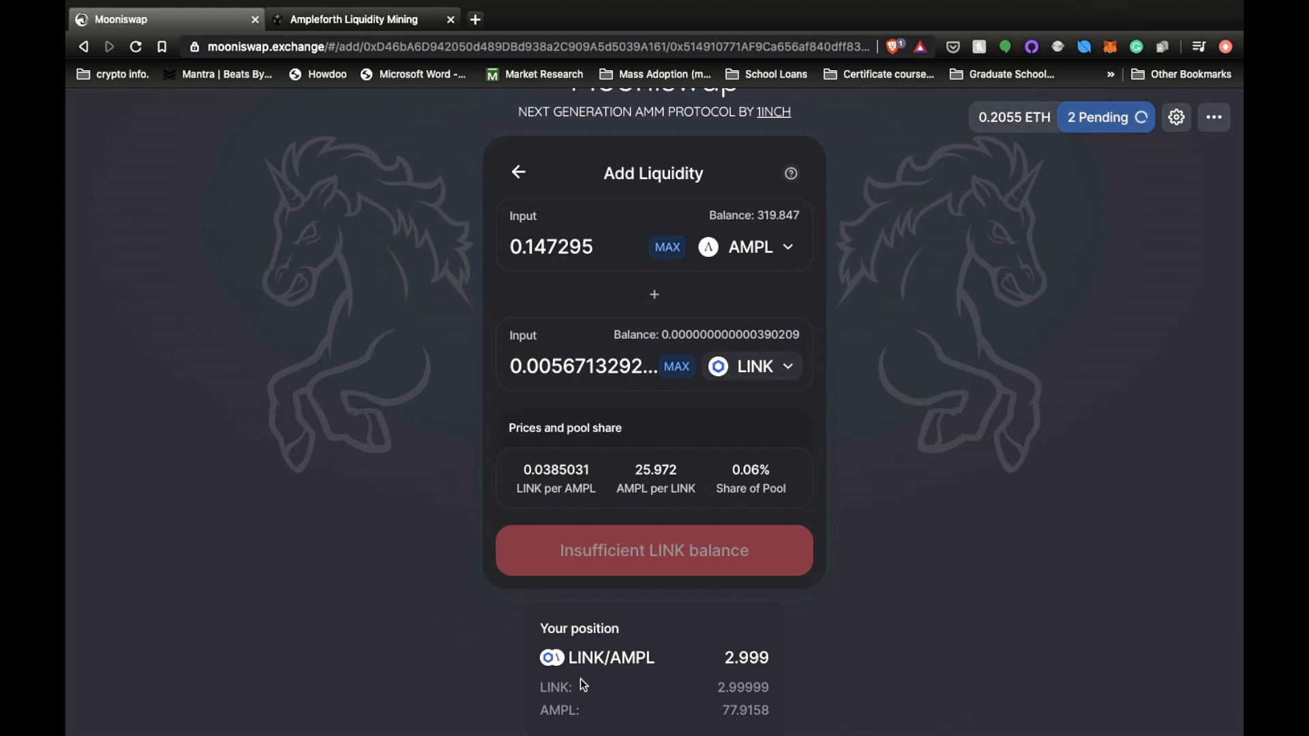
pyautogui.moveTo(501, 654)
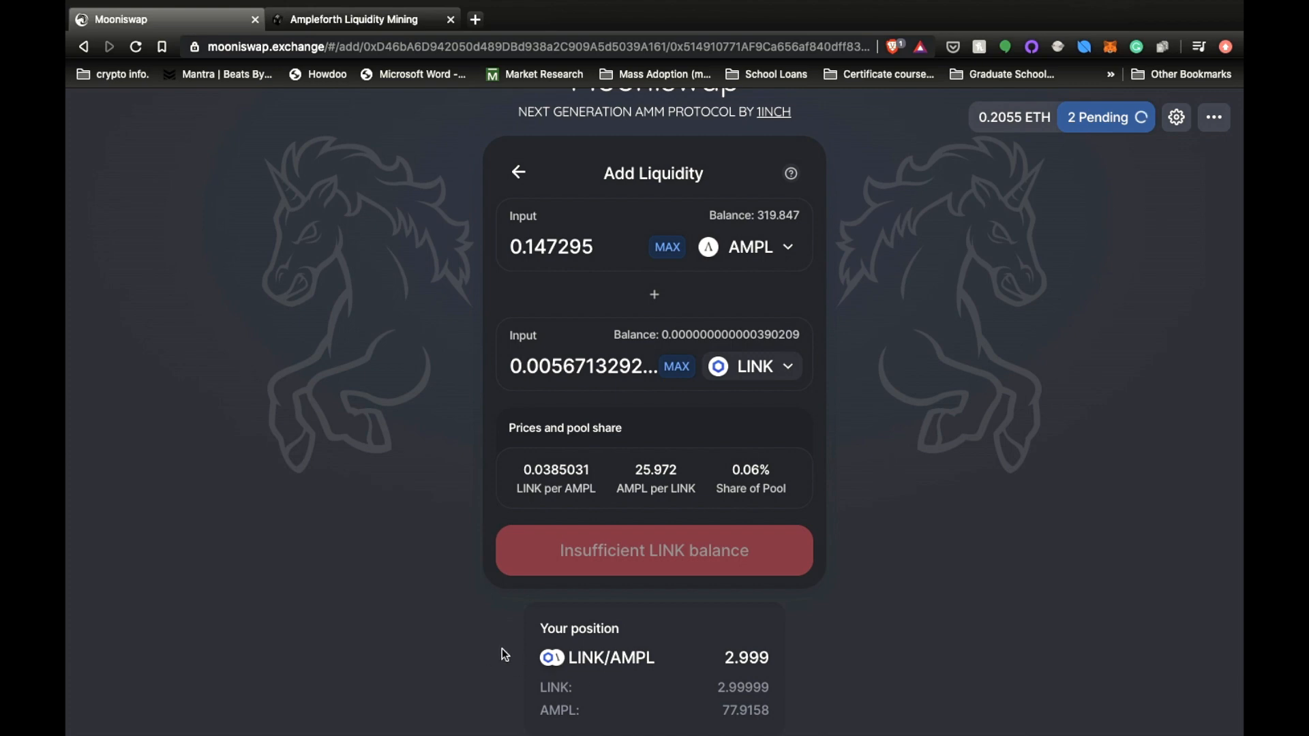
pyautogui.moveTo(351, 262)
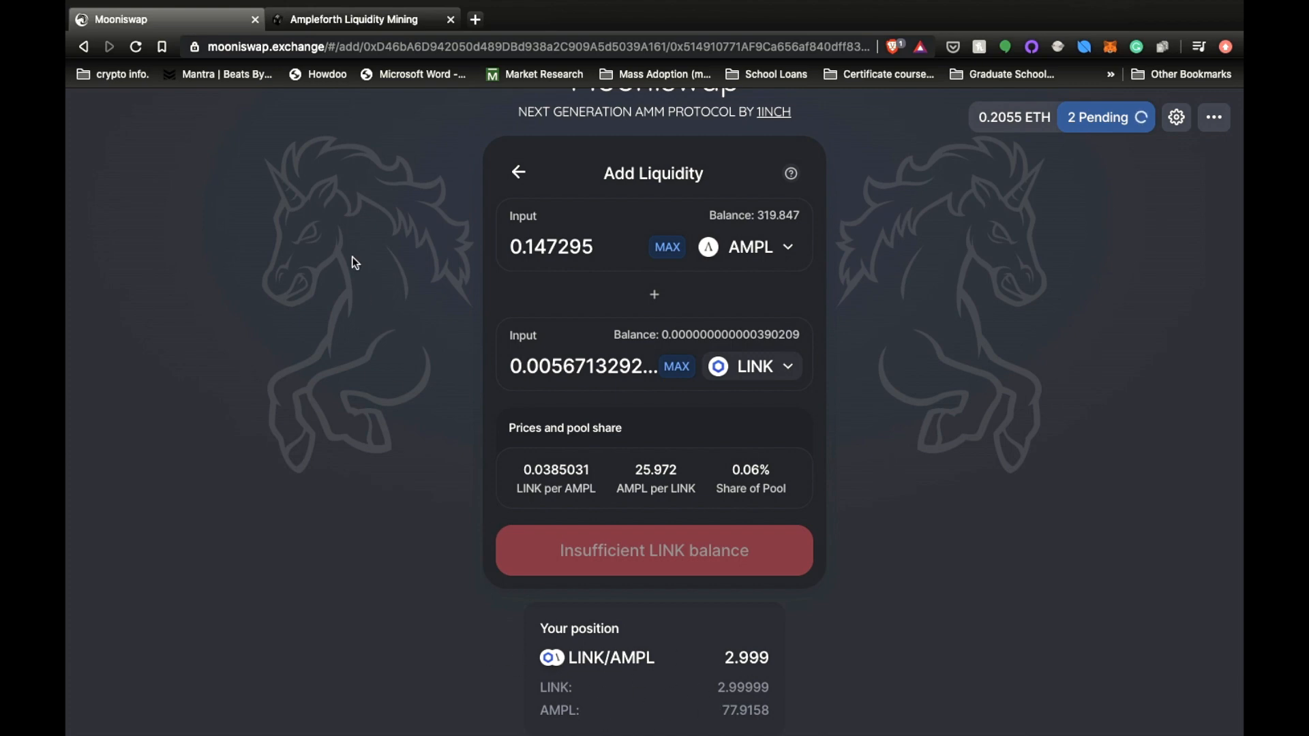
# Select the AMPL-LINK Geyser pool and deposit the full 2.9999999999 LP-token balance
pyautogui.click(362, 18)
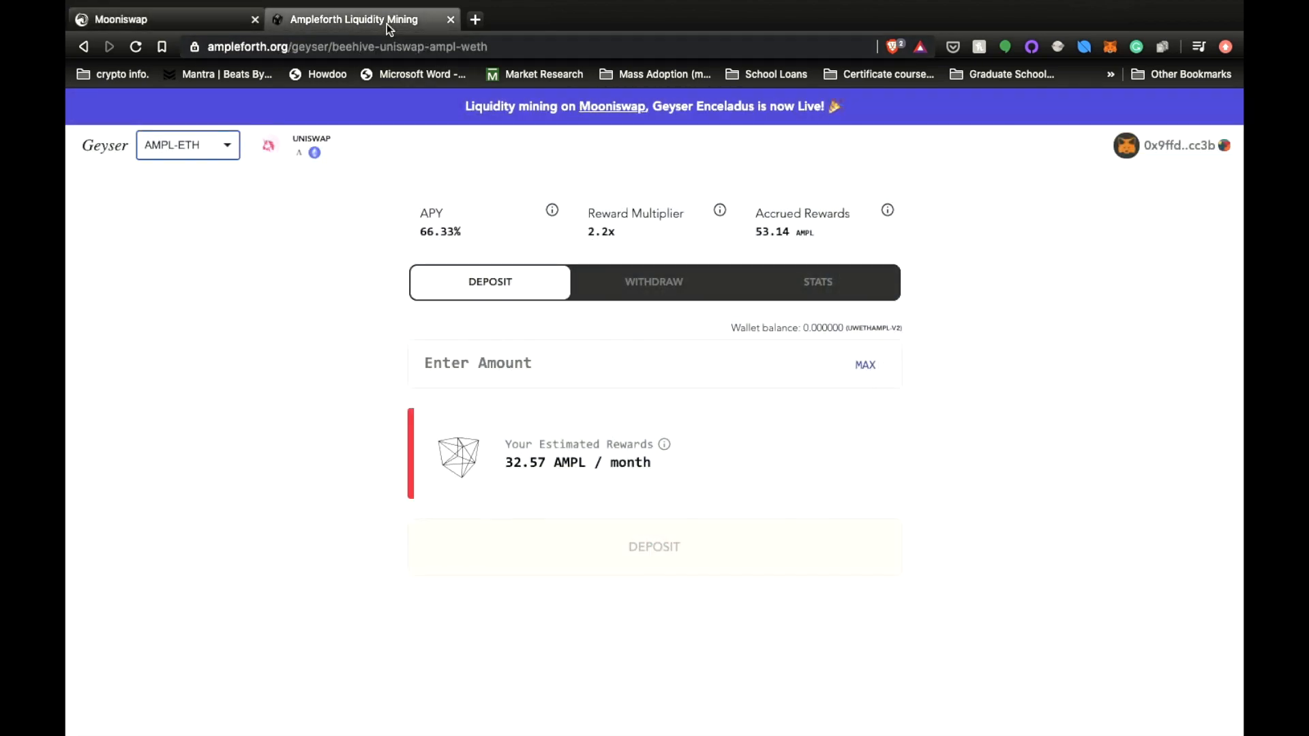
pyautogui.click(187, 144)
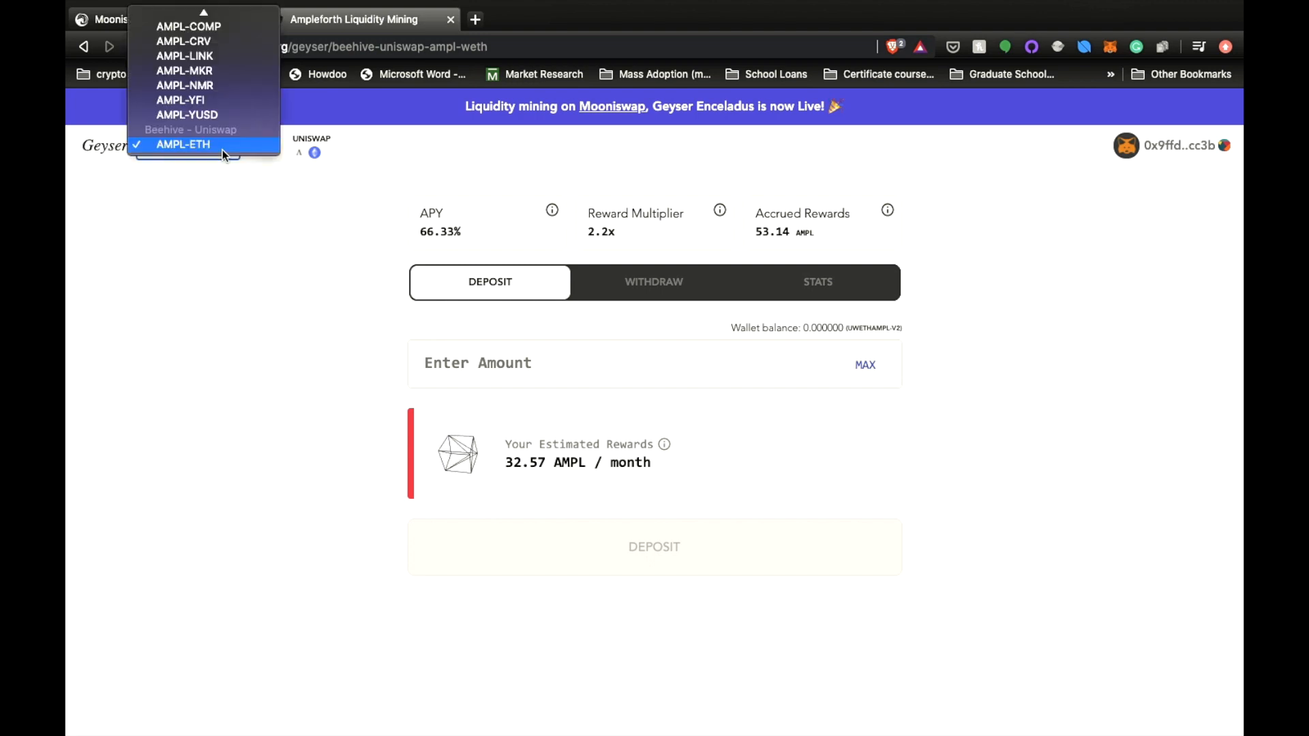
pyautogui.moveTo(183, 56)
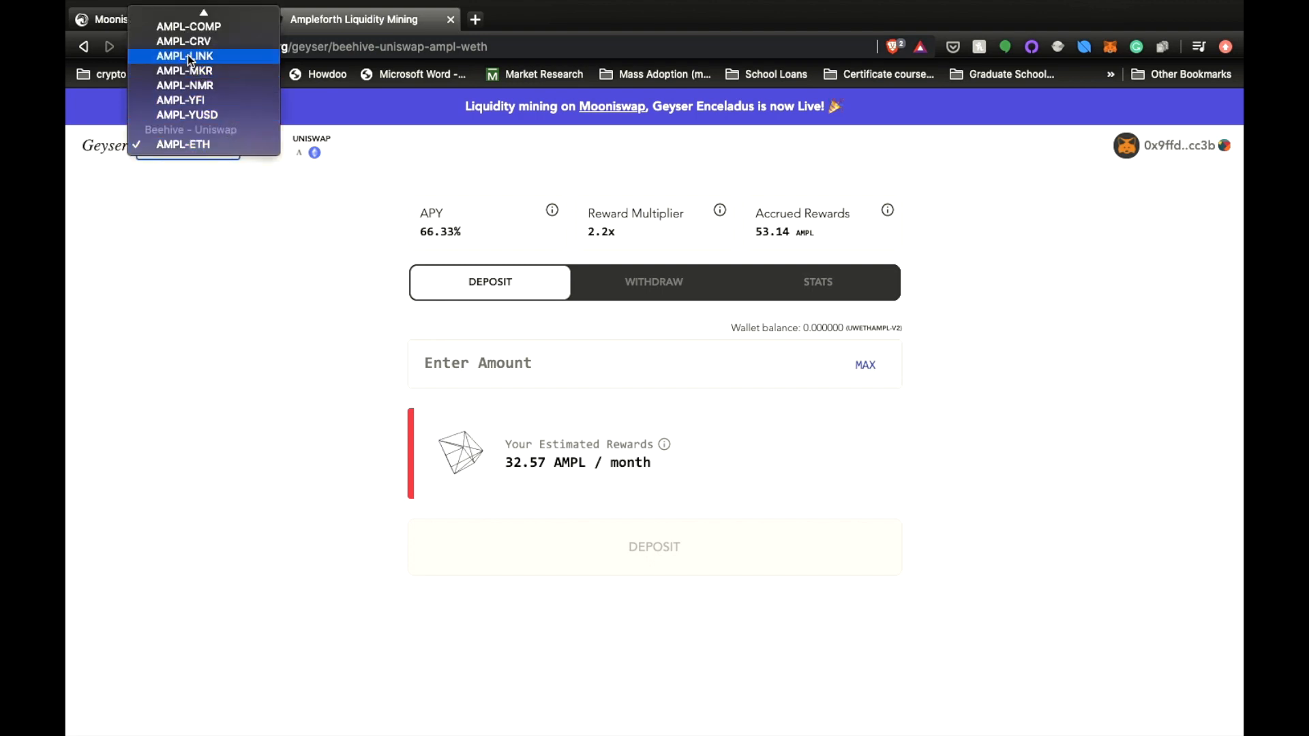
pyautogui.click(185, 56)
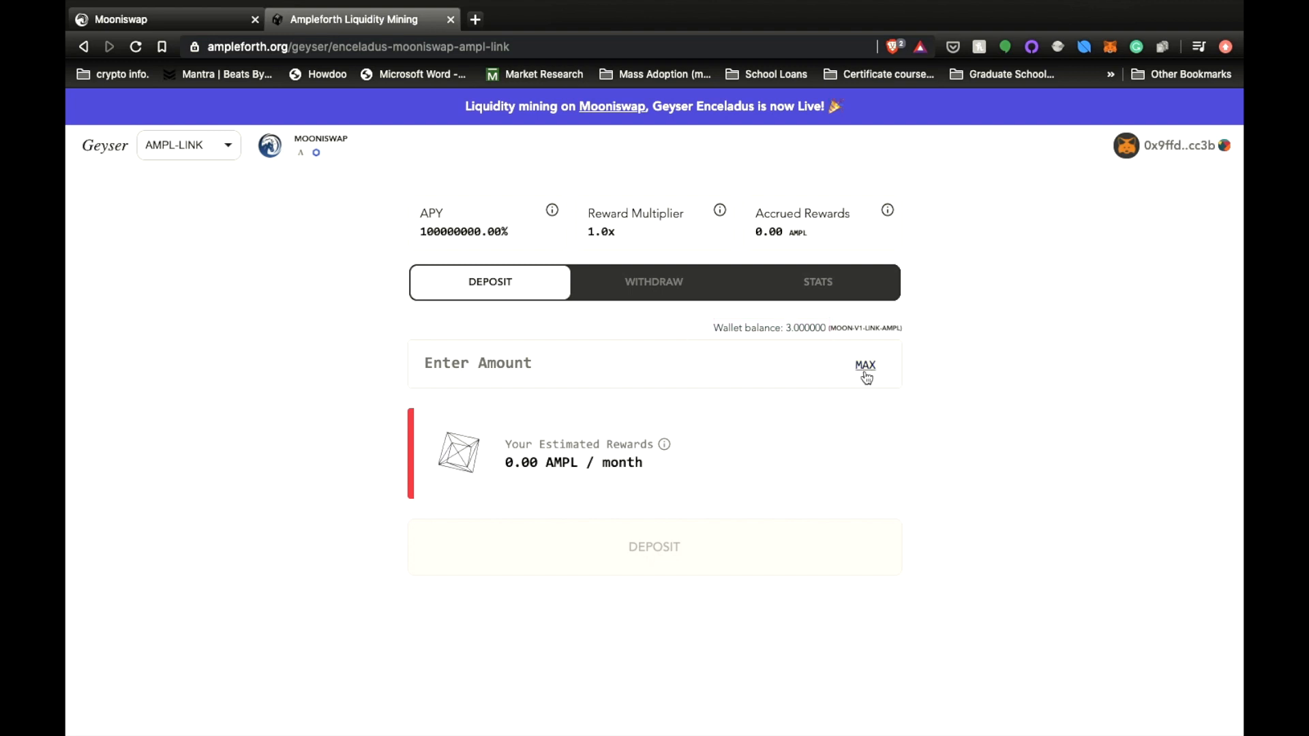
pyautogui.click(866, 365)
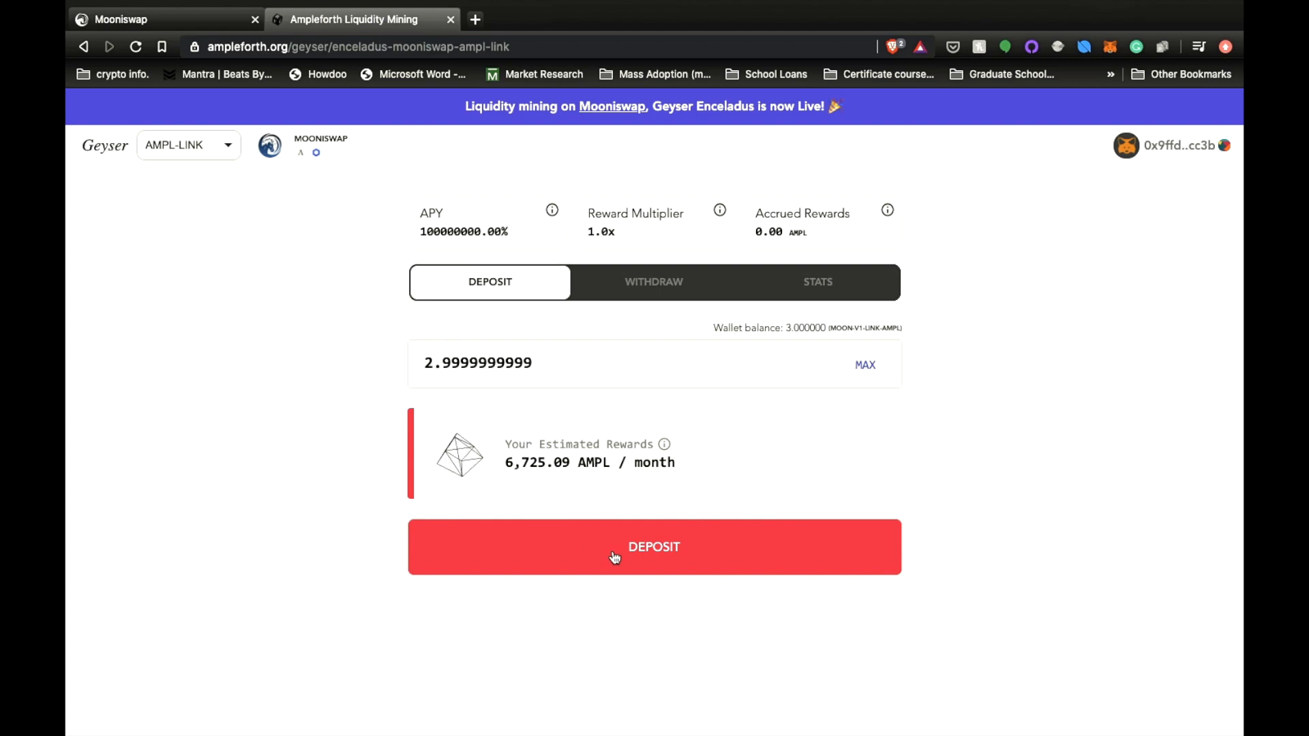
pyautogui.click(654, 547)
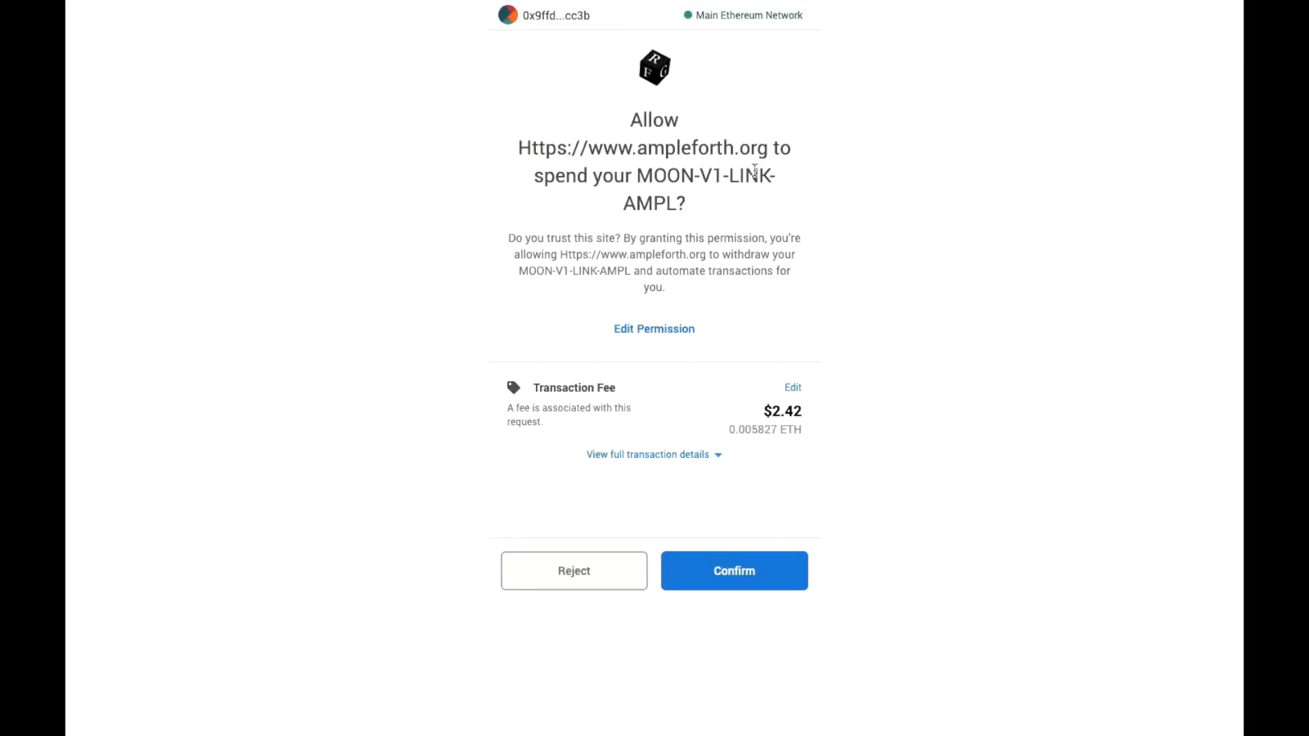
pyautogui.moveTo(656, 220)
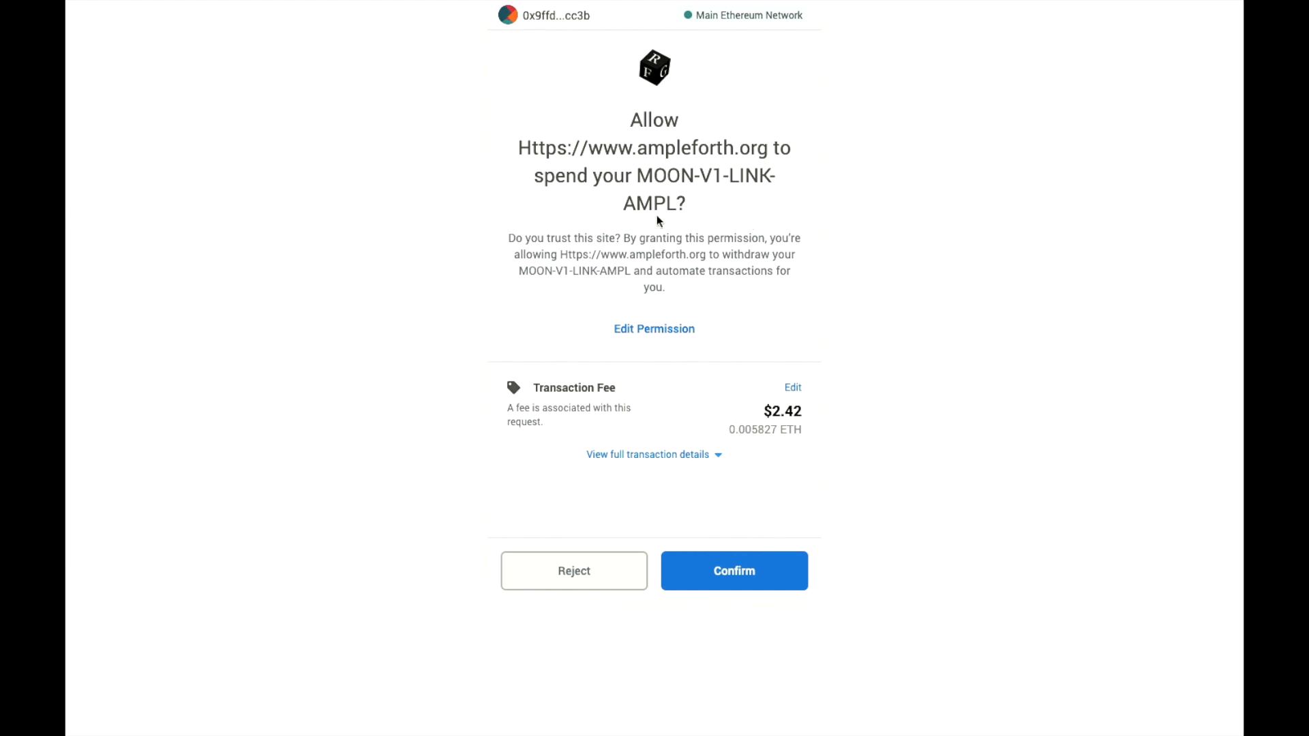
pyautogui.moveTo(734, 576)
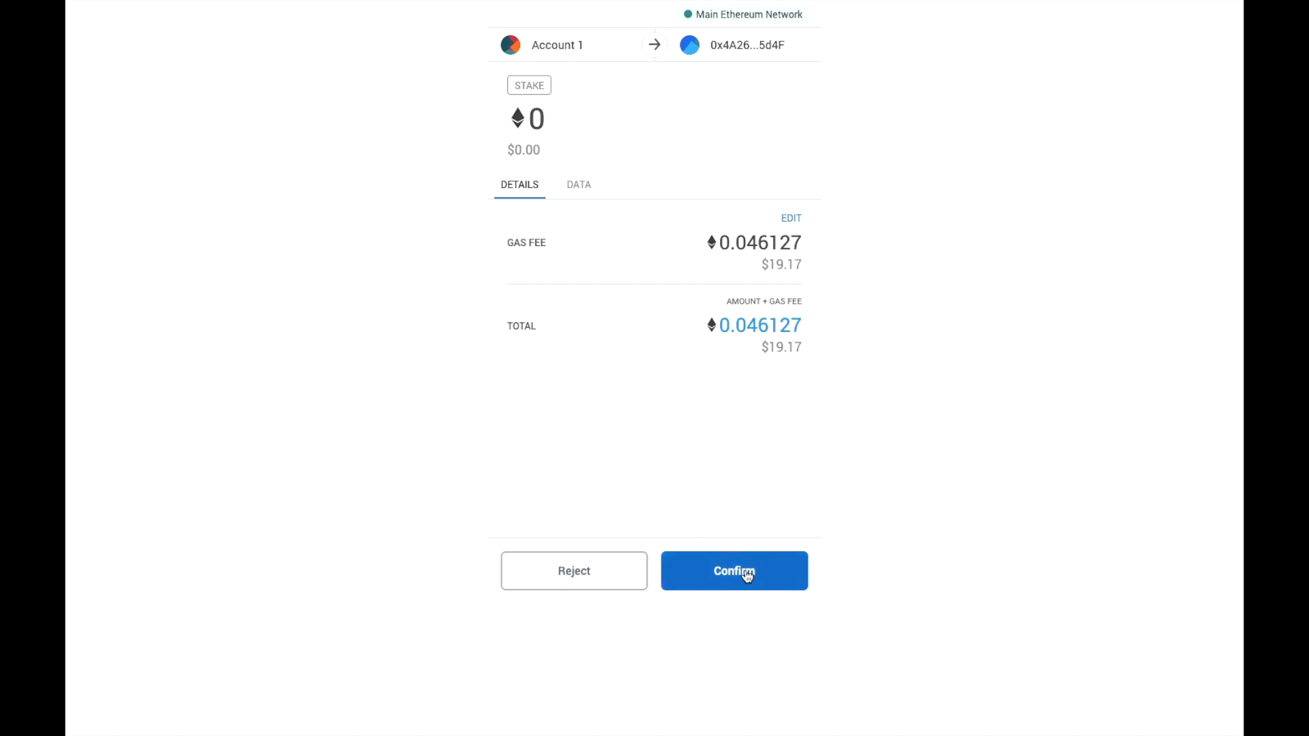
# Confirm the MetaMask stake transaction for 2.9999999999 LINK-AMPL pool tokens
pyautogui.click(733, 571)
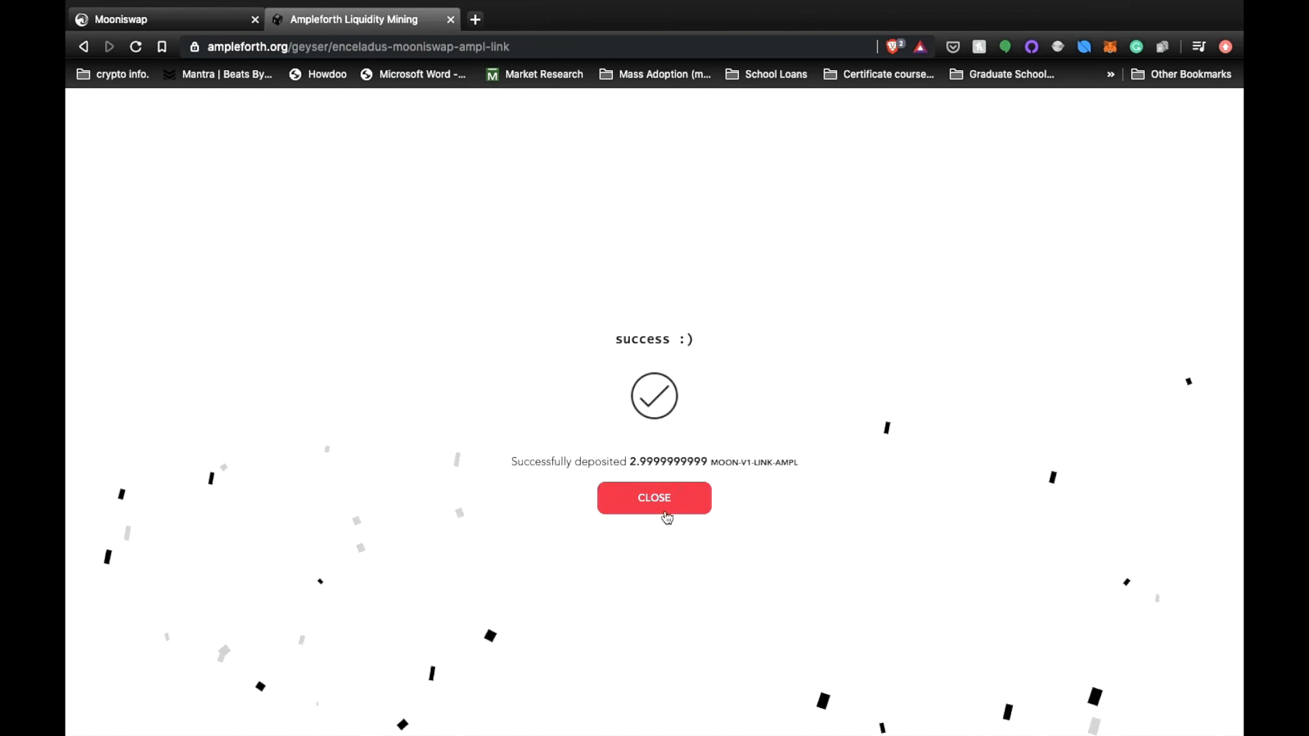
# Close the success message and view the 3.000000 deposited LINK-AMPL tokens under Withdraw
pyautogui.click(654, 497)
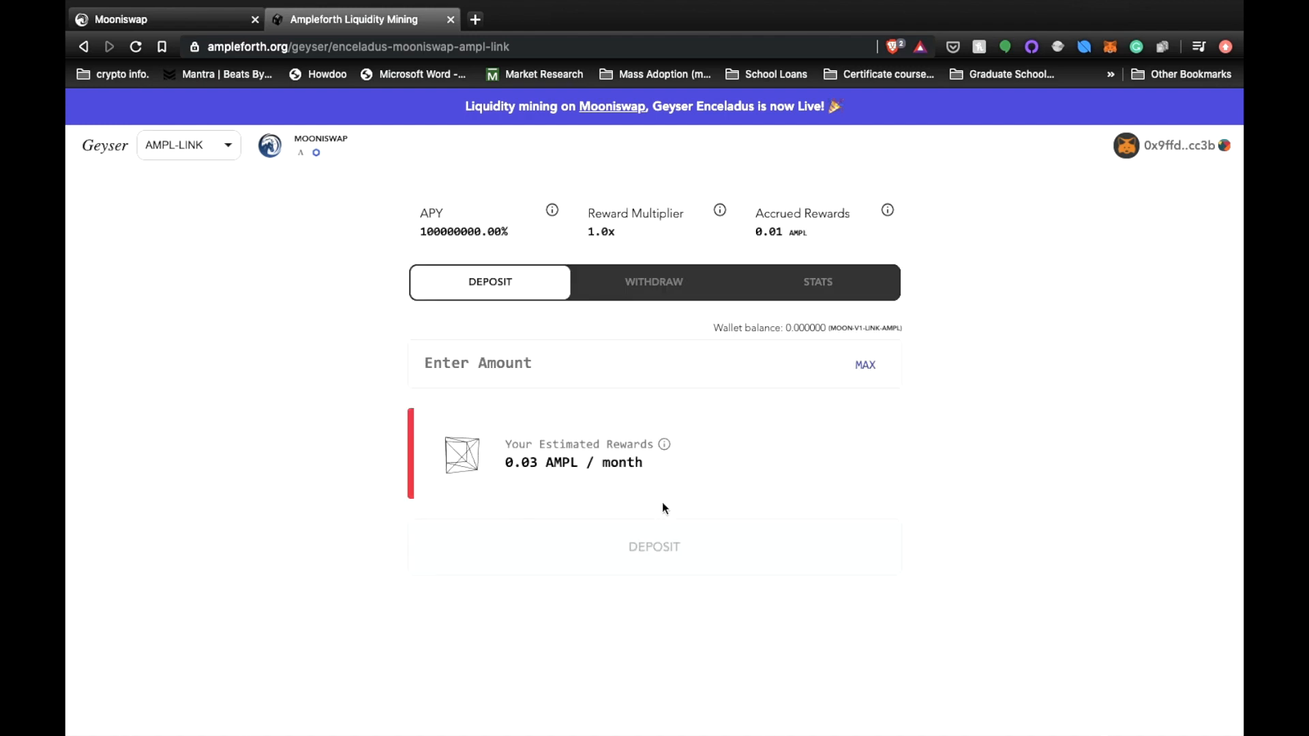
pyautogui.click(654, 281)
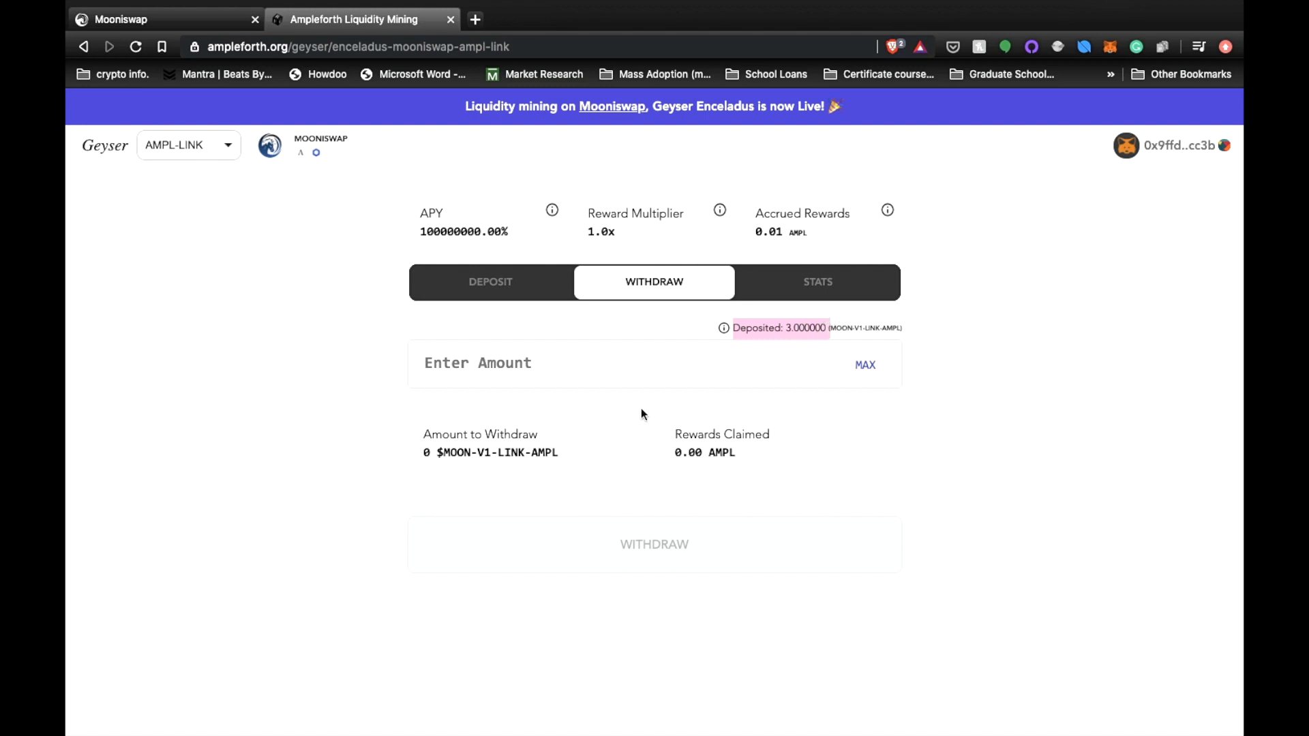
pyautogui.moveTo(882, 332)
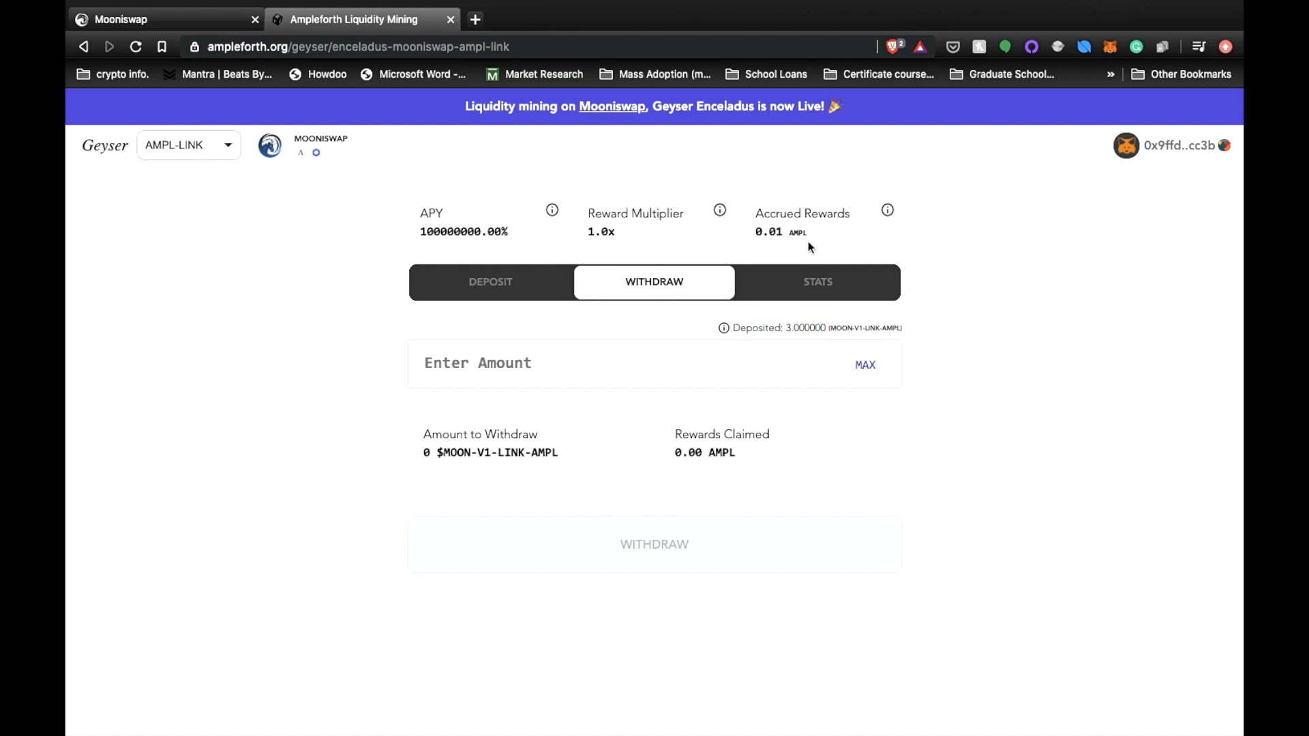
pyautogui.moveTo(859, 232)
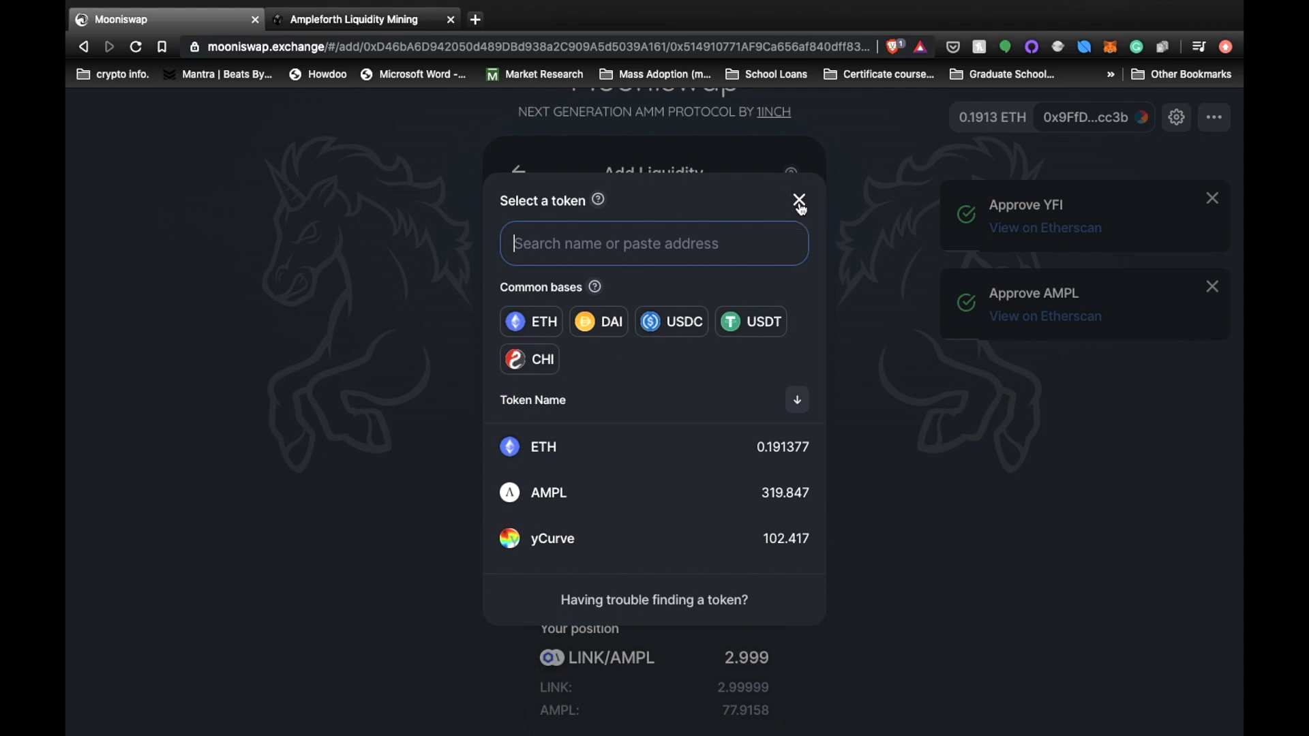
# Switch the second token to YFI and confirm supplying 97.1848 AMPL with 0.00567 YFI
pyautogui.click(797, 201)
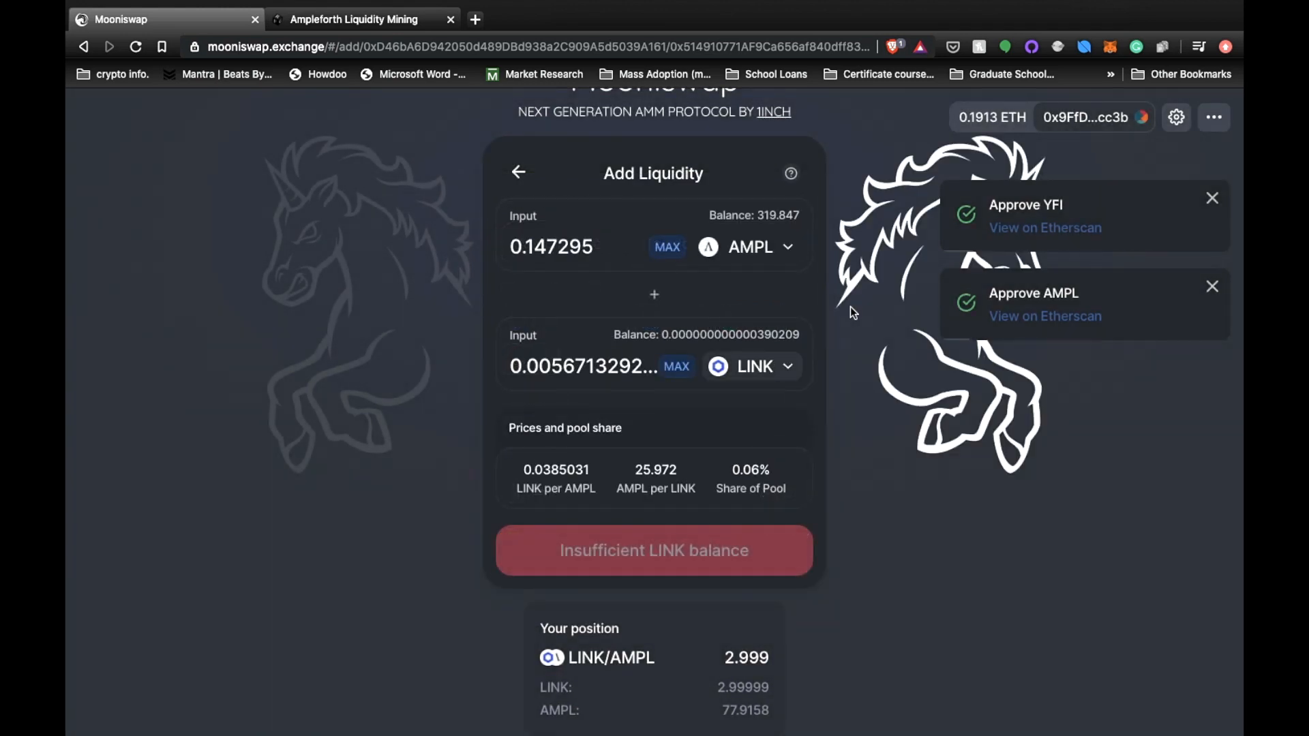
pyautogui.click(1212, 286)
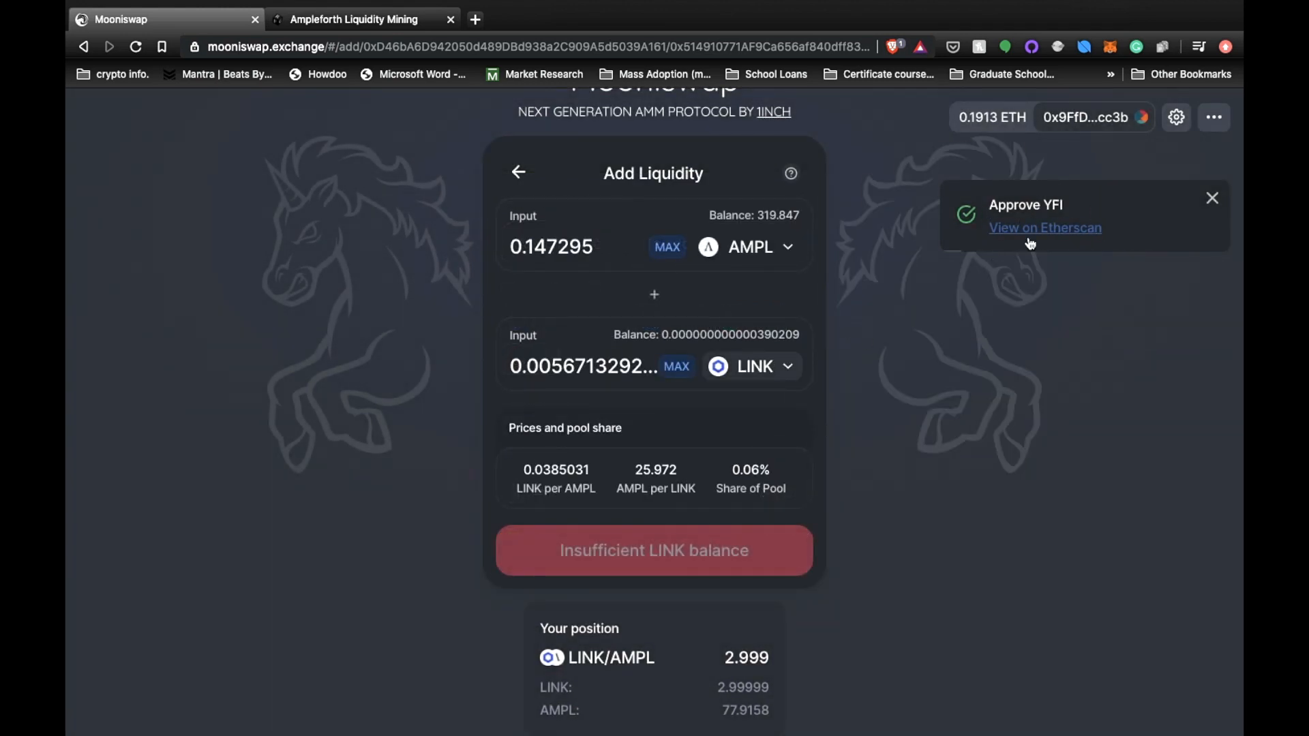
pyautogui.click(751, 366)
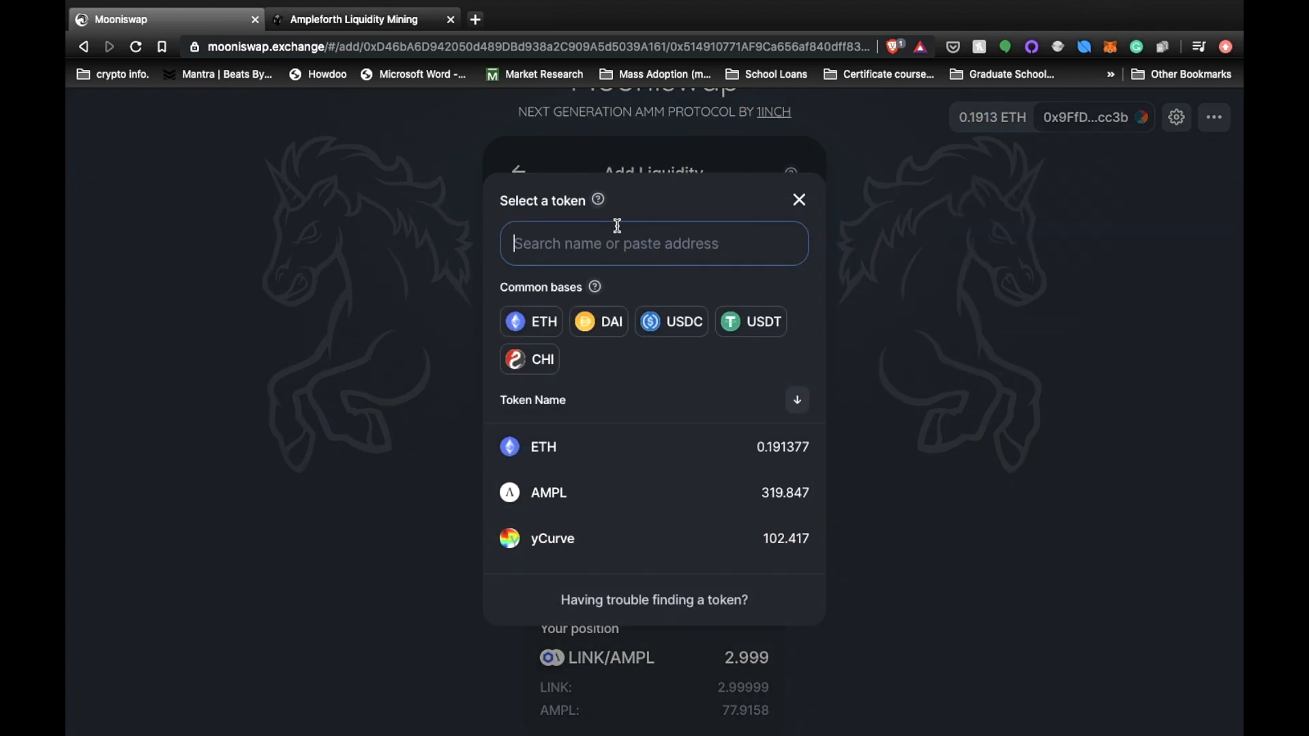
pyautogui.write('yfi')
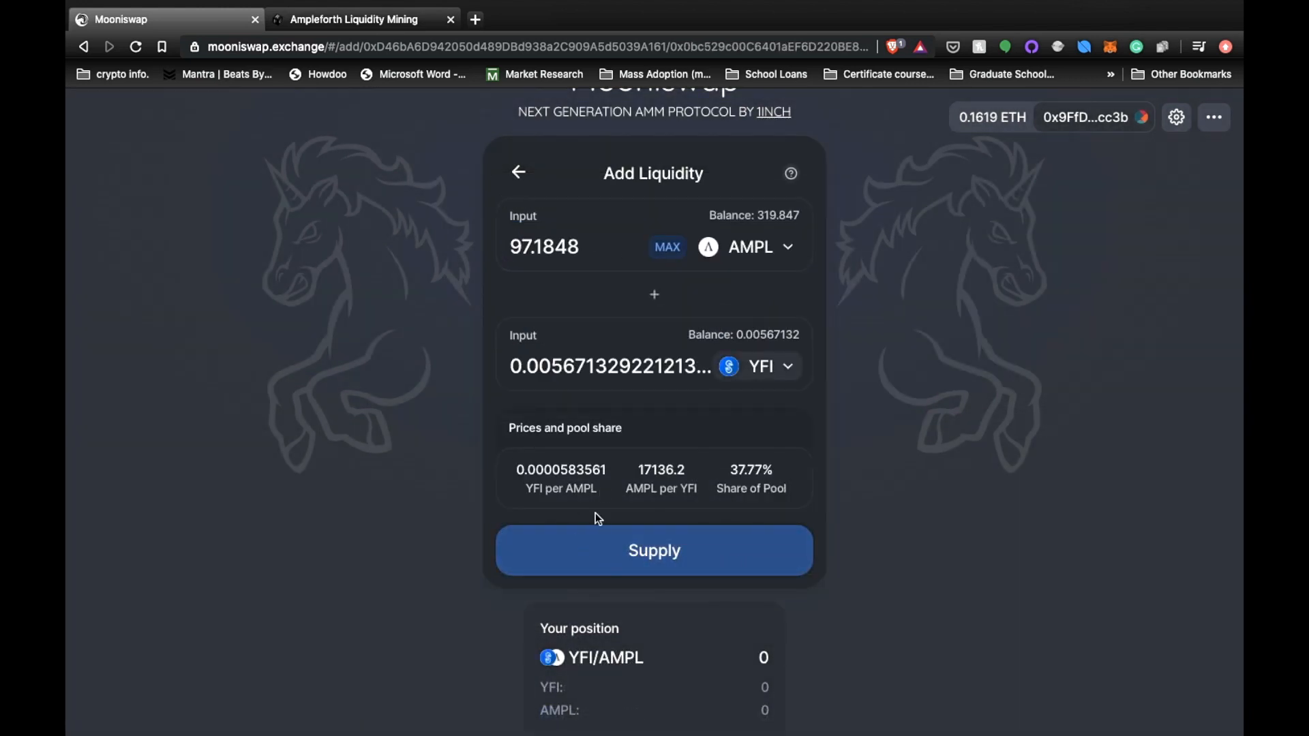
pyautogui.click(654, 550)
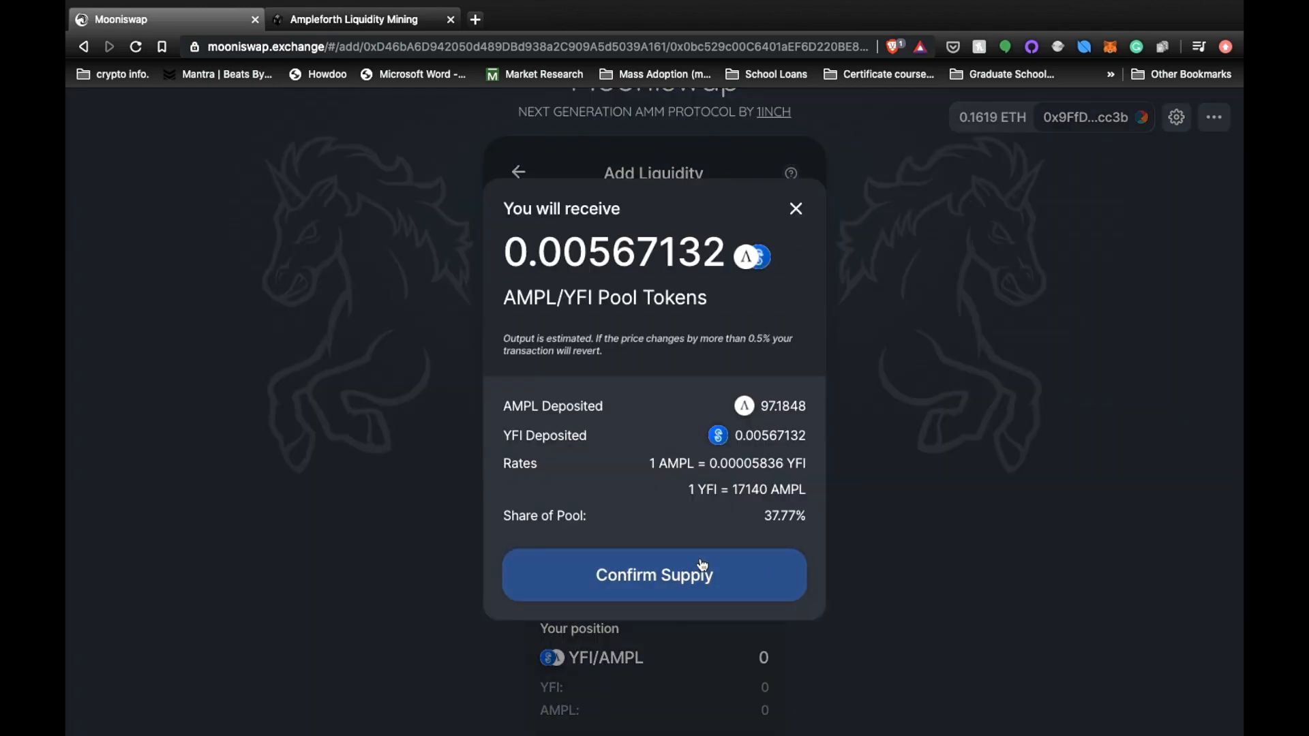
pyautogui.click(654, 574)
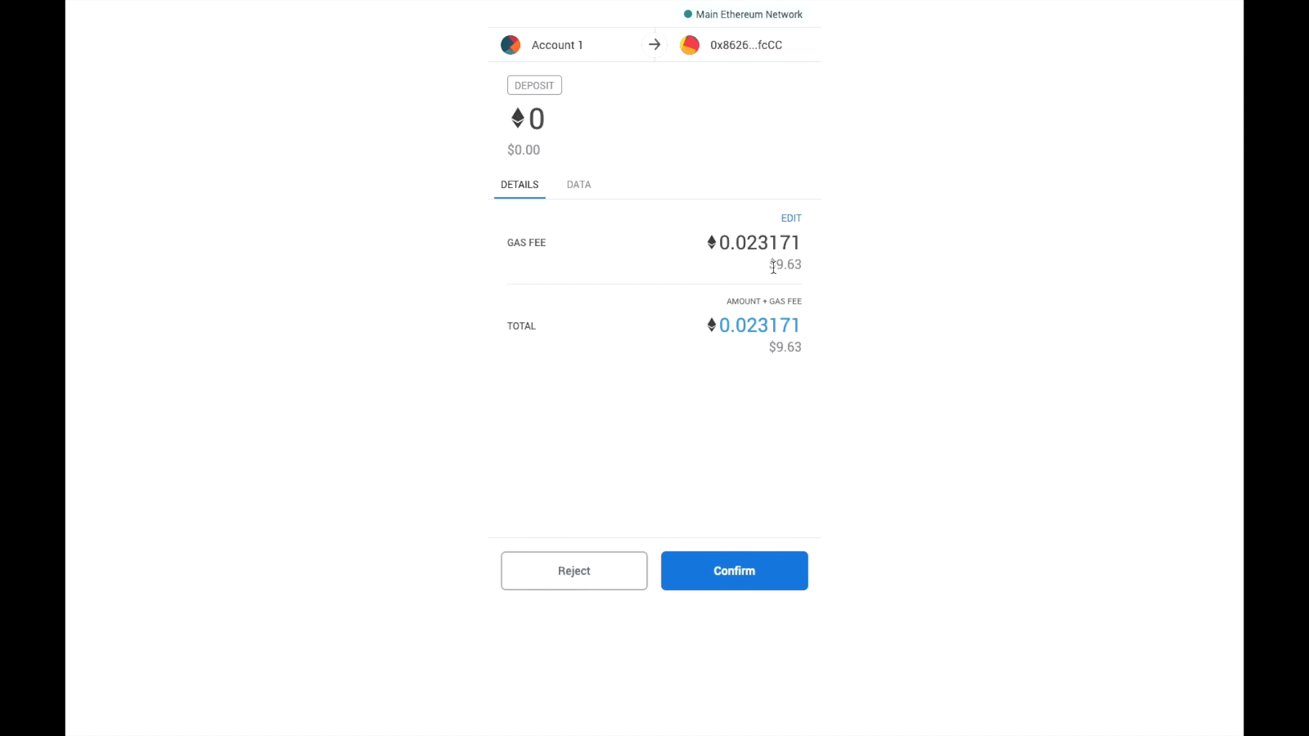
pyautogui.moveTo(709, 280)
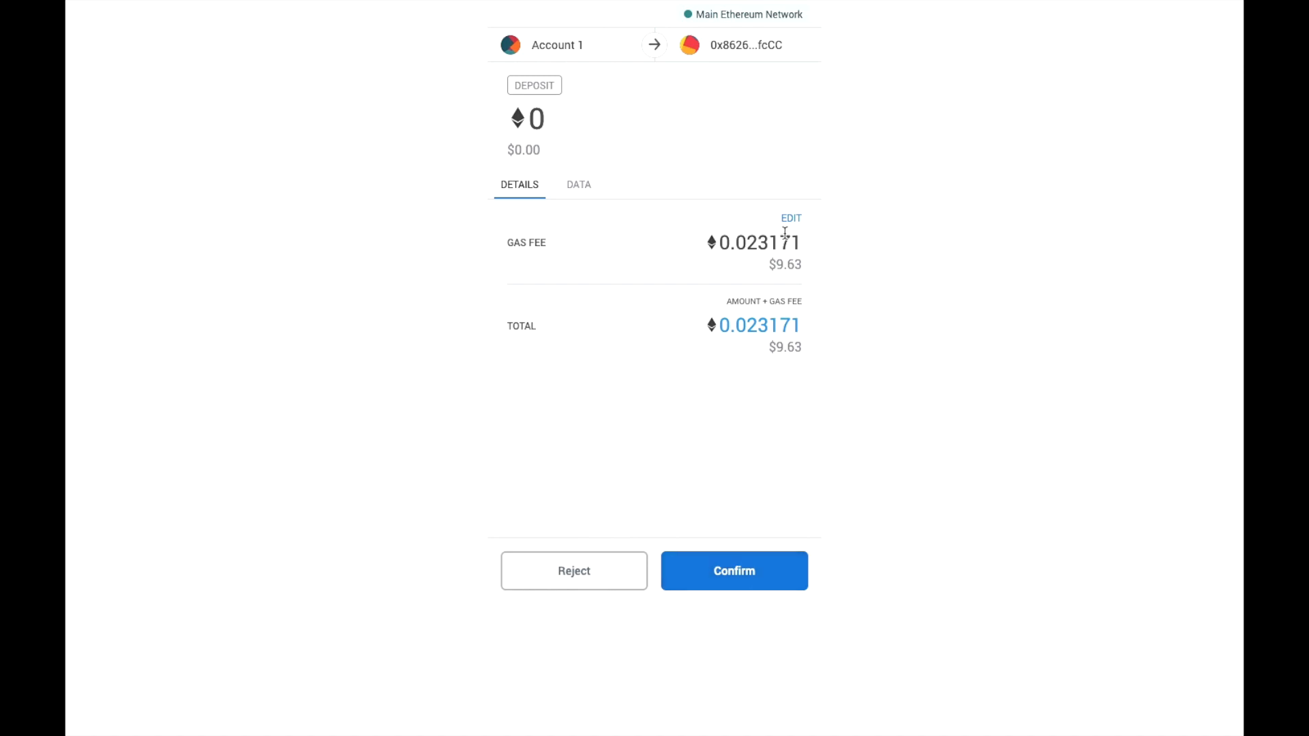
pyautogui.moveTo(748, 270)
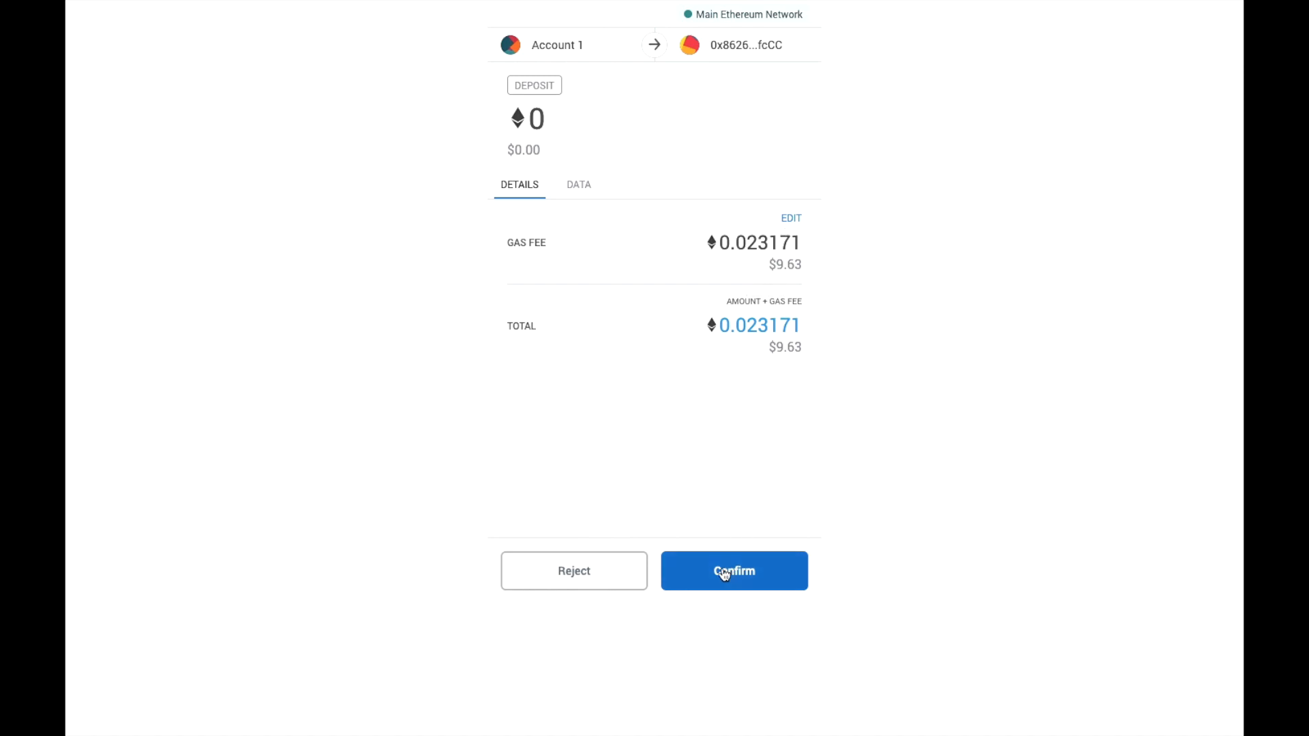
# Confirm the AMPL/YFI DEPOSIT transaction in MetaMask so it goes pending
pyautogui.click(734, 571)
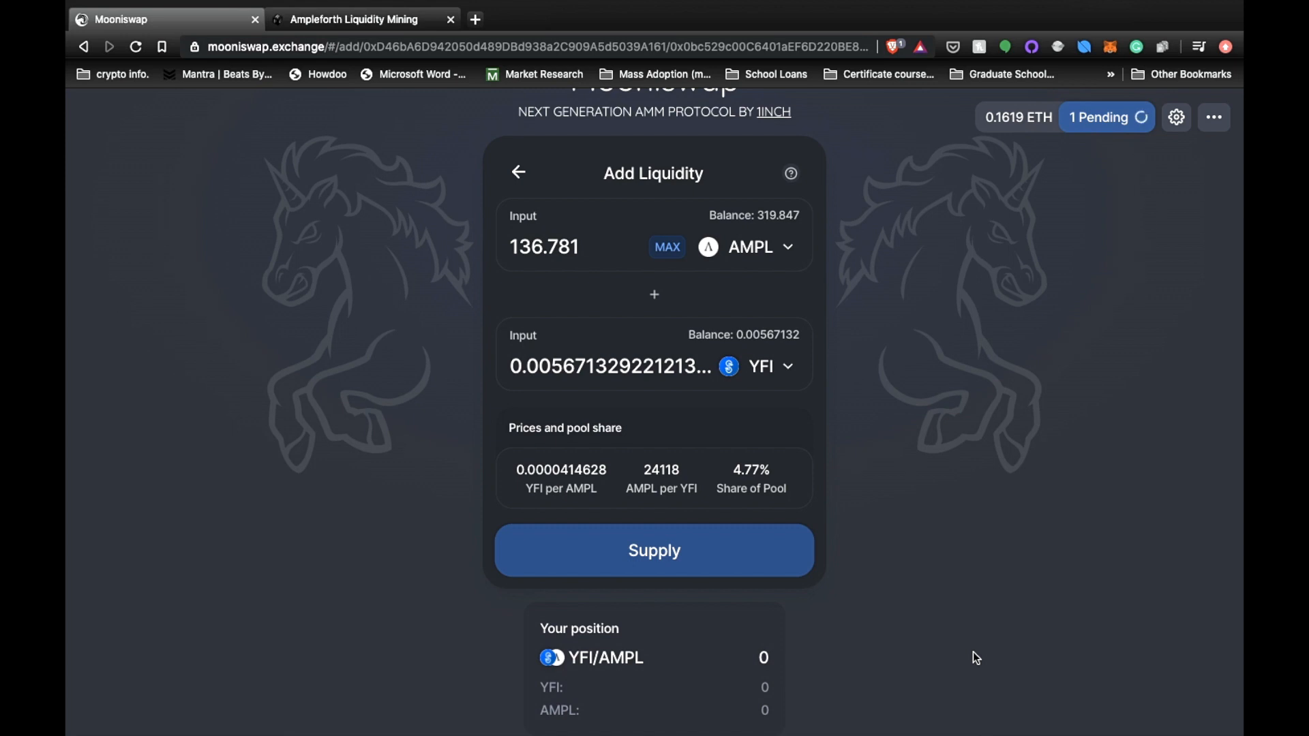
# Submit a second AMPL/YFI supply of 136.781 AMPL with 0.00567132 YFI
pyautogui.click(654, 550)
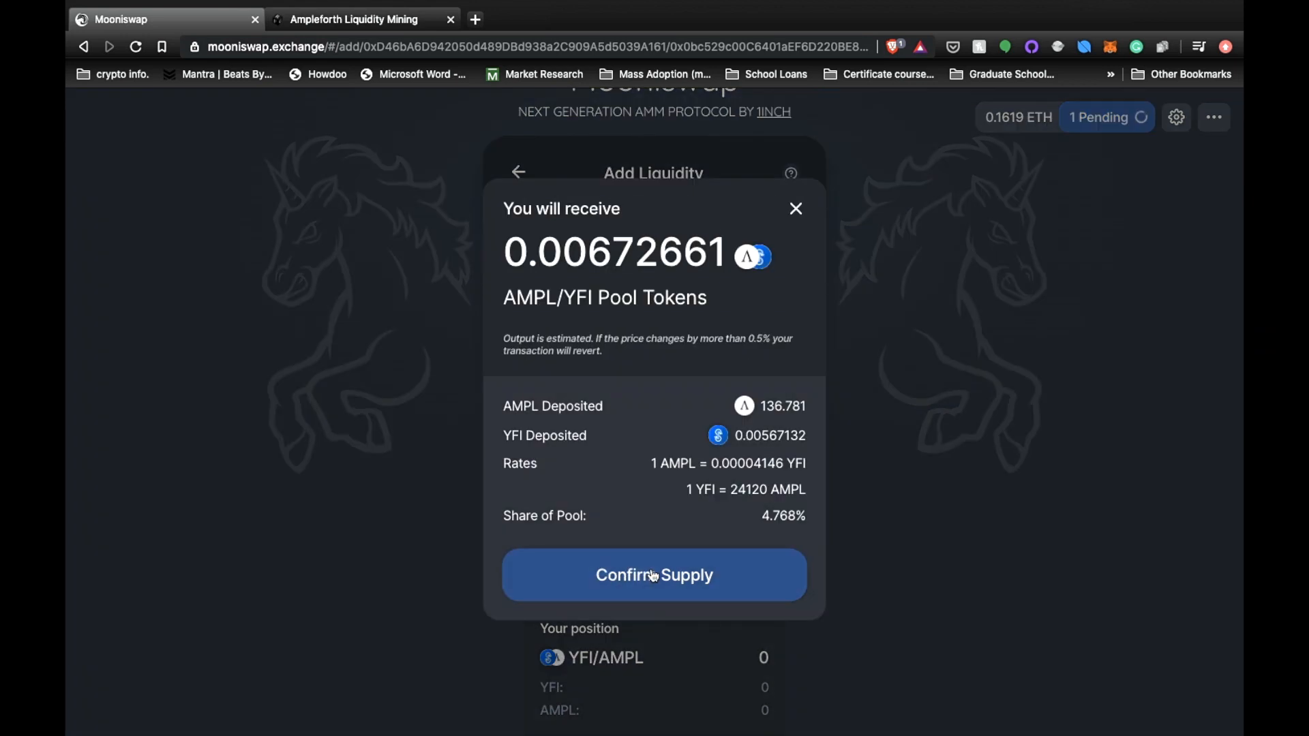
pyautogui.click(654, 575)
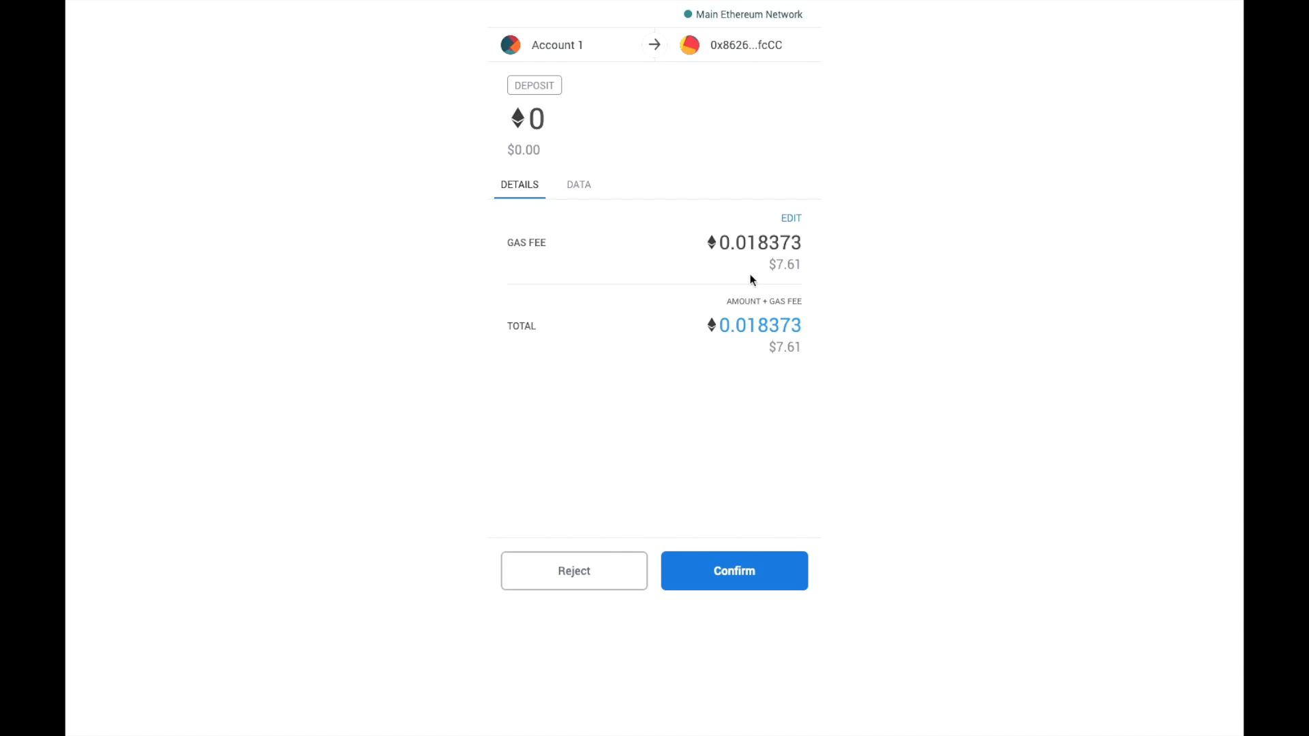
pyautogui.click(734, 572)
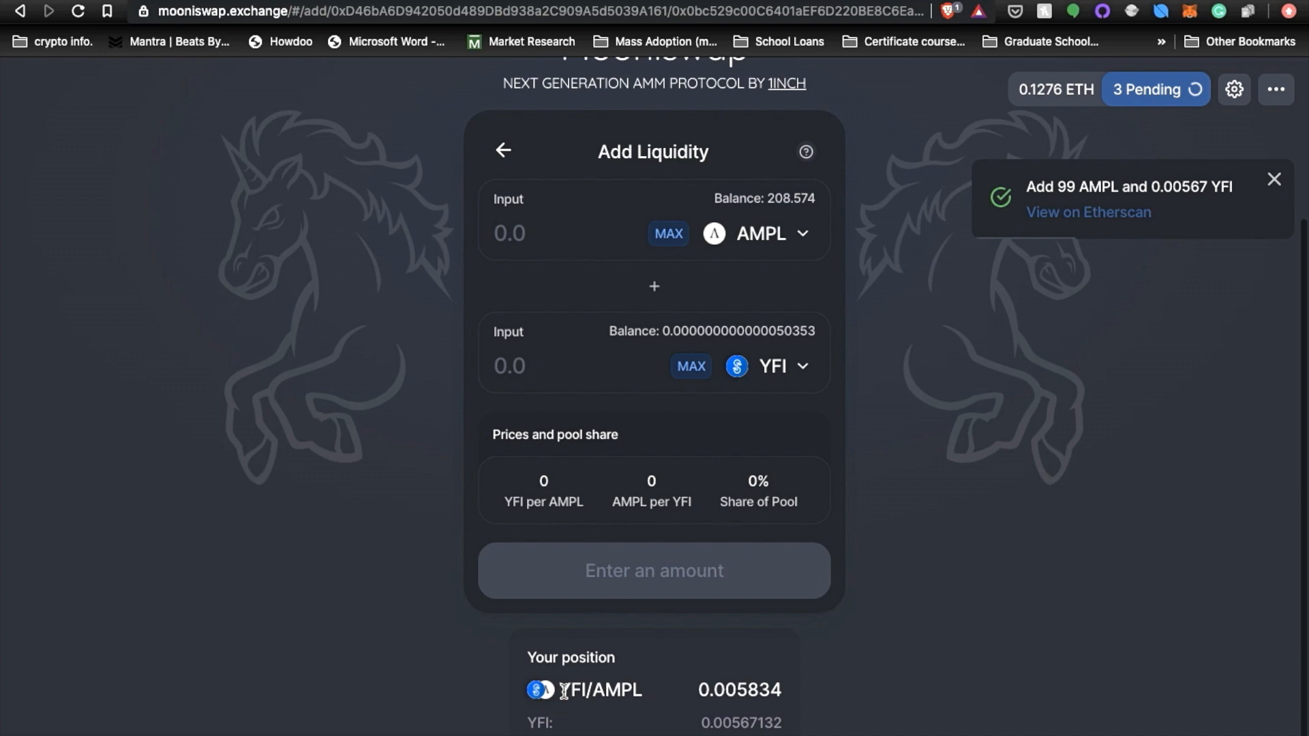
# Switch to the Ampleforth Geyser AMPL-YFI pool page
pyautogui.click(1276, 178)
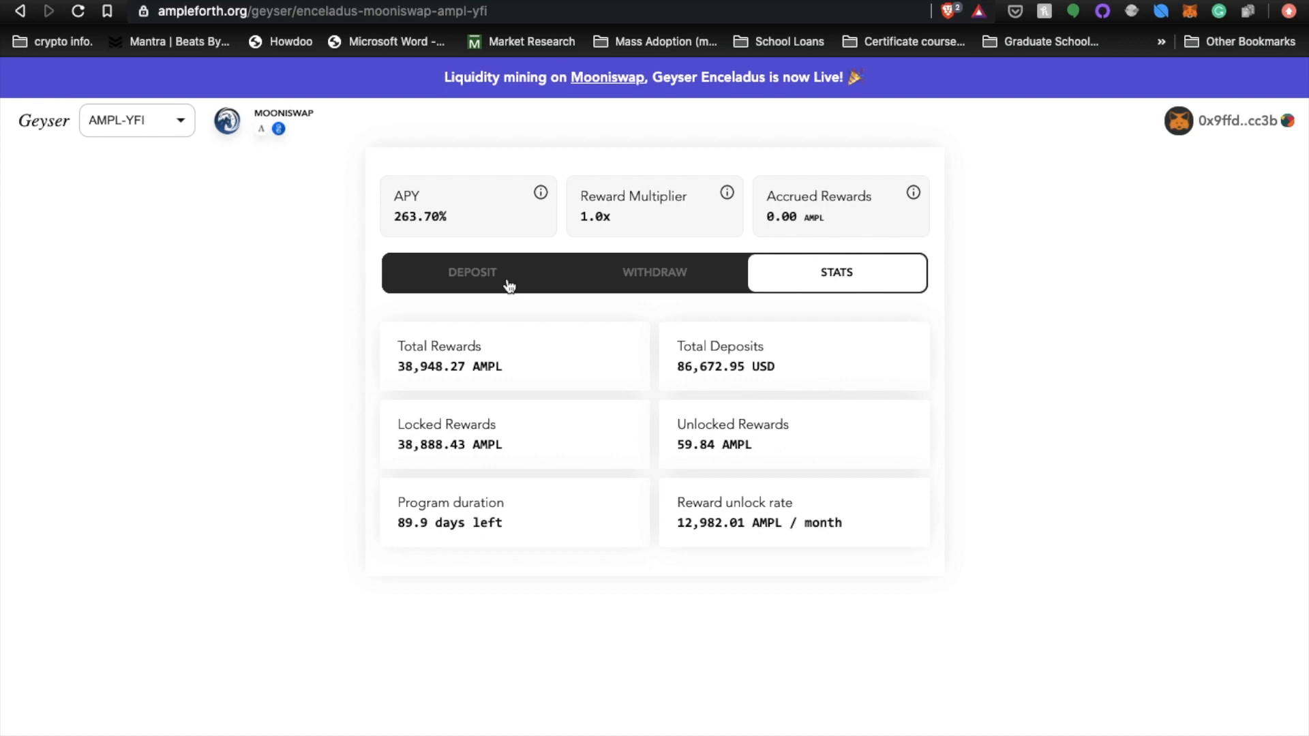
# Deposit the full 0.0058348712 AMPL-YFI pool-token balance into the Enceladus Geyser
pyautogui.click(471, 272)
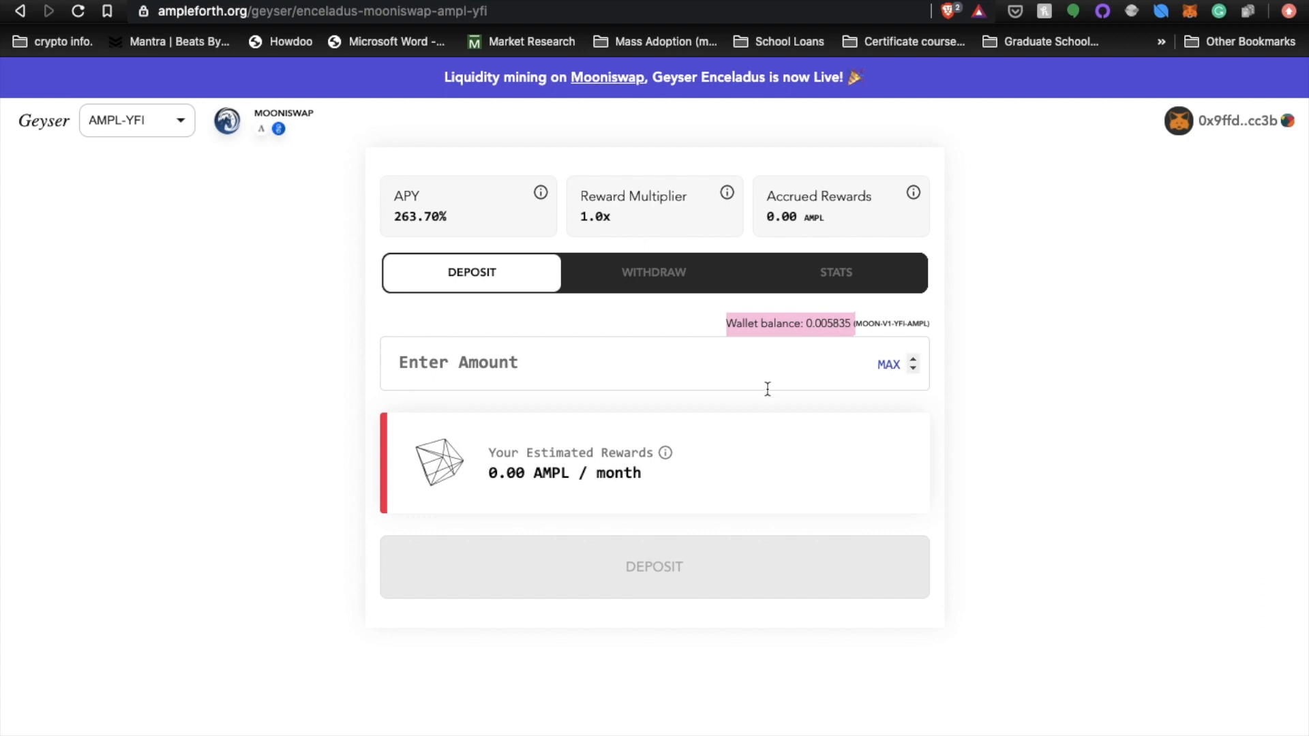
pyautogui.click(889, 364)
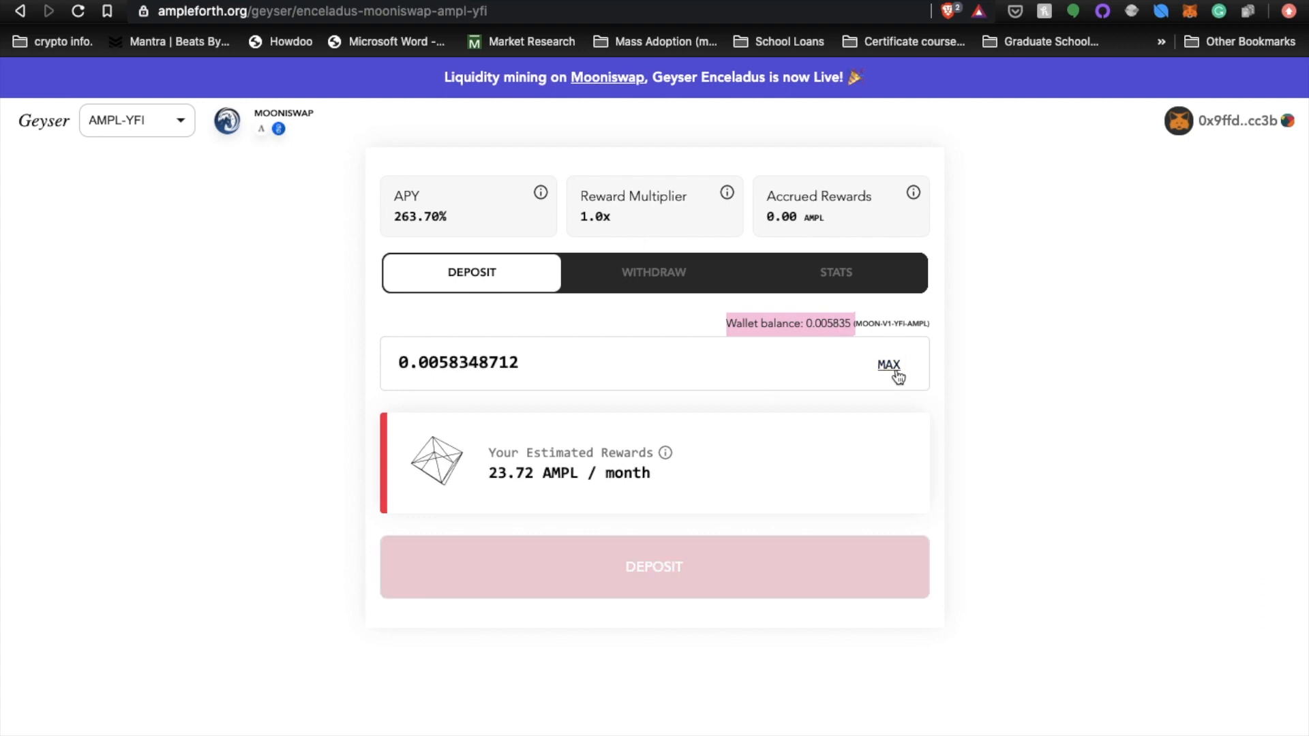
pyautogui.click(654, 566)
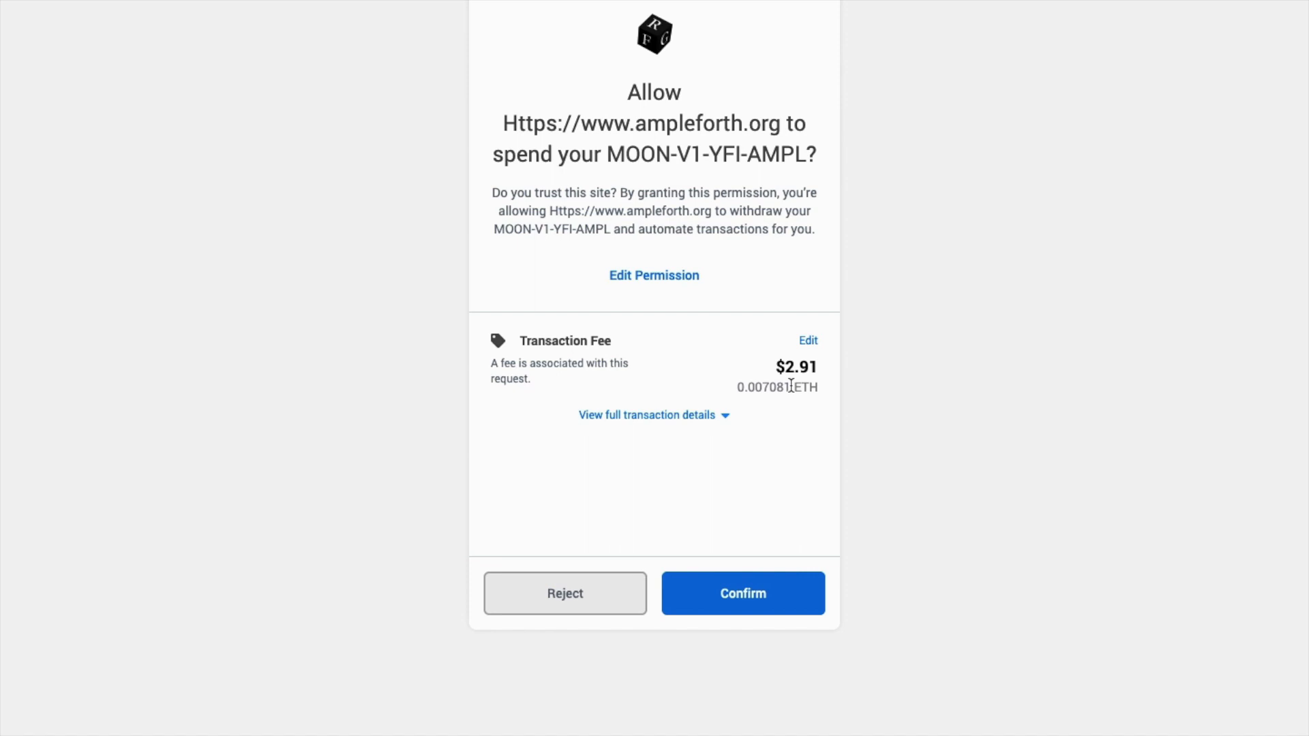
pyautogui.moveTo(742, 582)
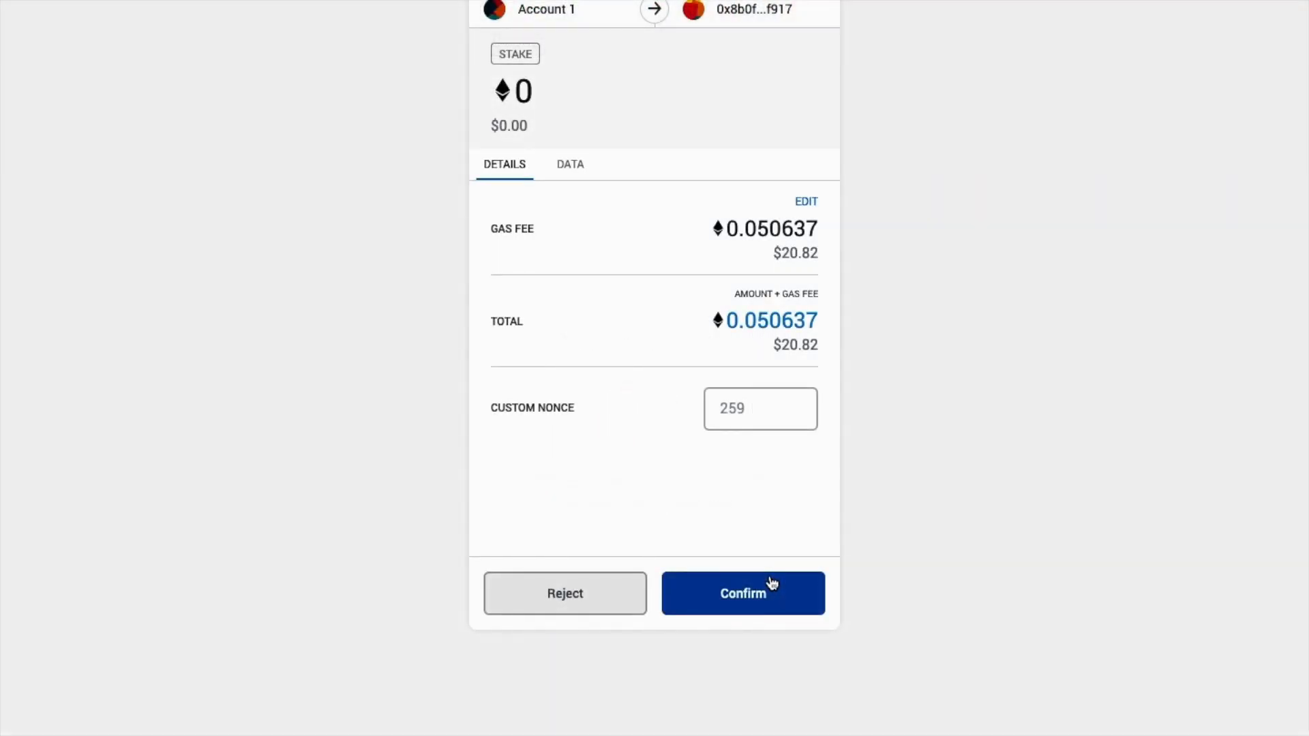
pyautogui.moveTo(773, 238)
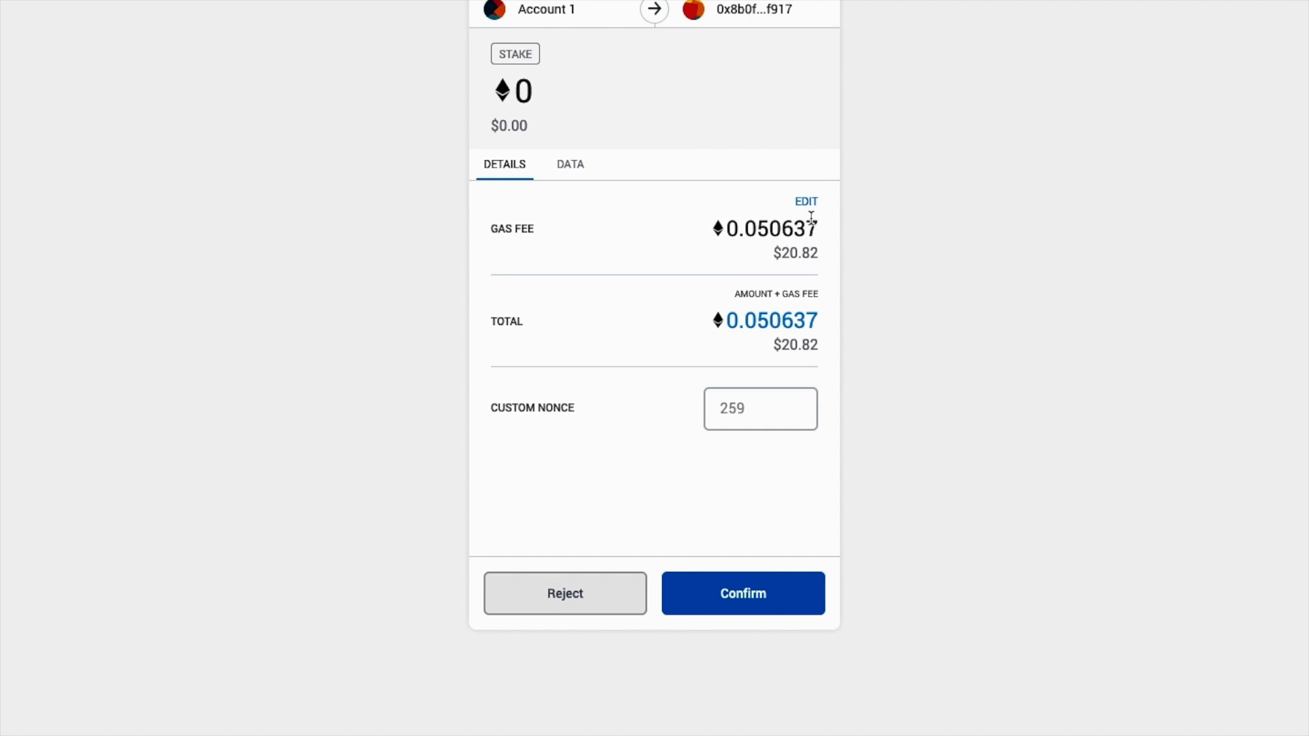
pyautogui.moveTo(810, 229)
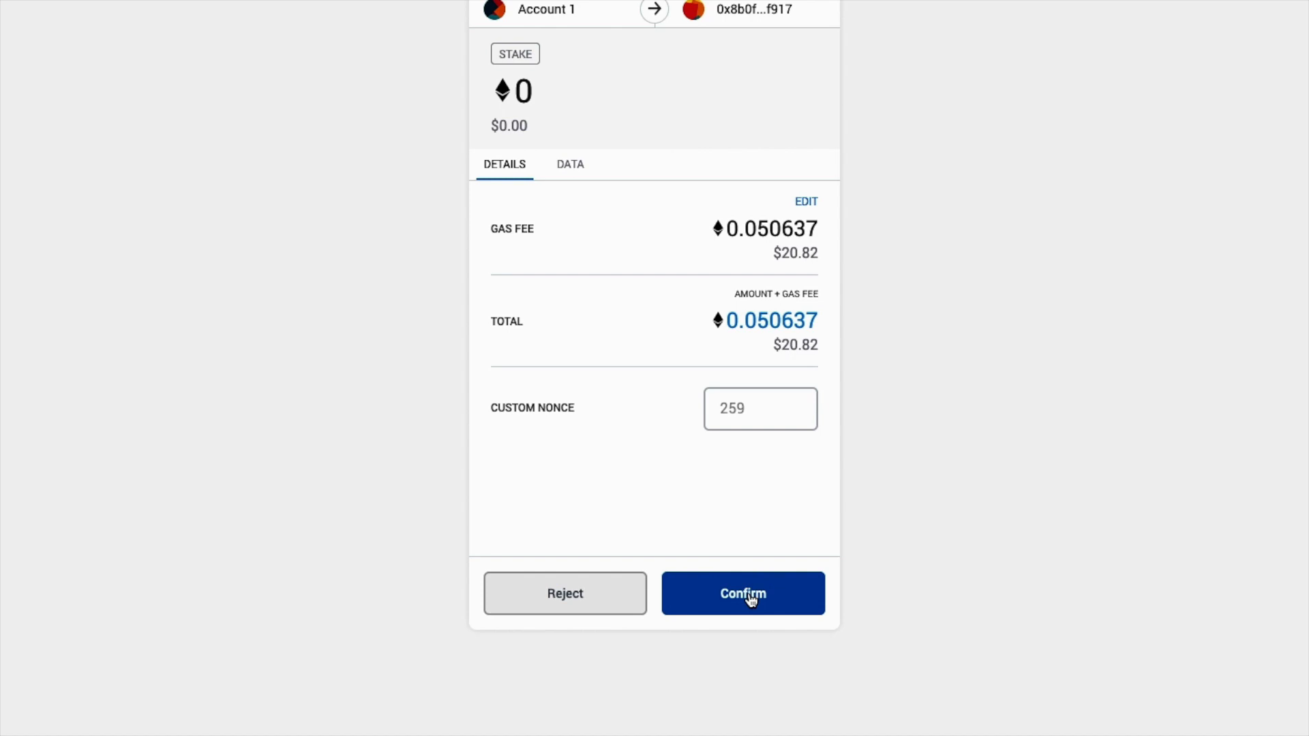
# Approve the stake of 0.0058348712 MOON-V1-YFI-AMPL tokens in MetaMask
pyautogui.click(742, 593)
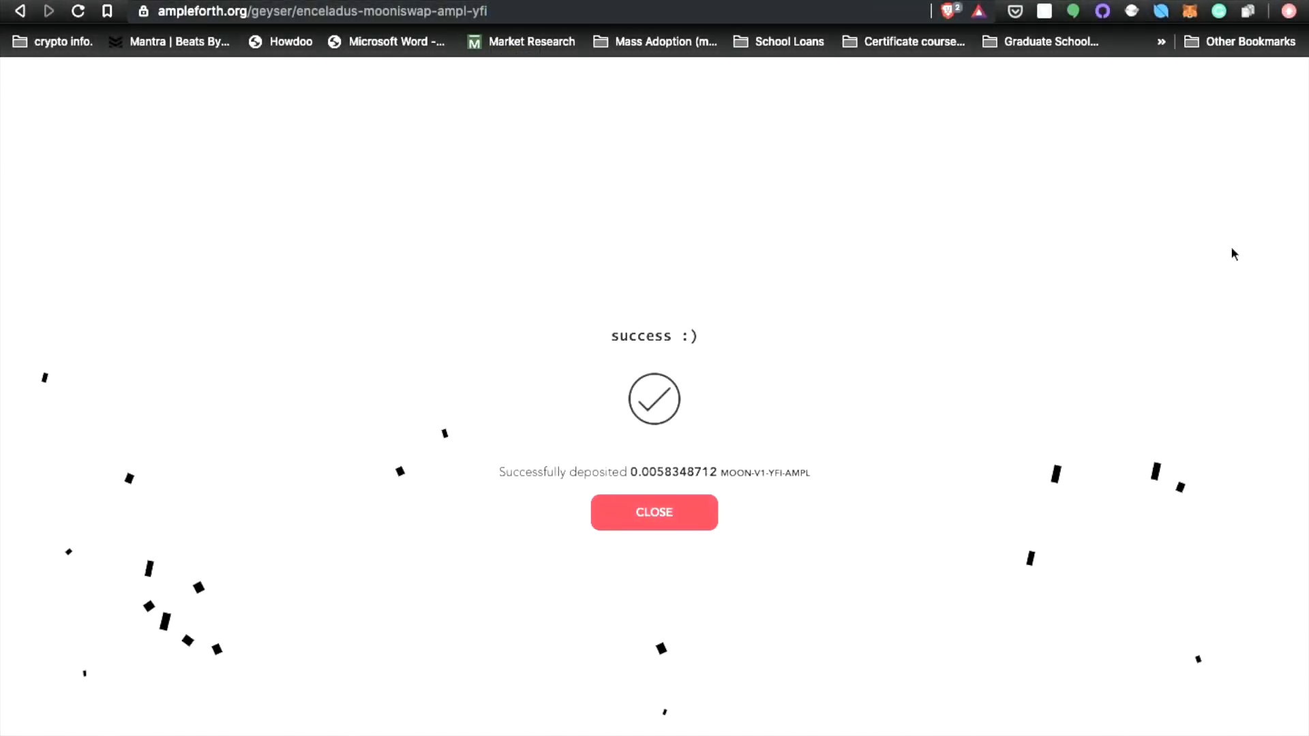
# Close the success notice and check the 0.005835 MOON-V1-YFI-AMPL deposited balance
pyautogui.click(653, 512)
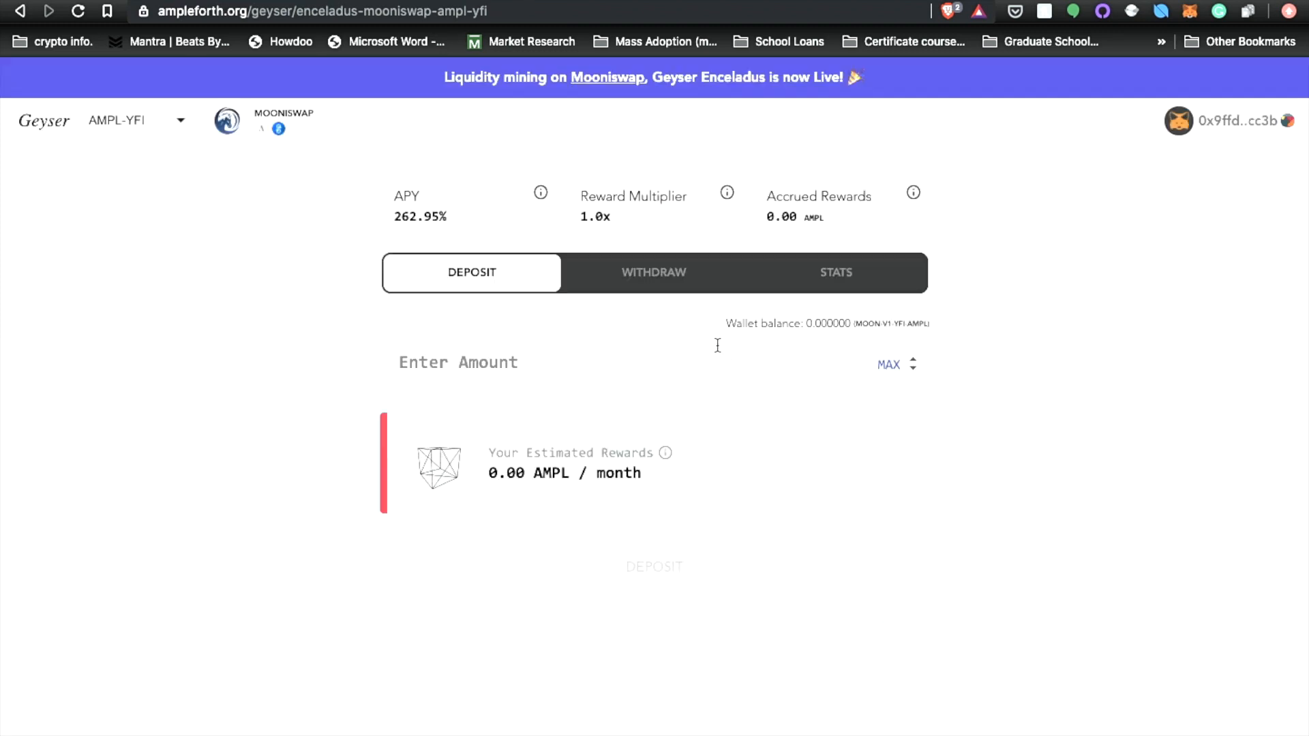
pyautogui.click(654, 272)
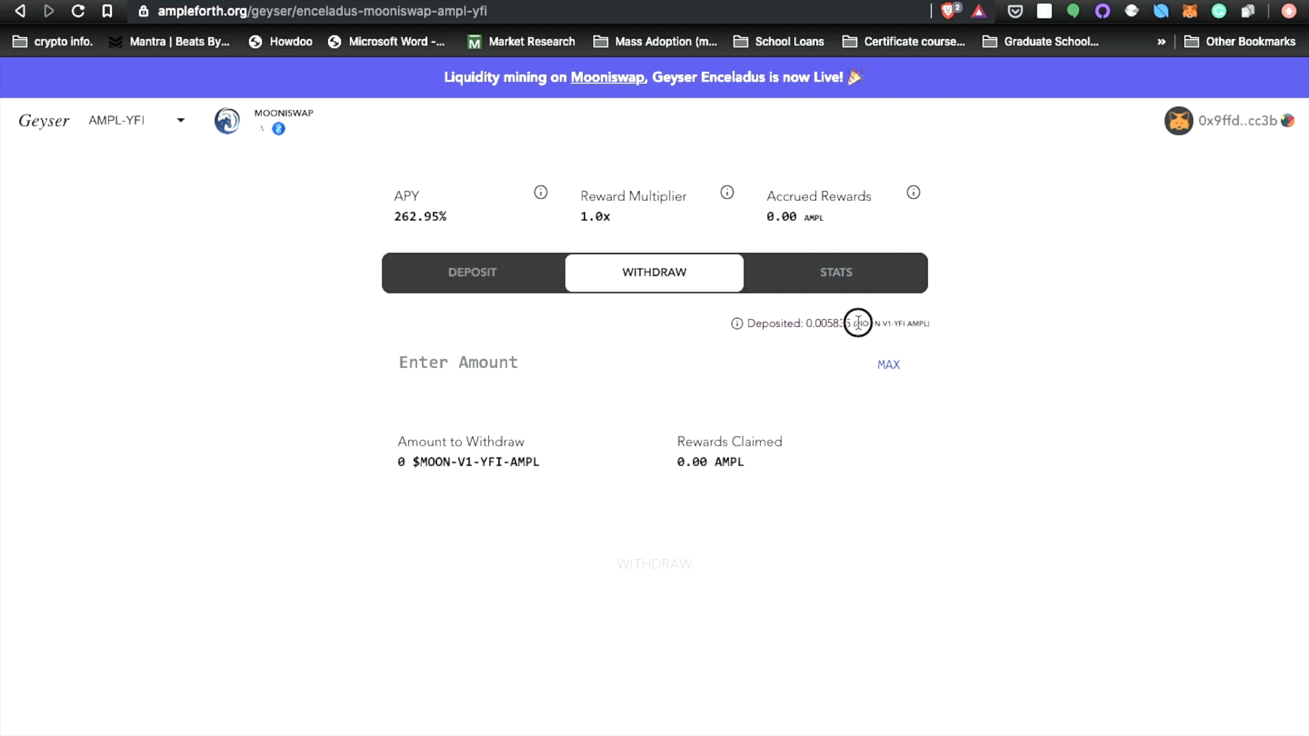
pyautogui.moveTo(654, 338)
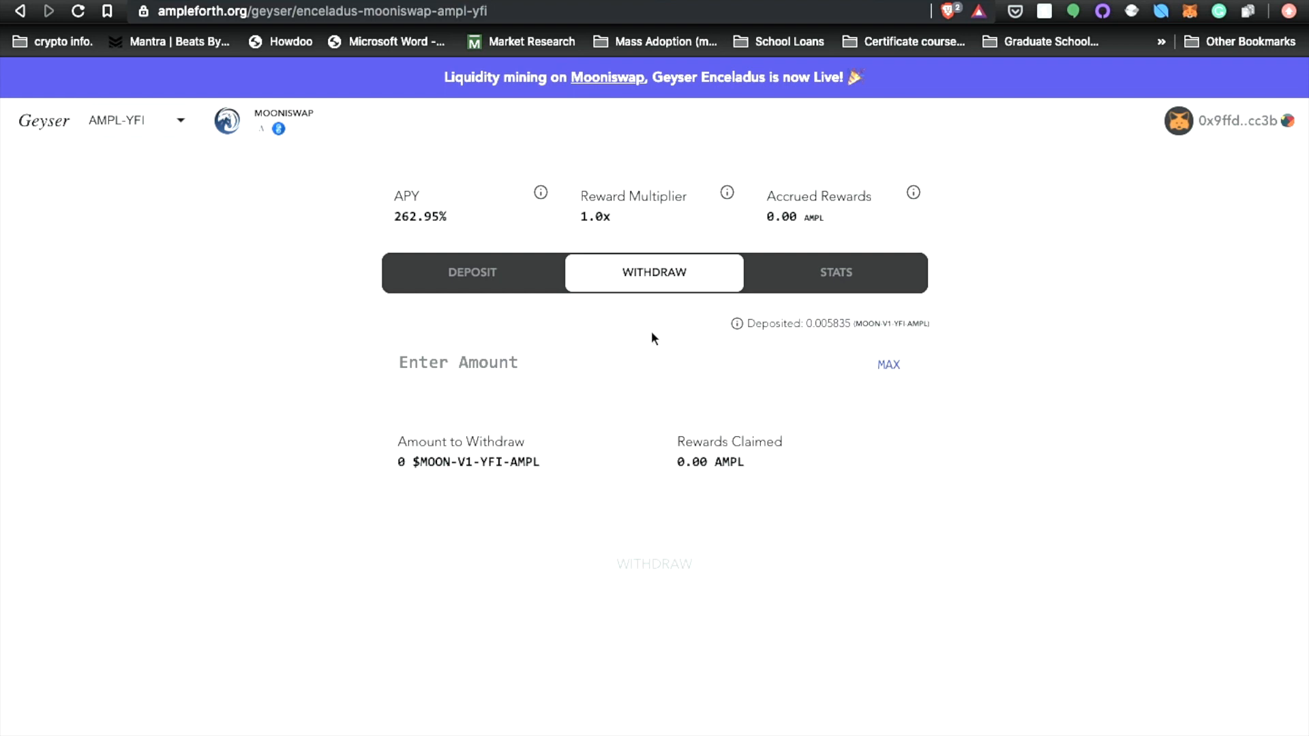
pyautogui.moveTo(466, 227)
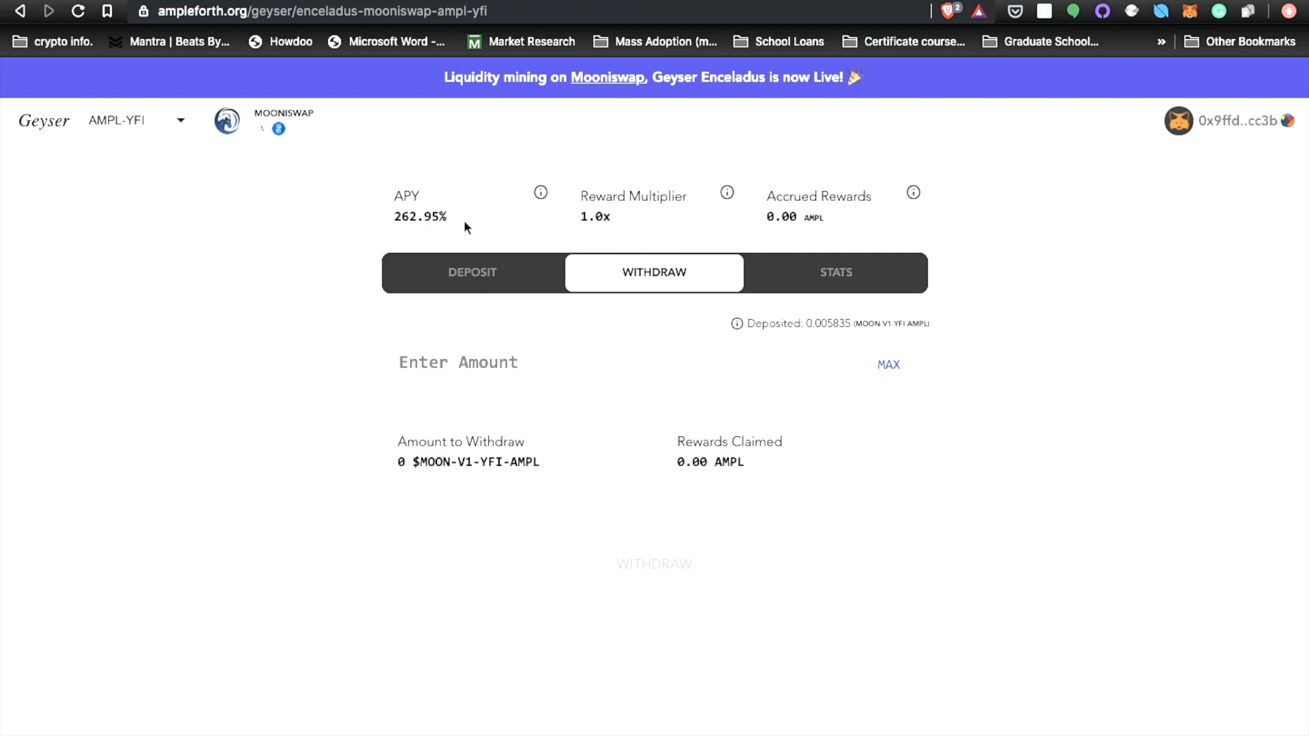
pyautogui.moveTo(584, 231)
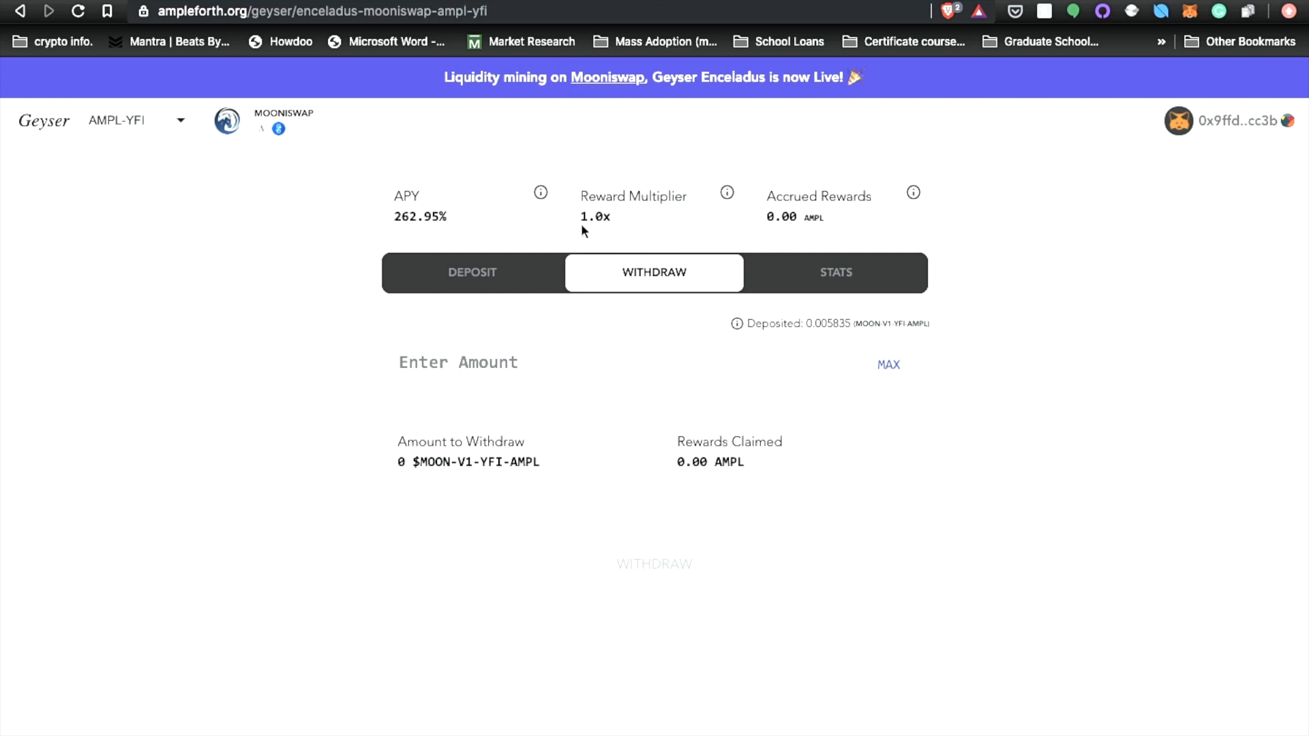
pyautogui.moveTo(796, 237)
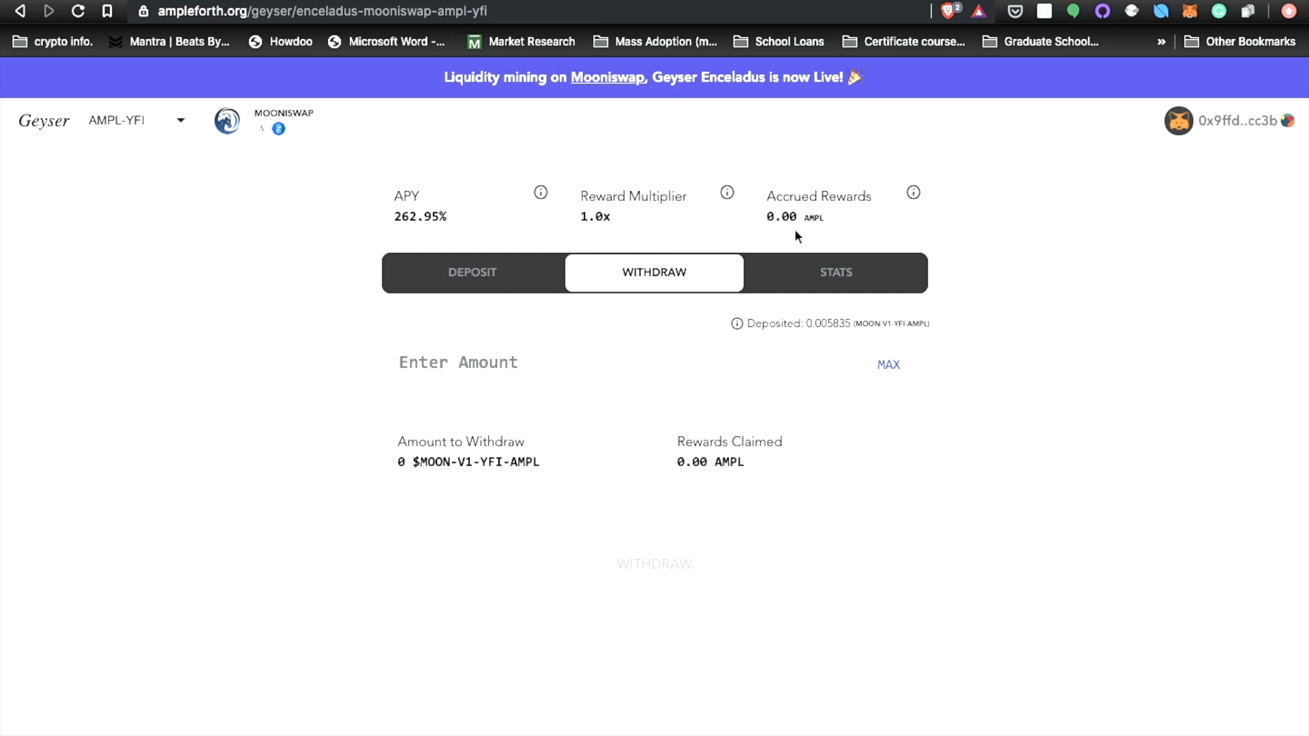
pyautogui.moveTo(761, 231)
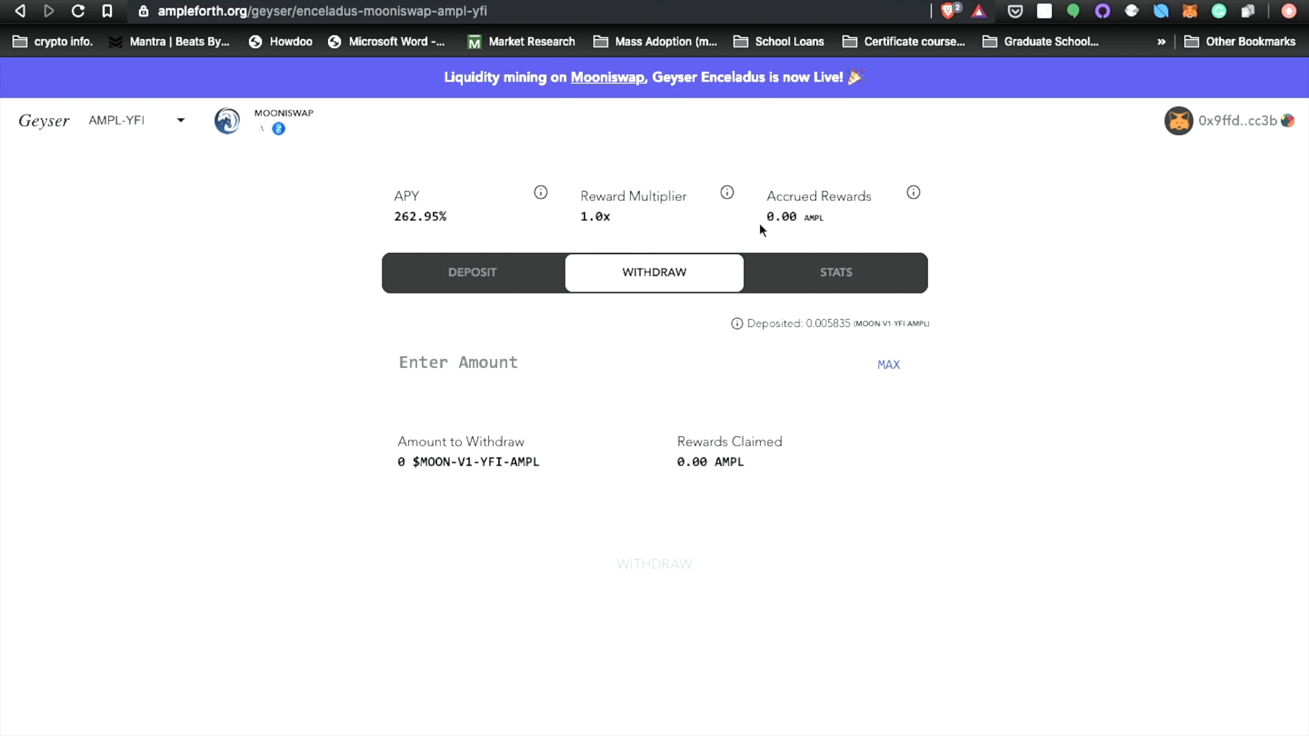
pyautogui.moveTo(667, 346)
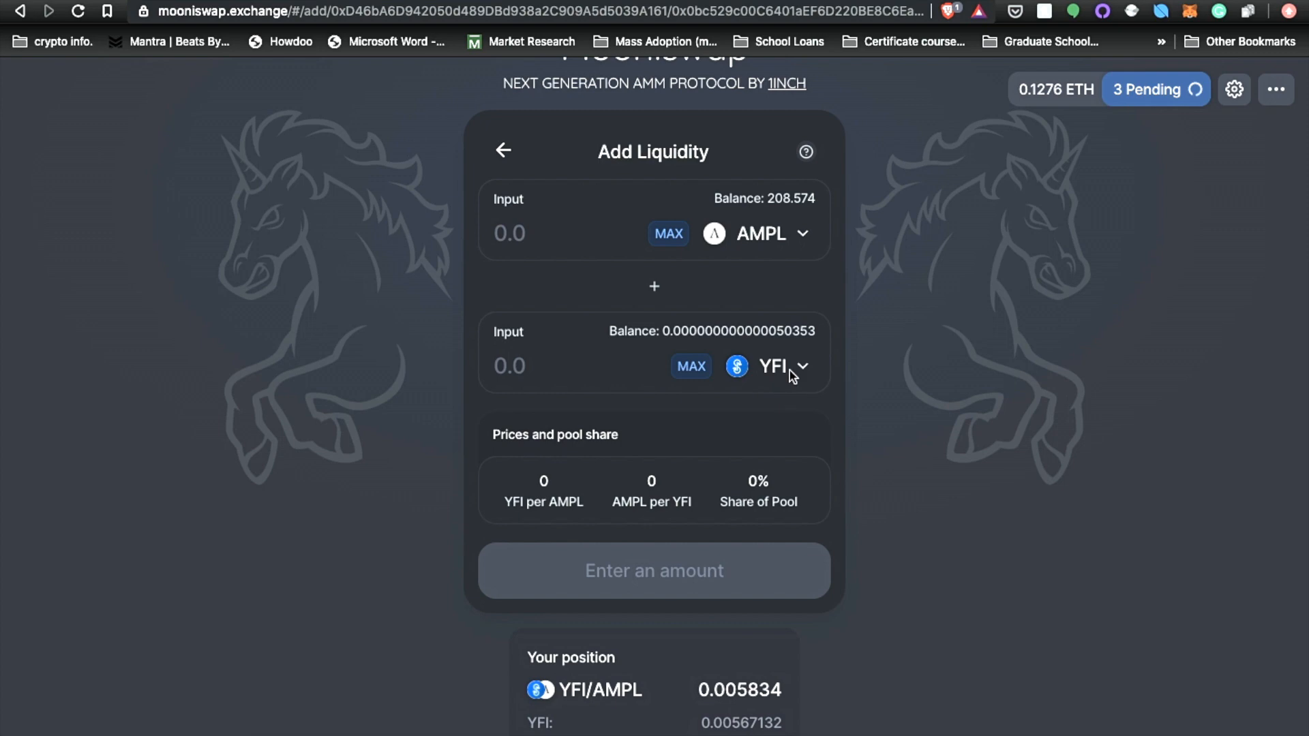
# Pair AMPL with yCurve, filling the maximum 102.417 yCurve against 140.257 AMPL
pyautogui.click(780, 367)
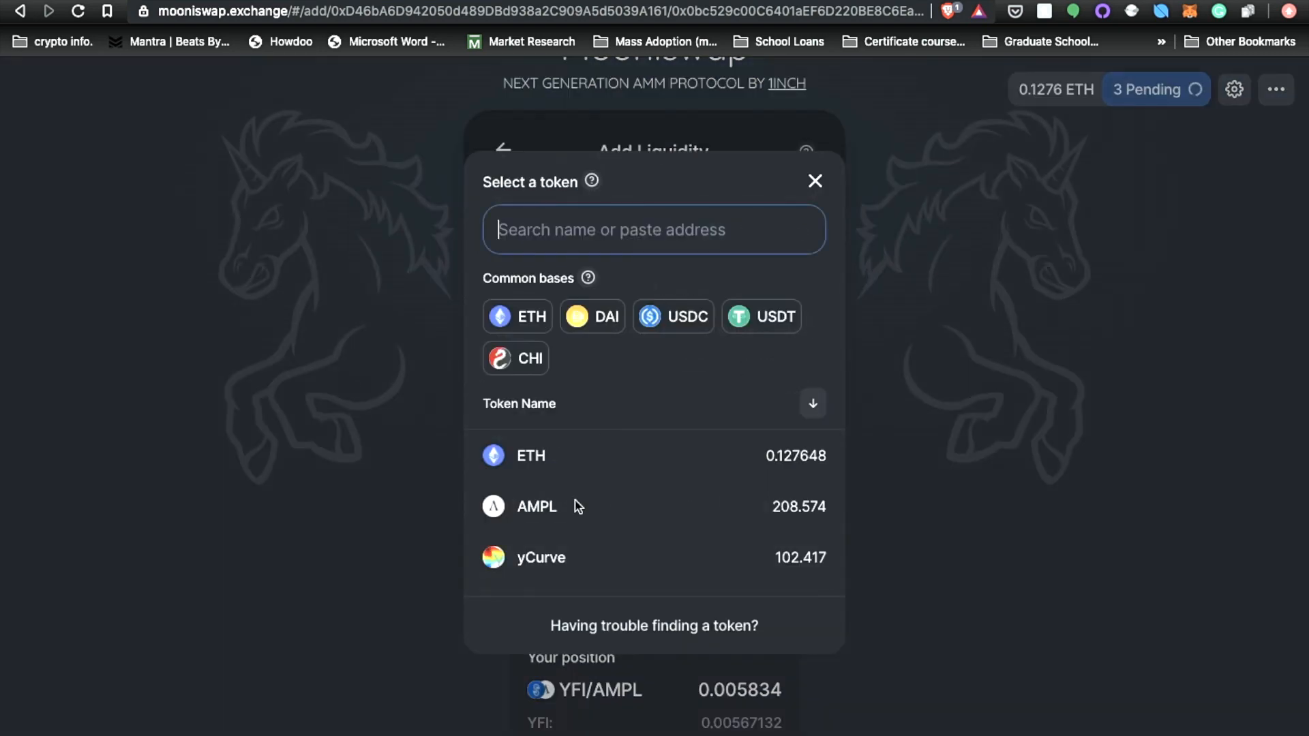
pyautogui.click(536, 506)
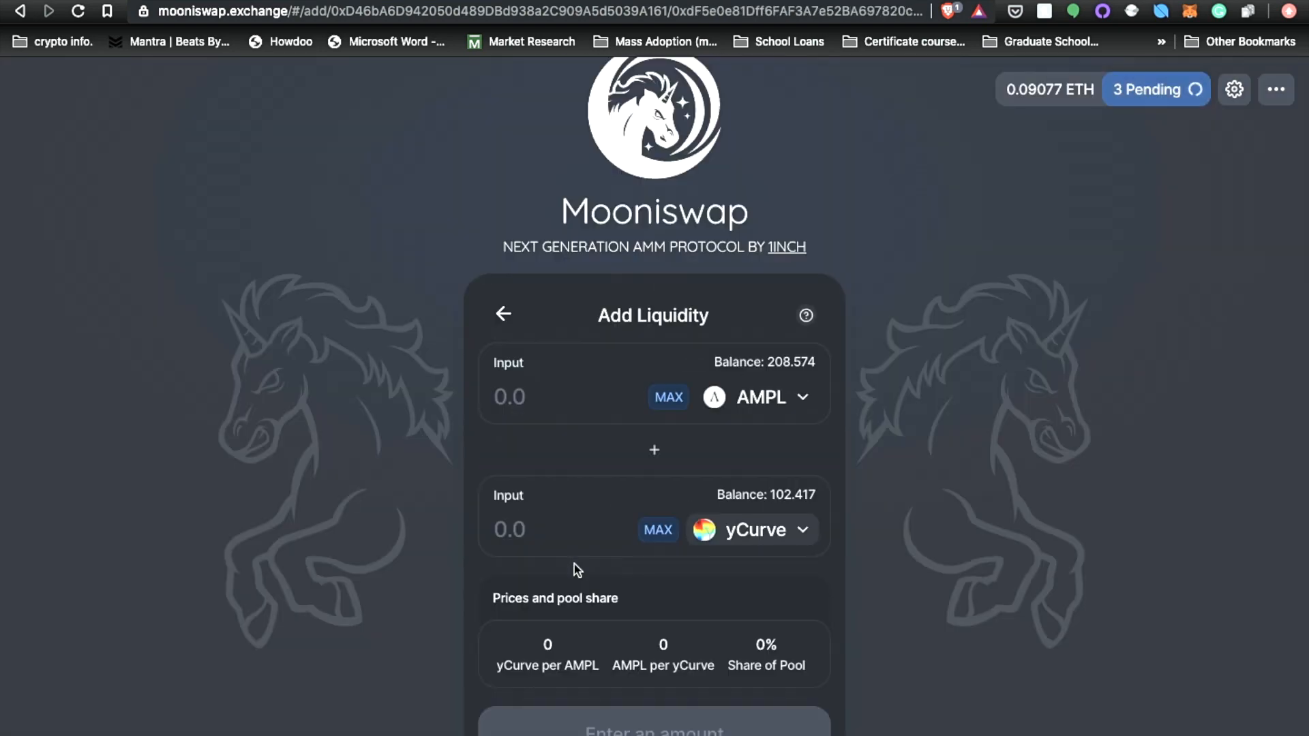
pyautogui.scroll(-3)
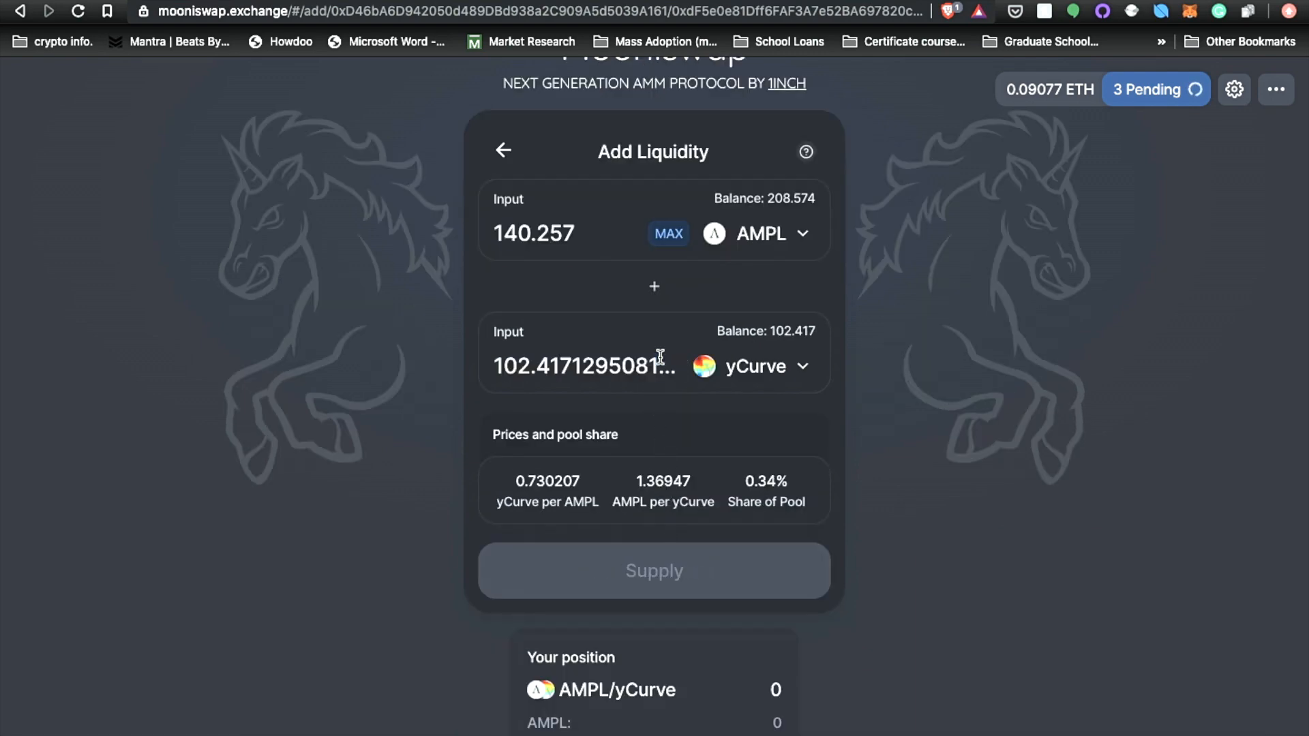
pyautogui.click(654, 570)
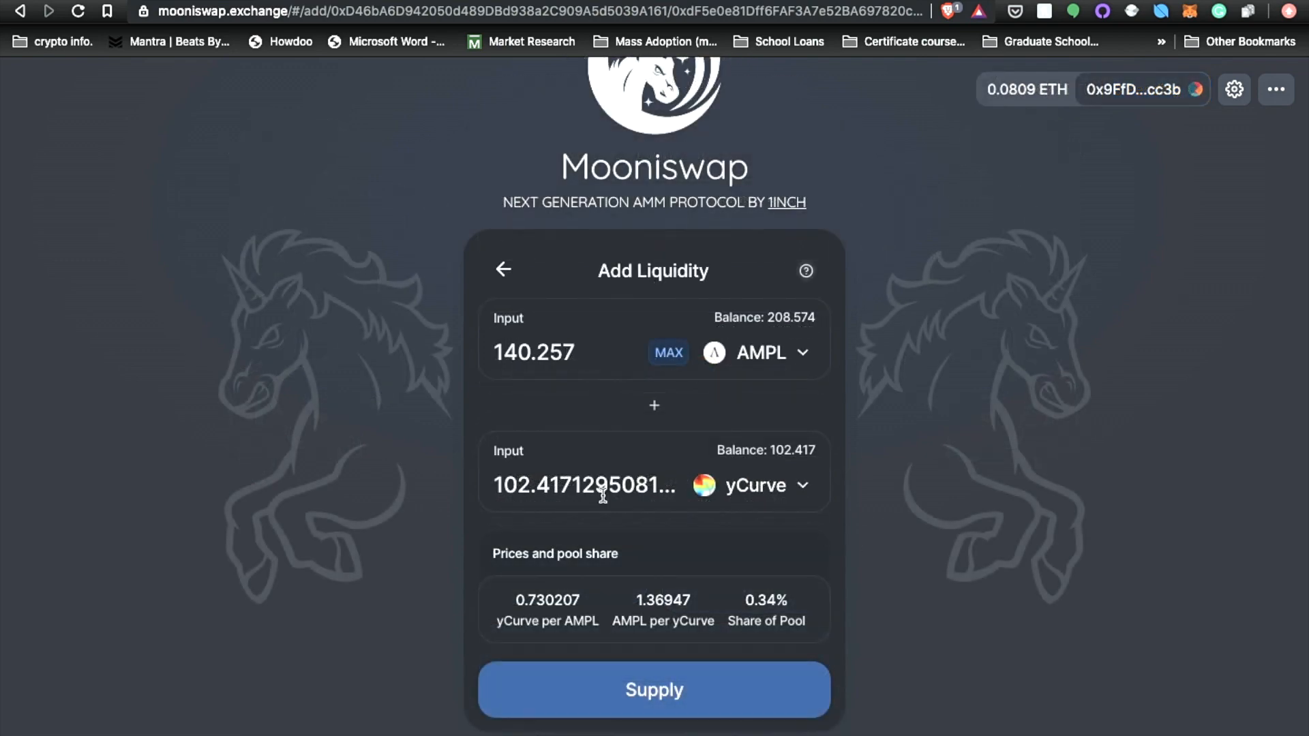
pyautogui.moveTo(677, 505)
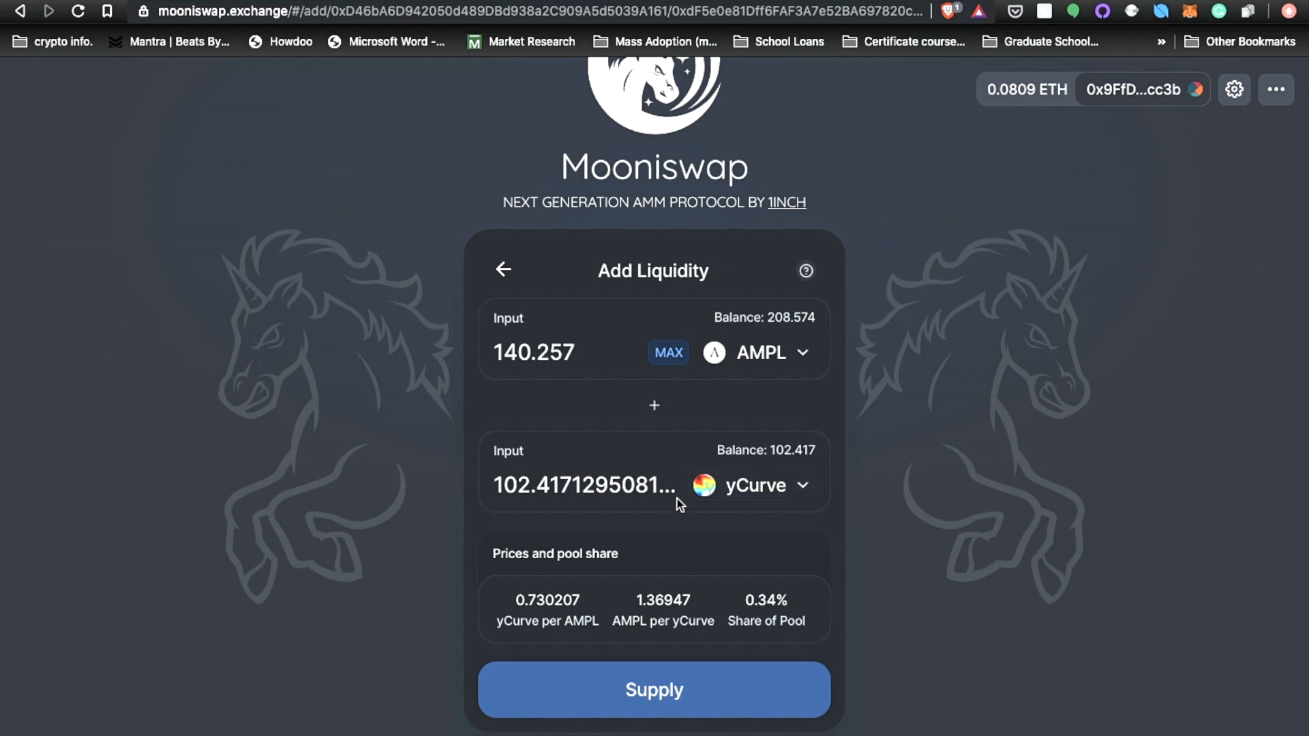
pyautogui.moveTo(483, 395)
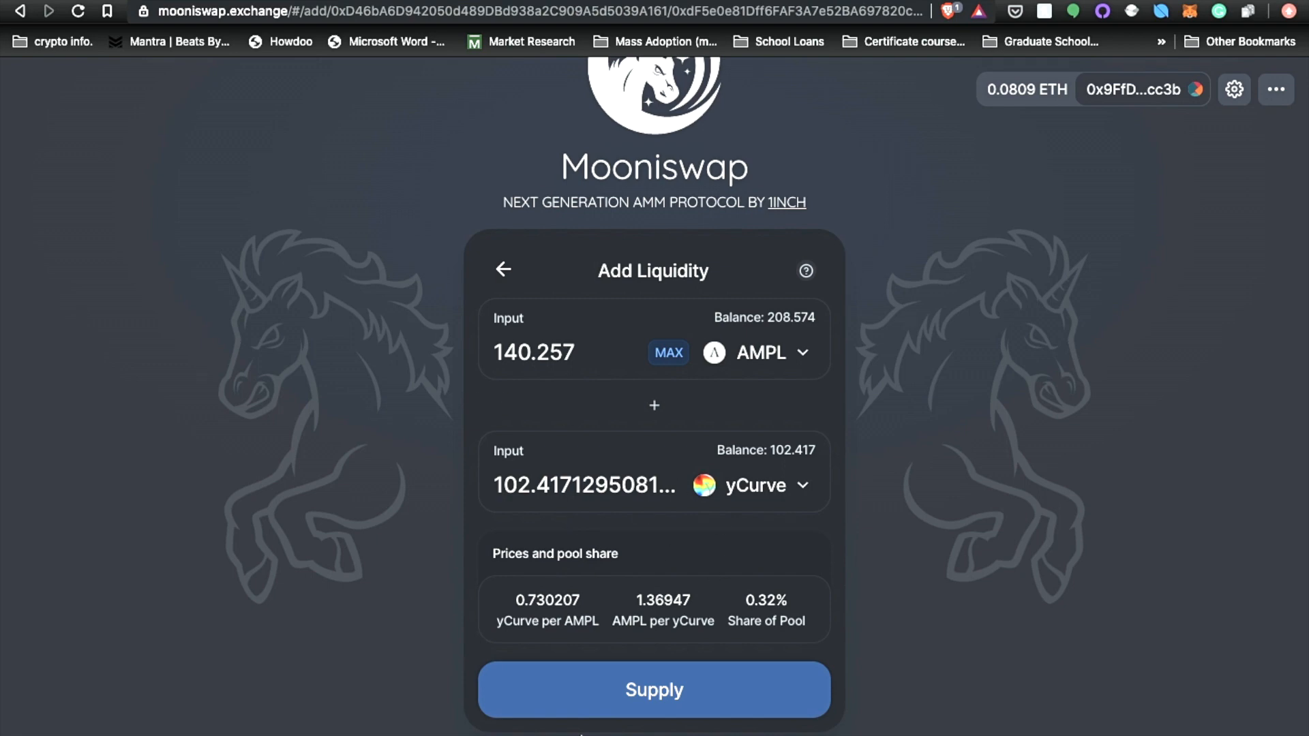
# Supply 140.257 AMPL with yCurve and approve it in MetaMask for 95.21 pool tokens
pyautogui.click(654, 690)
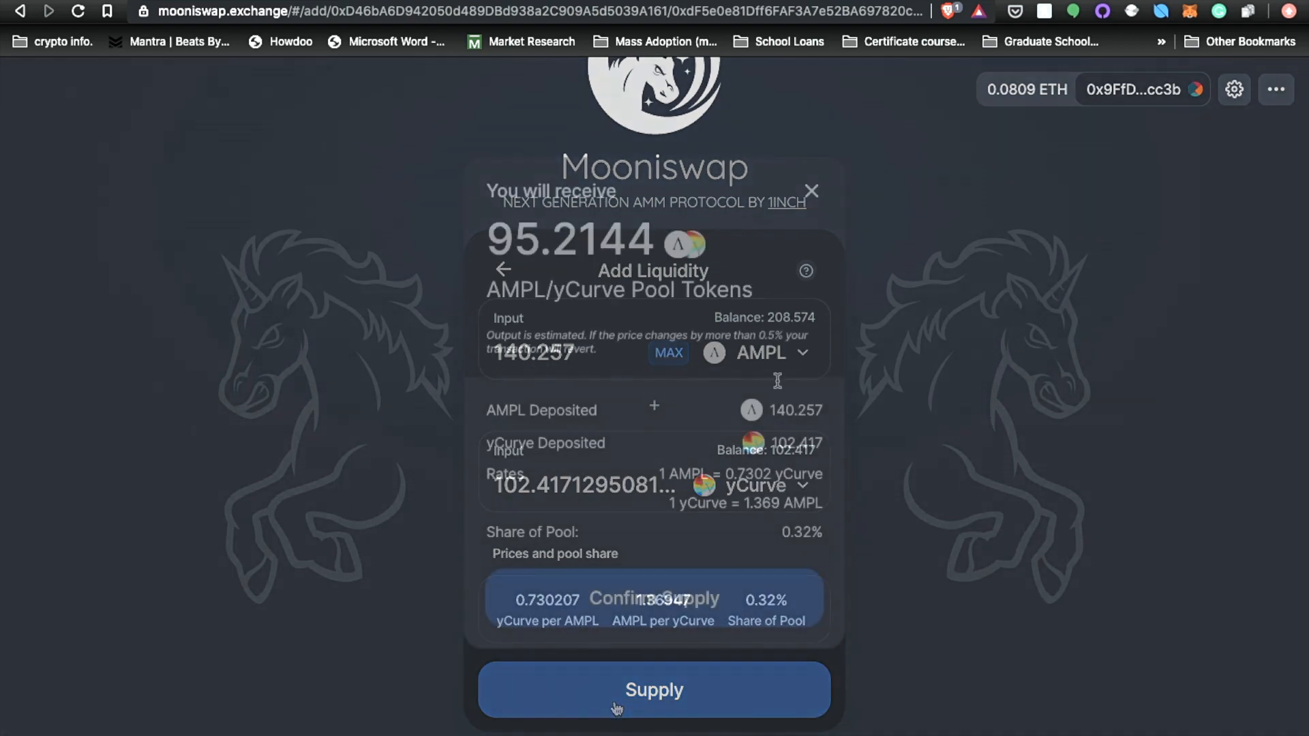
pyautogui.click(654, 689)
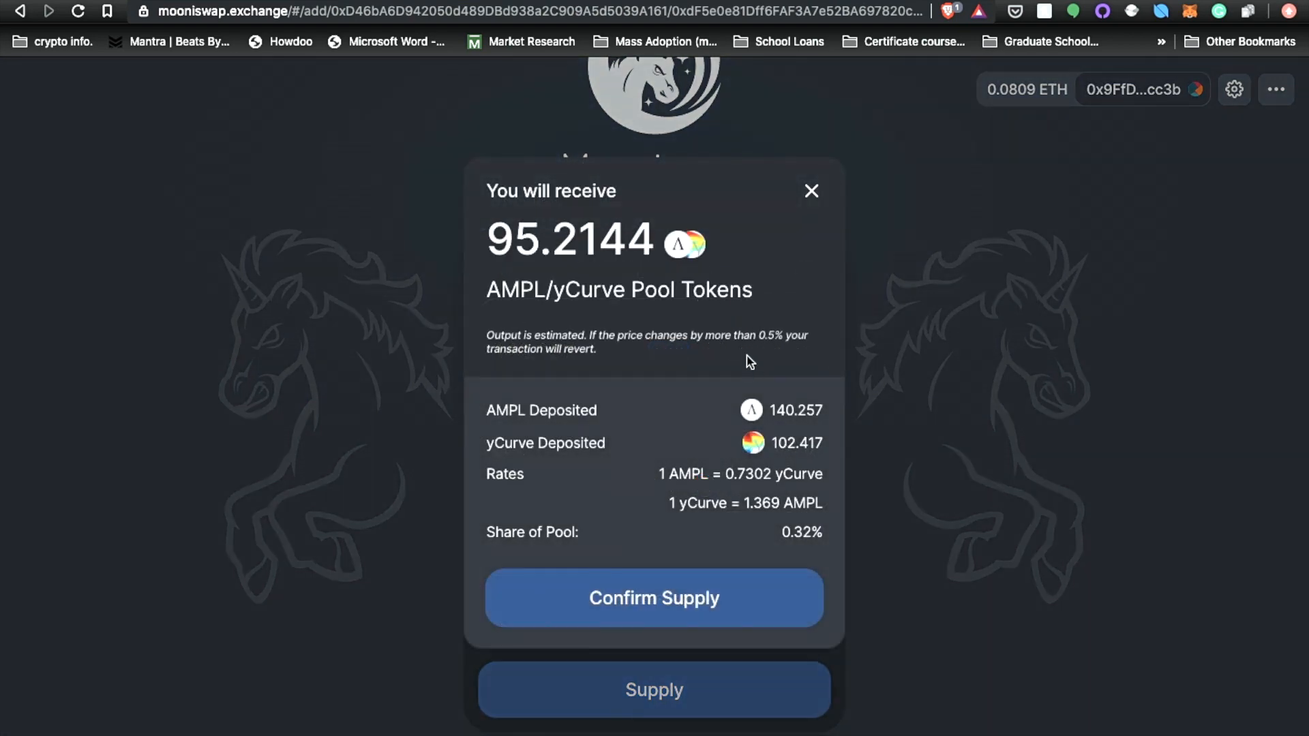
pyautogui.moveTo(679, 477)
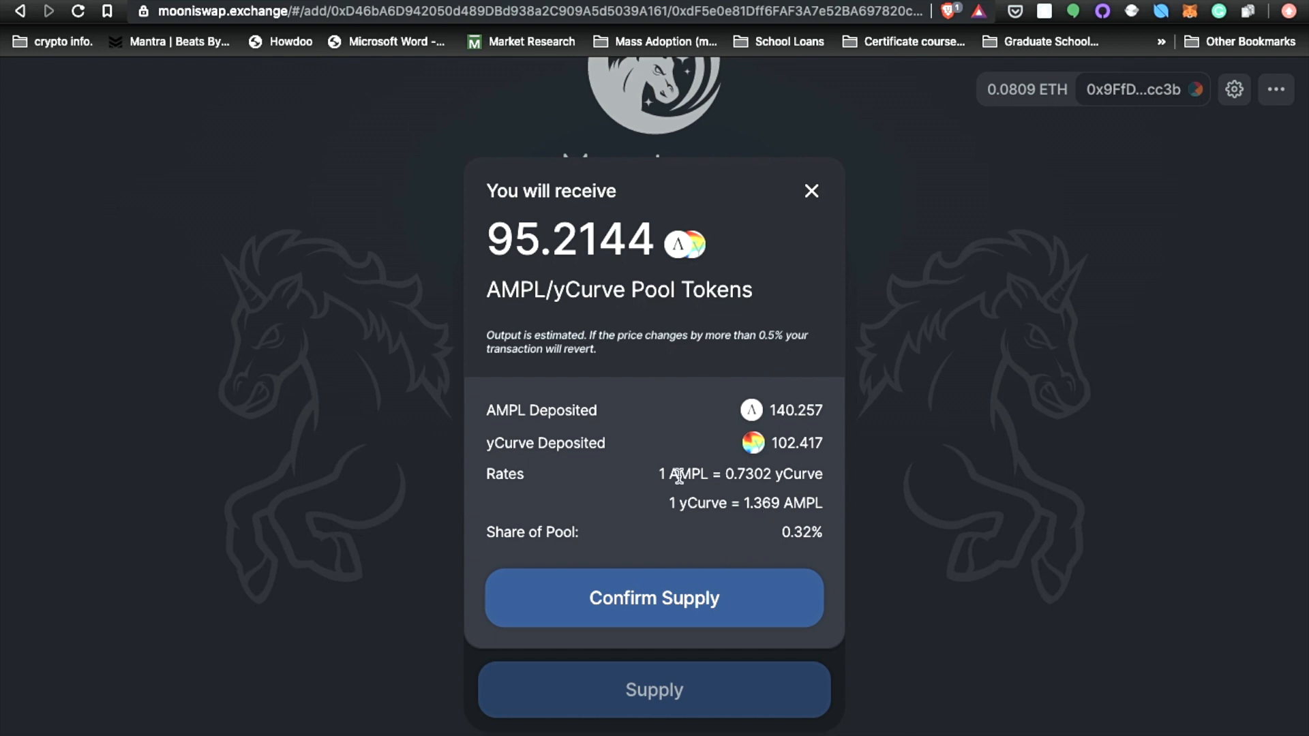
pyautogui.moveTo(650, 491)
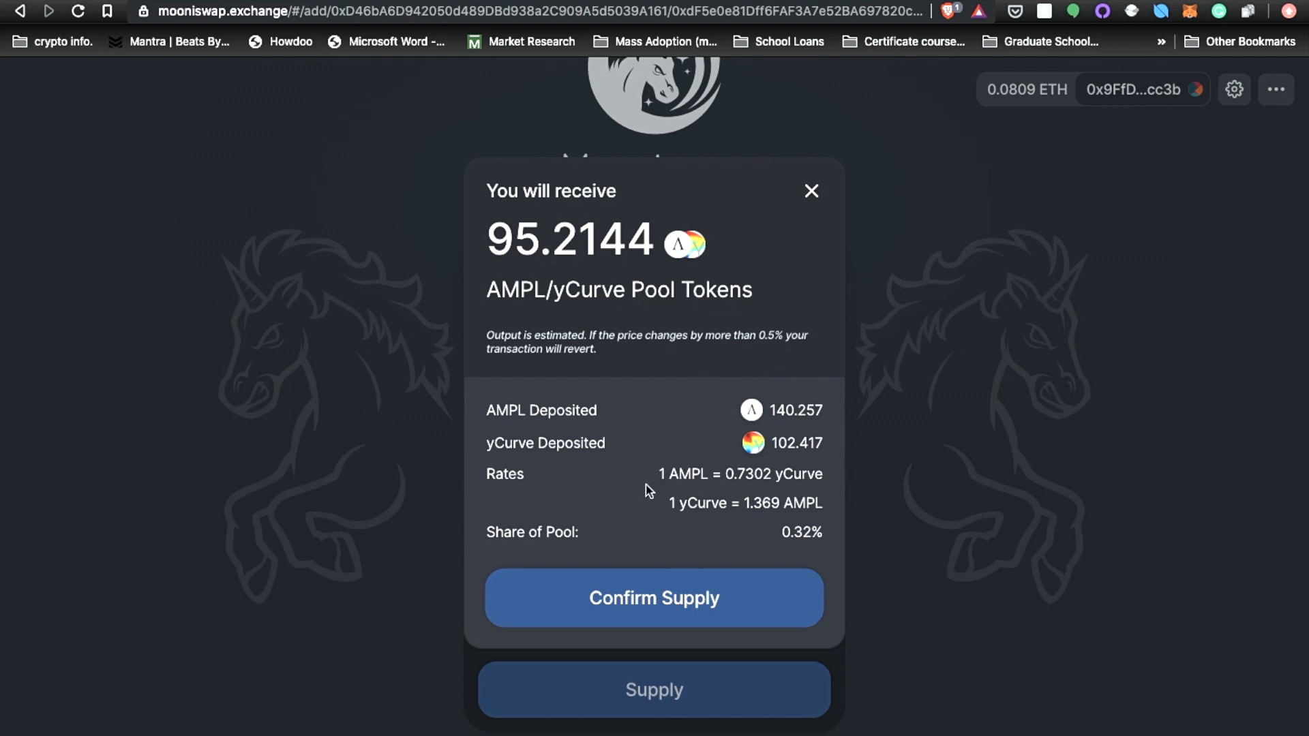
pyautogui.moveTo(654, 605)
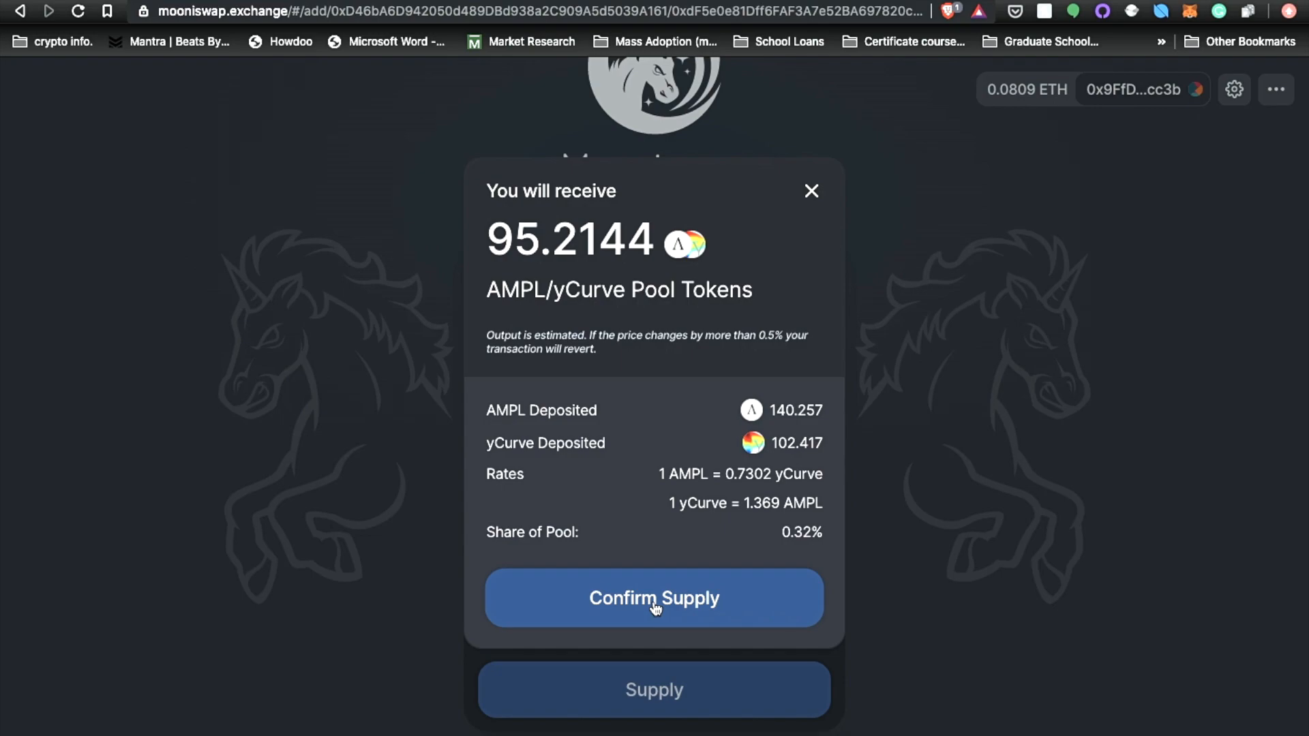
pyautogui.click(654, 597)
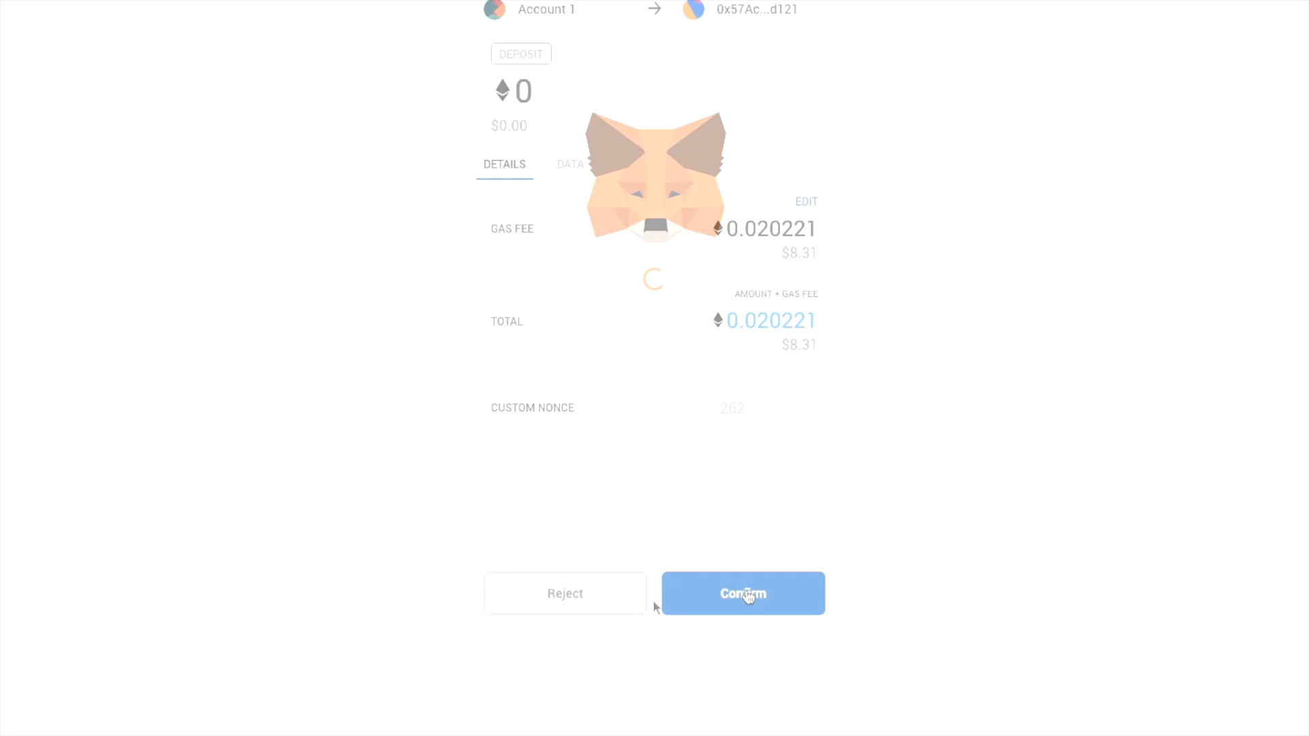
pyautogui.click(741, 594)
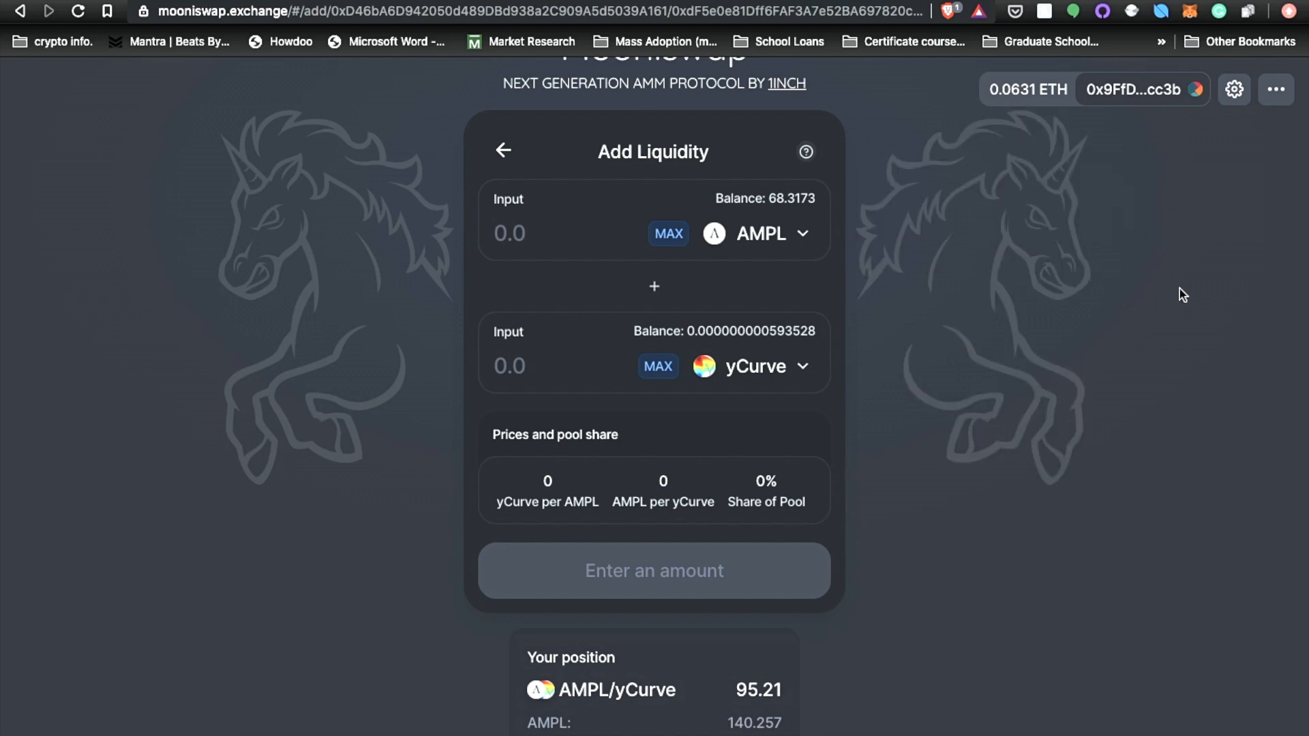
pyautogui.moveTo(624, 687)
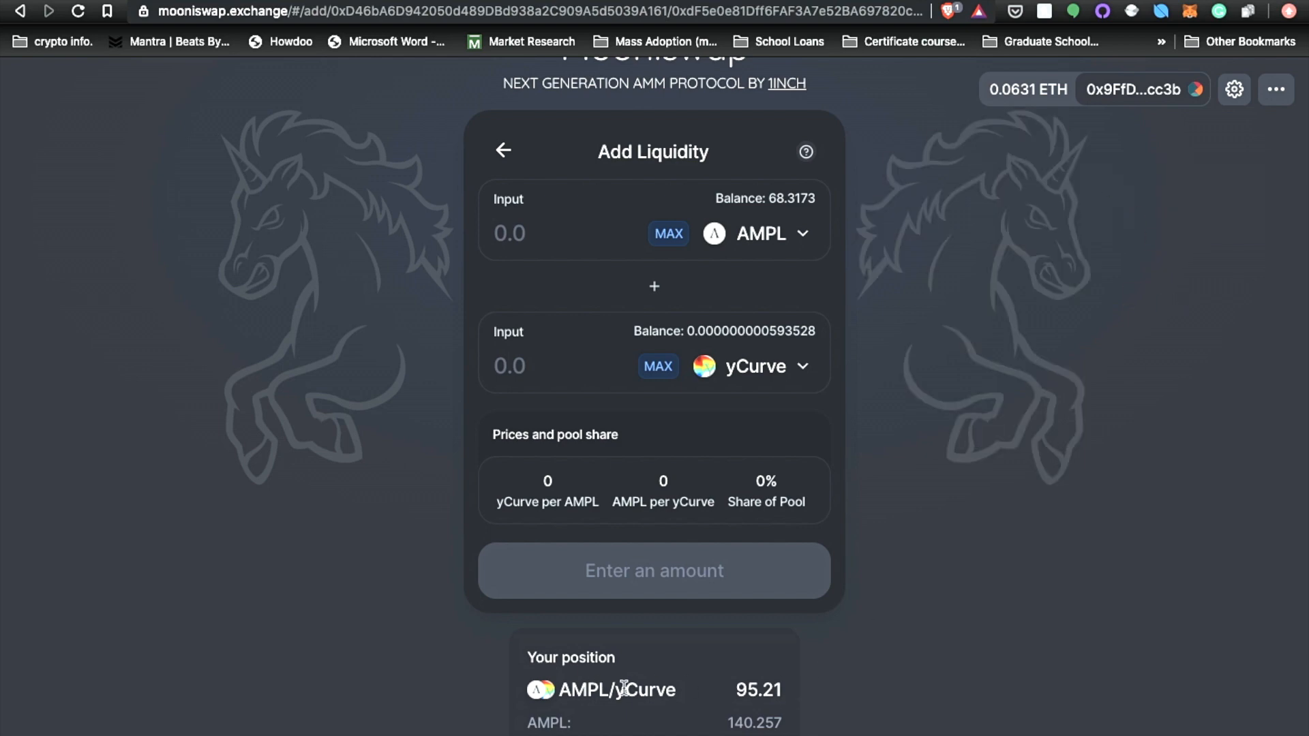
pyautogui.moveTo(733, 699)
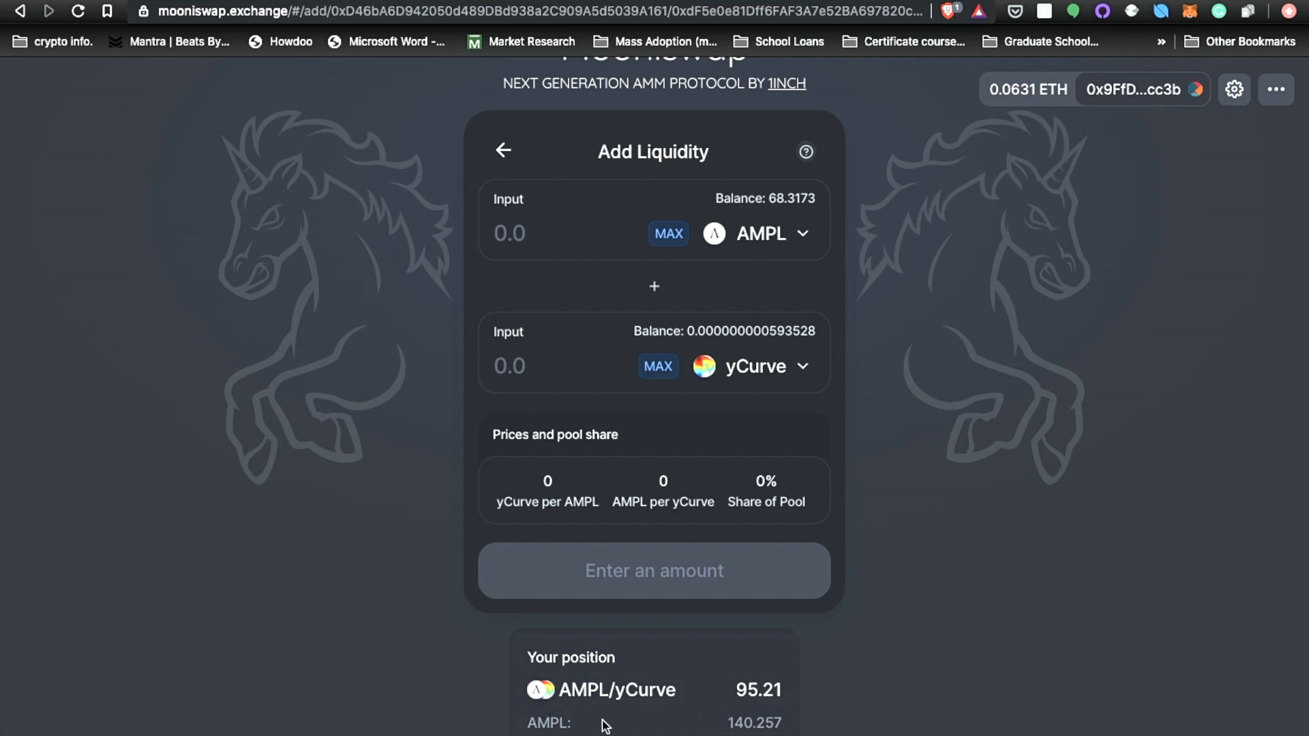
pyautogui.moveTo(789, 703)
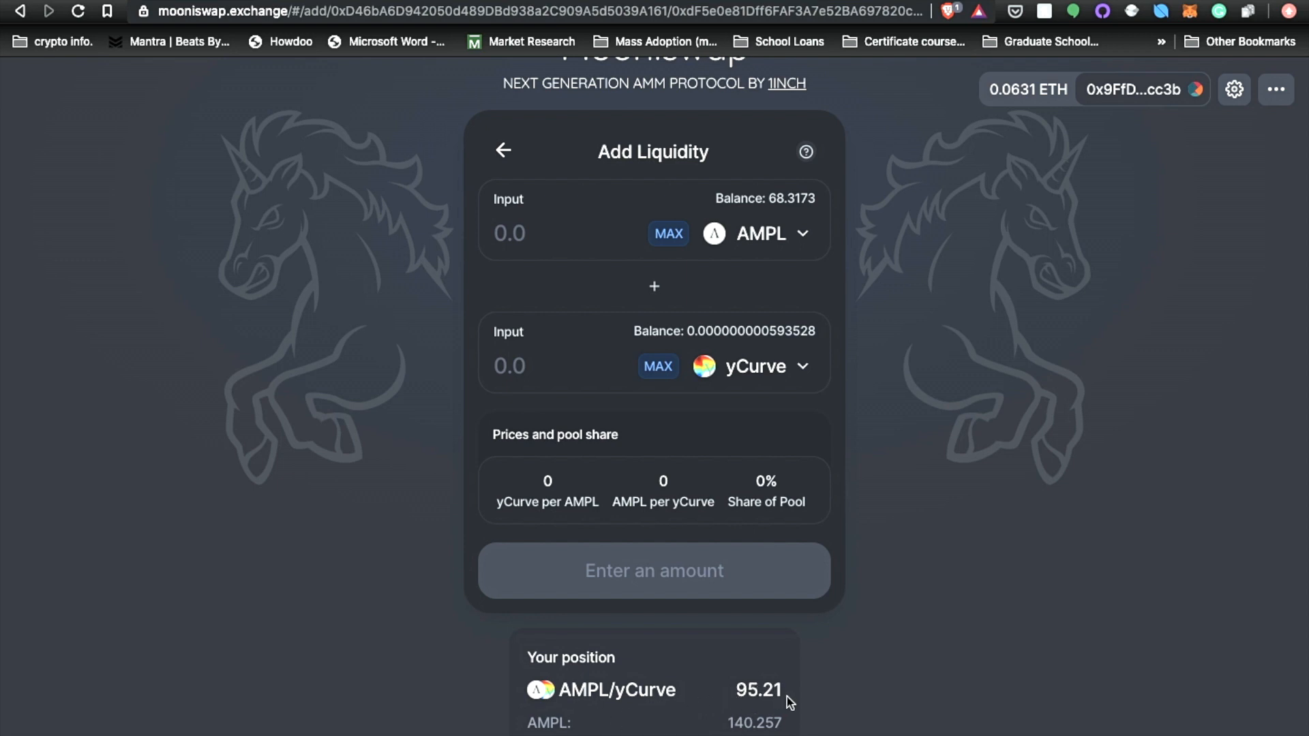
pyautogui.moveTo(766, 706)
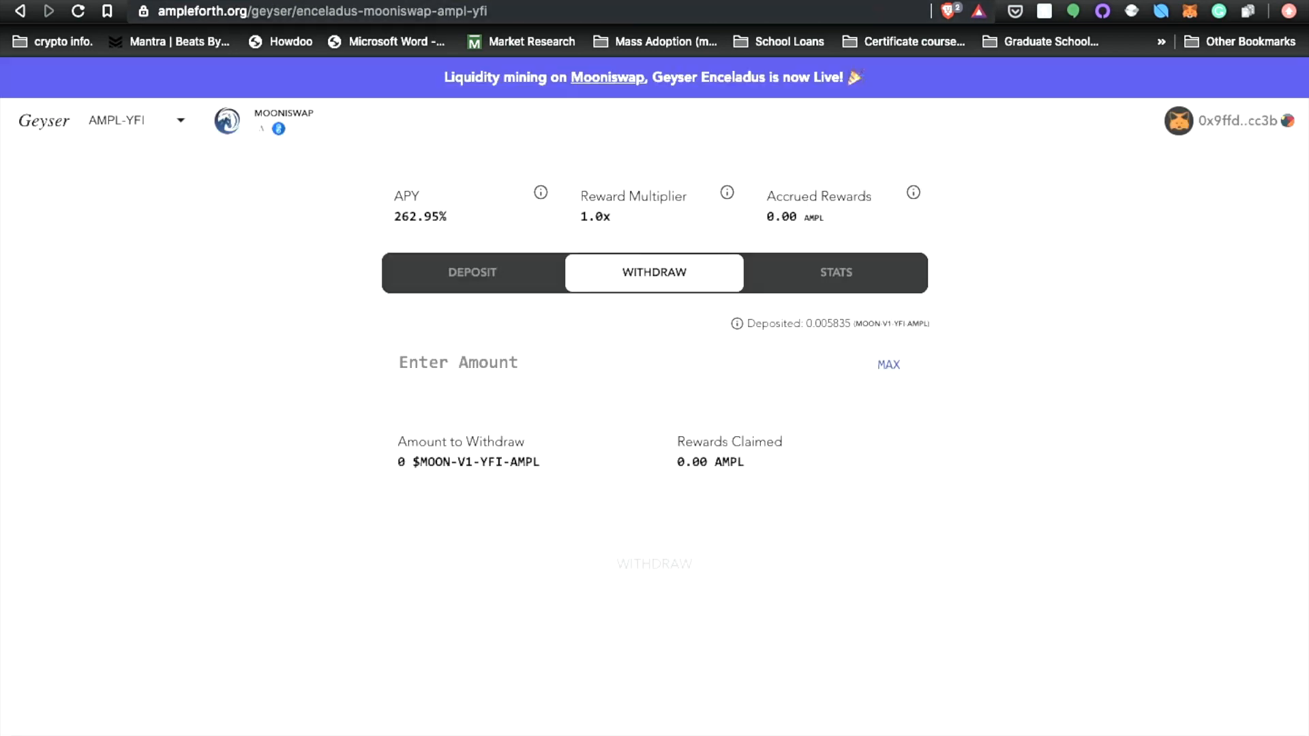
# Select the AMPL-YUSD Geyser pool and enter the full 95.2144973774 pool-token balance
pyautogui.click(138, 120)
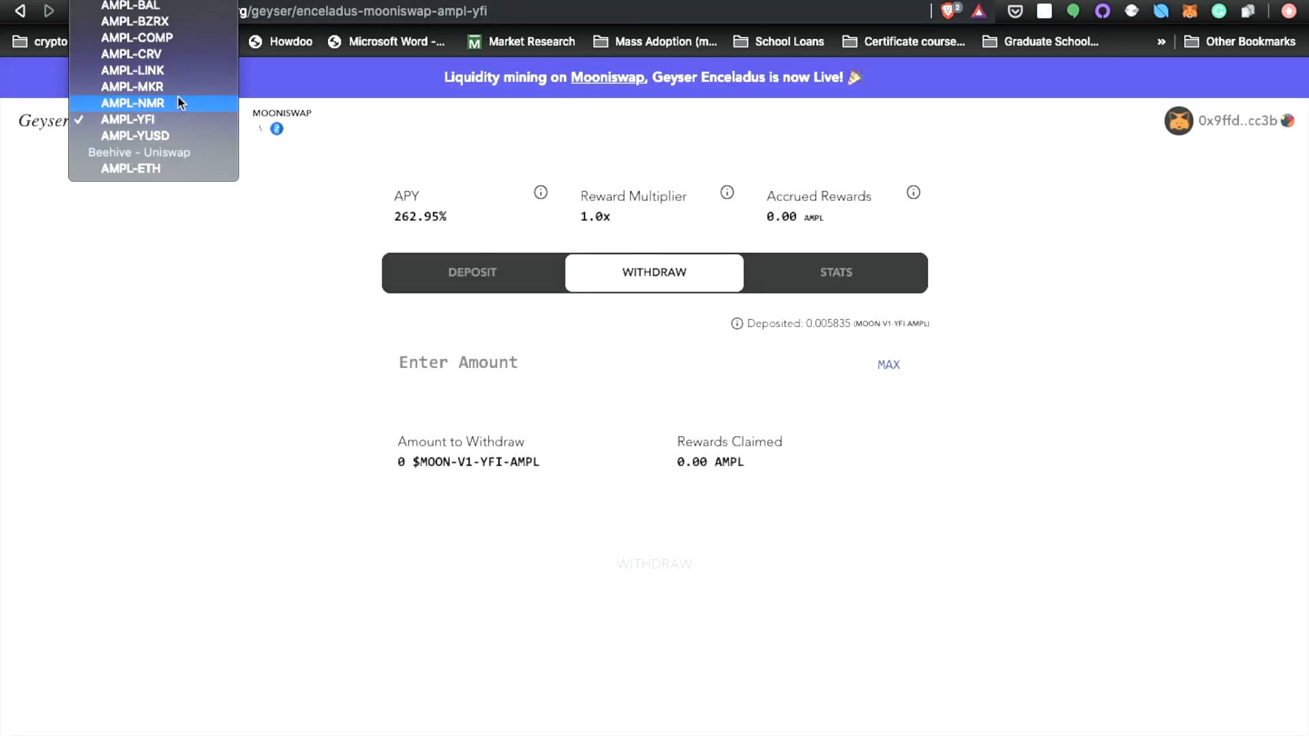
pyautogui.click(135, 135)
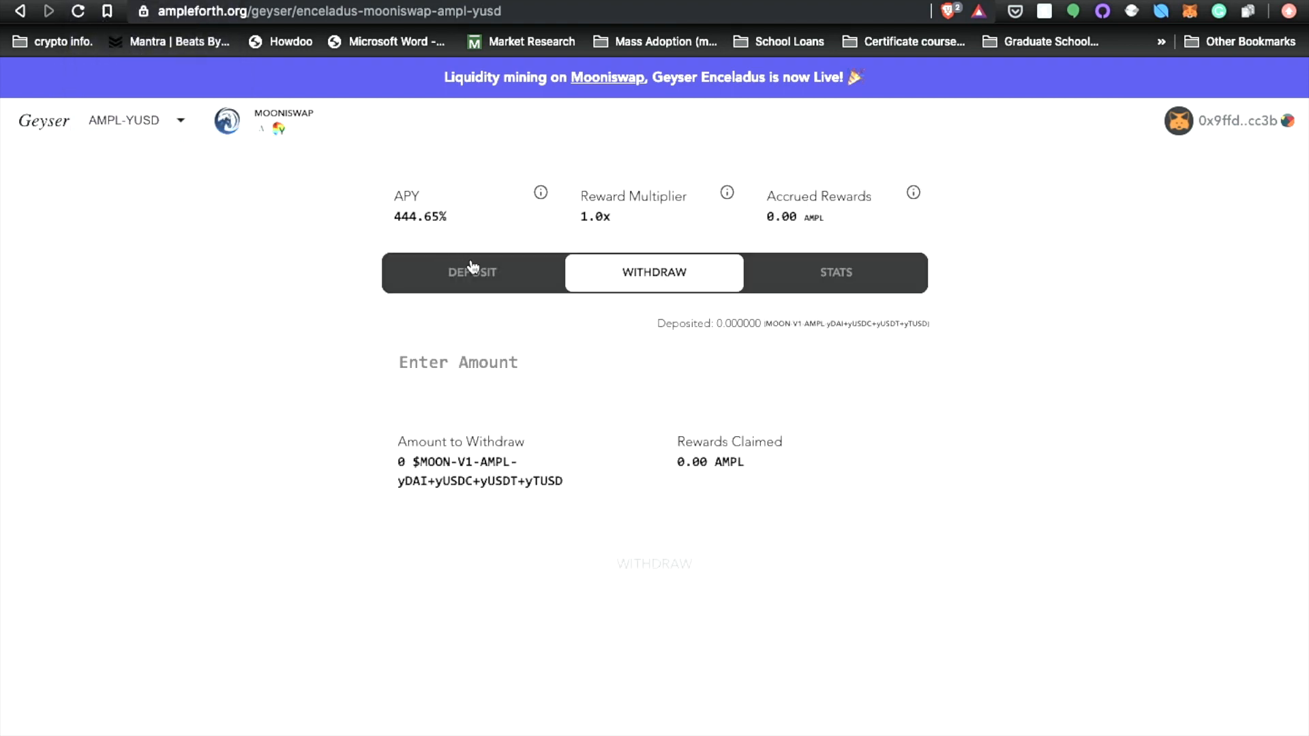
pyautogui.click(471, 272)
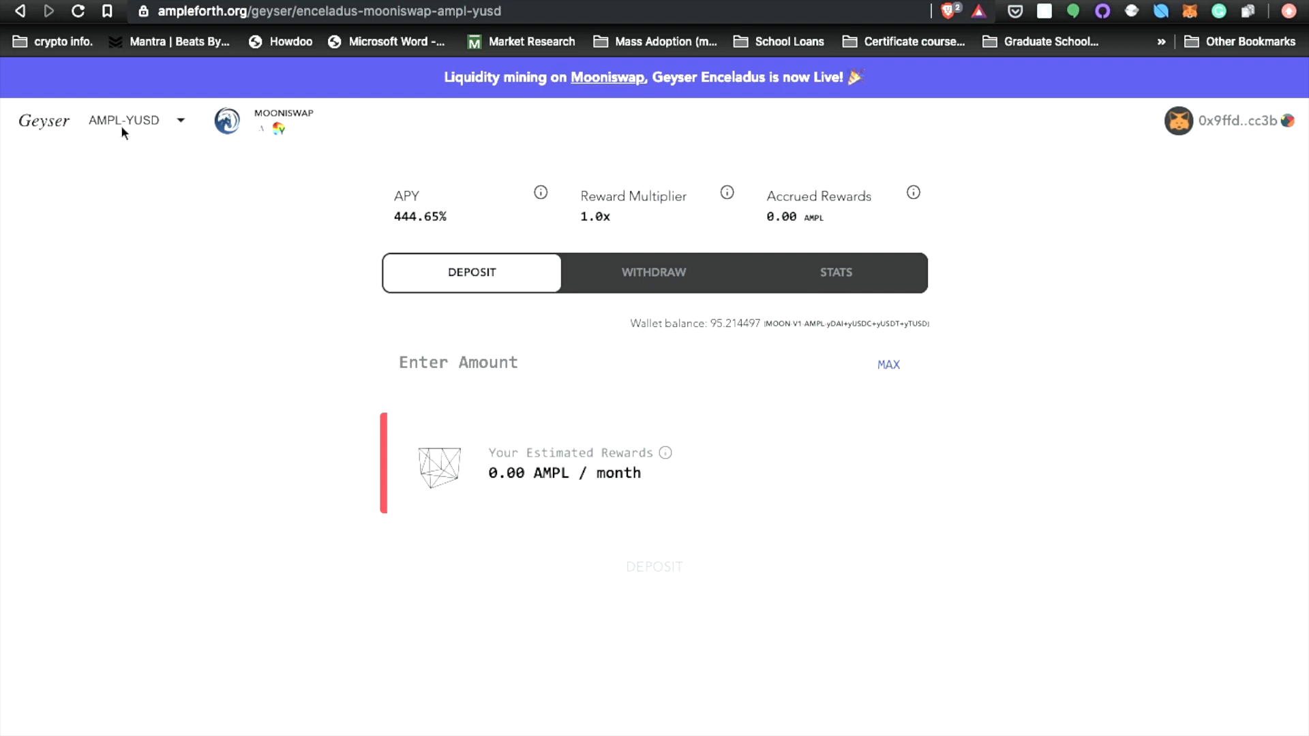
pyautogui.moveTo(326, 285)
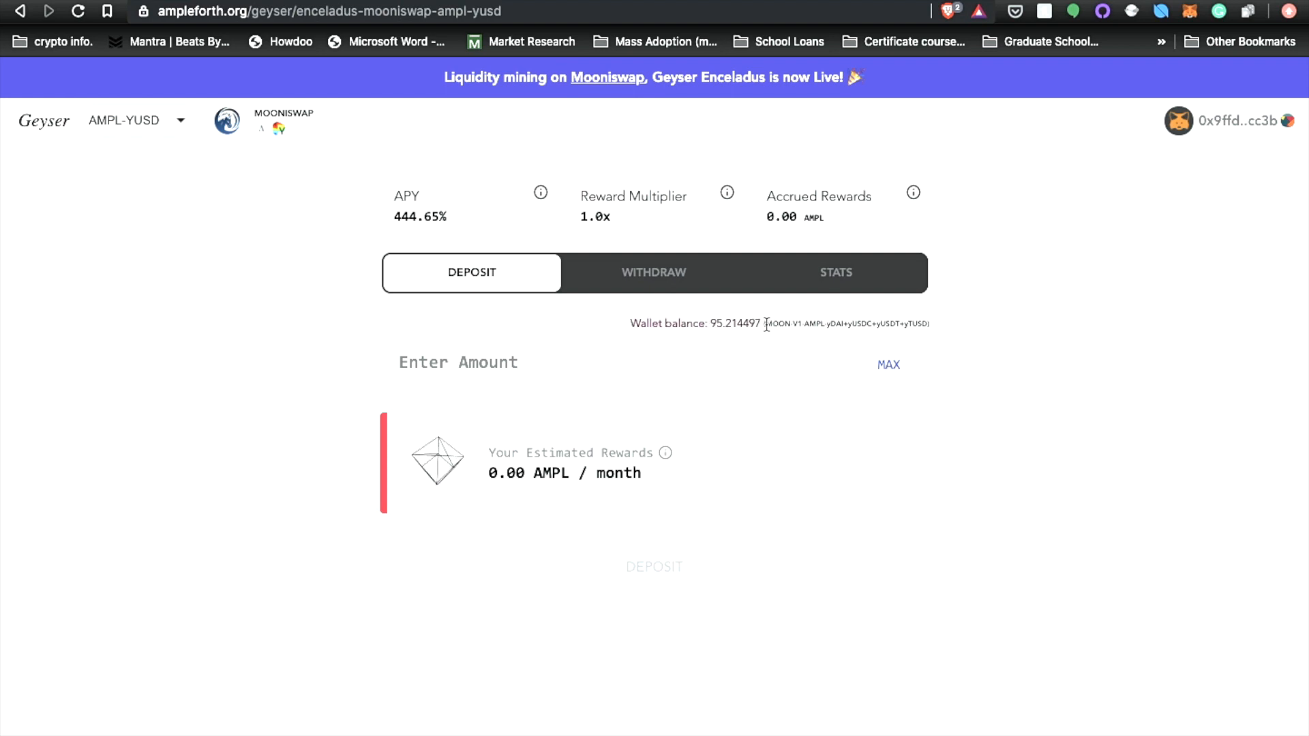
pyautogui.moveTo(878, 387)
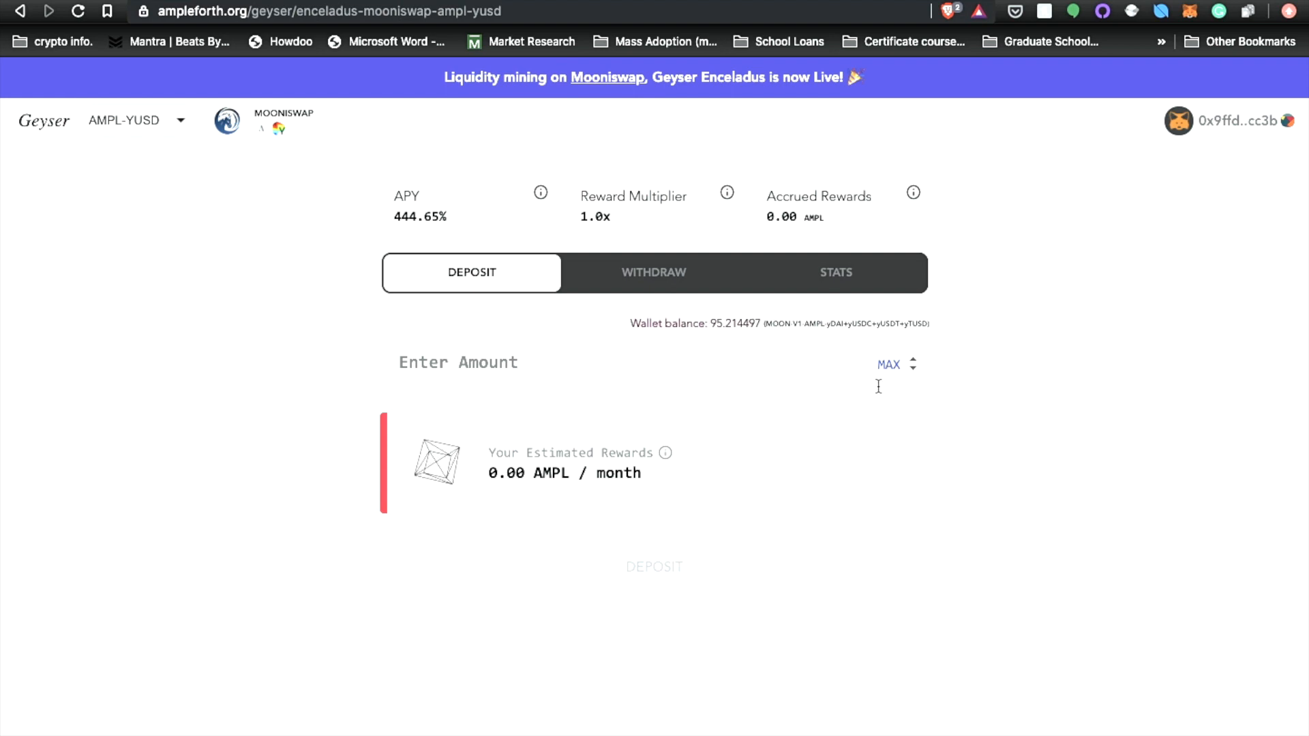
pyautogui.click(887, 364)
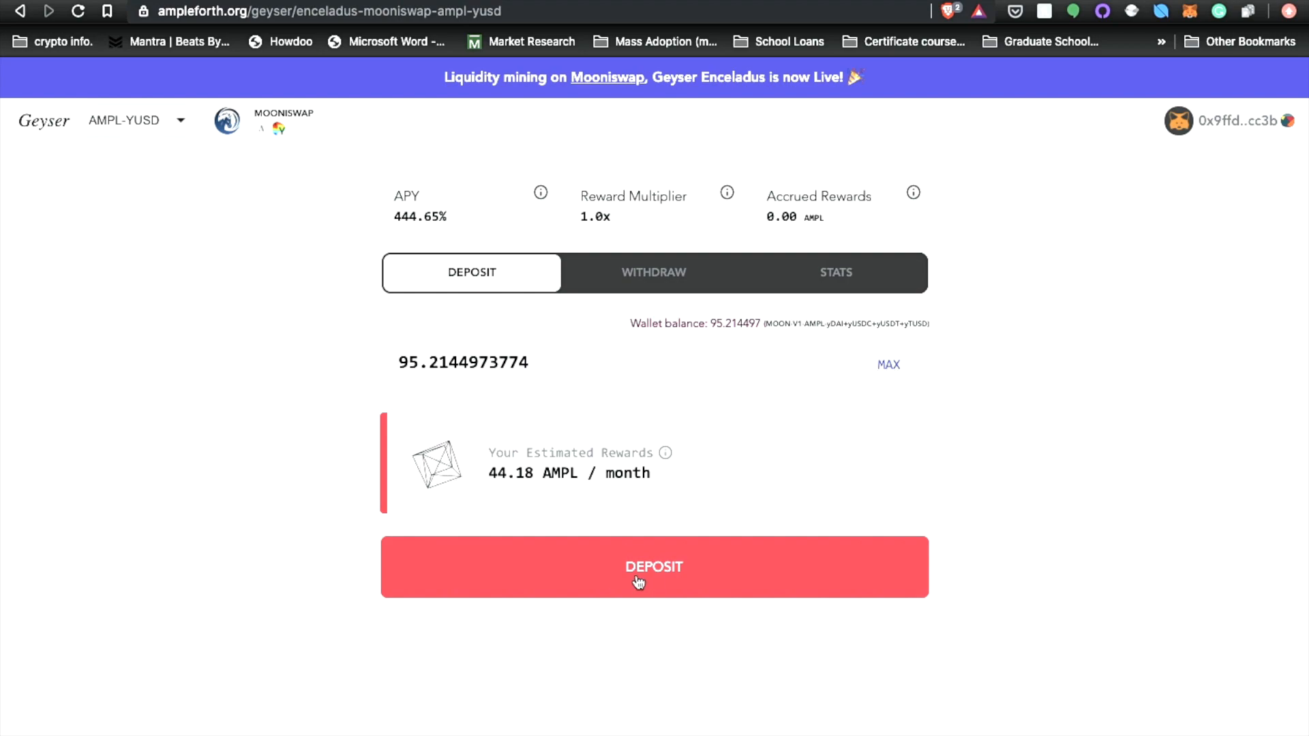
# Submit the deposit and approve staking all 95.2144973774 AMPL/yCurve pool tokens in MetaMask
pyautogui.click(654, 567)
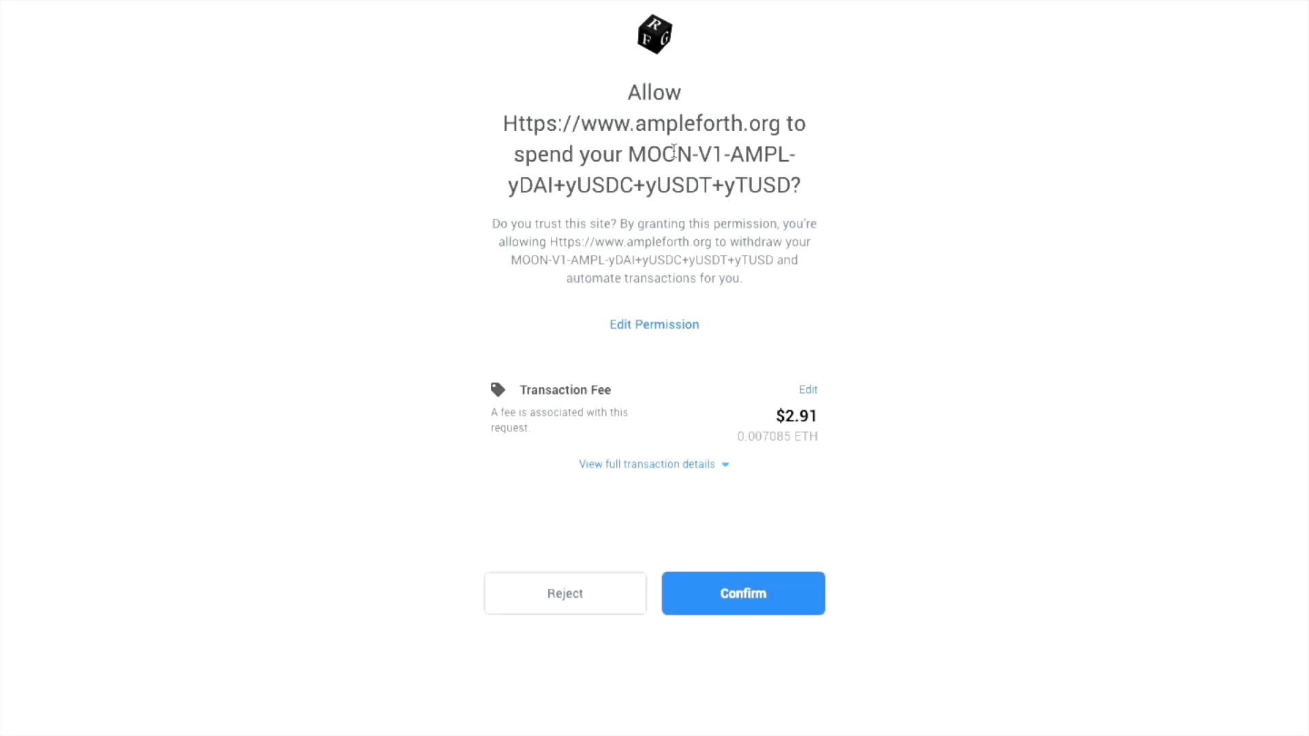
pyautogui.moveTo(718, 171)
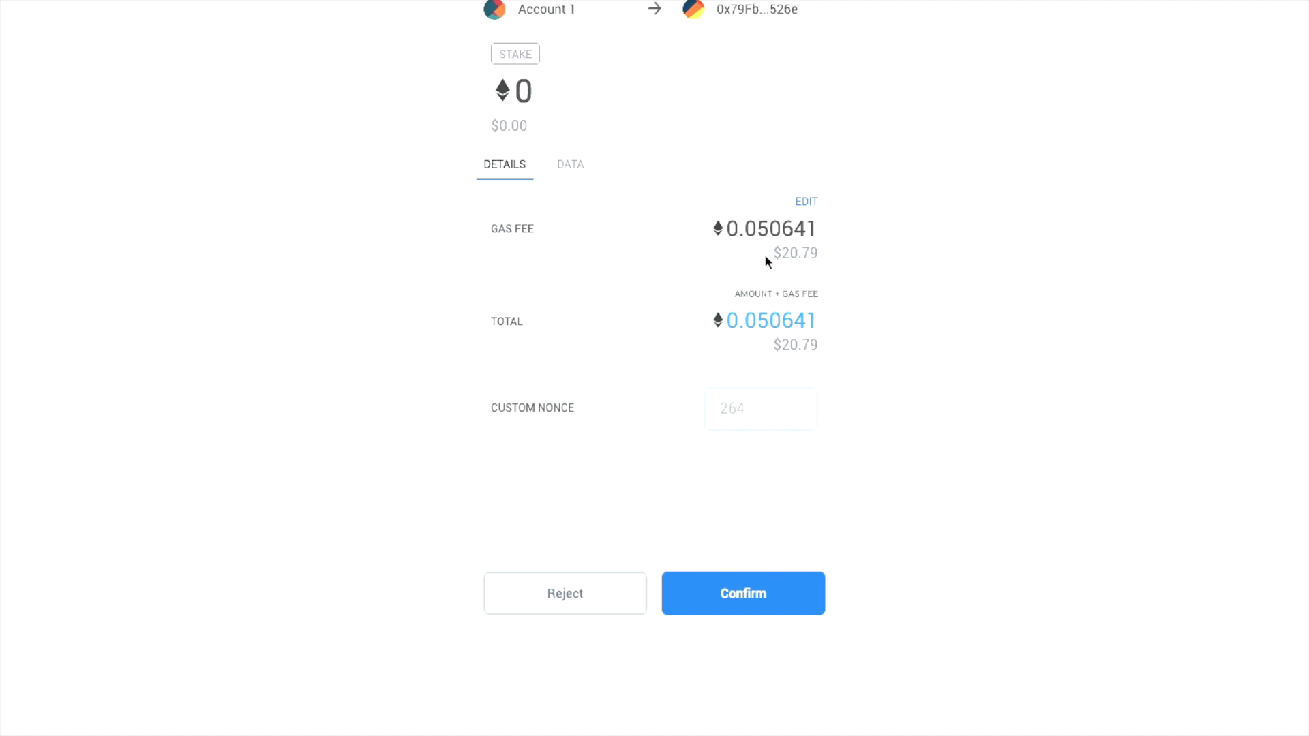
pyautogui.moveTo(784, 253)
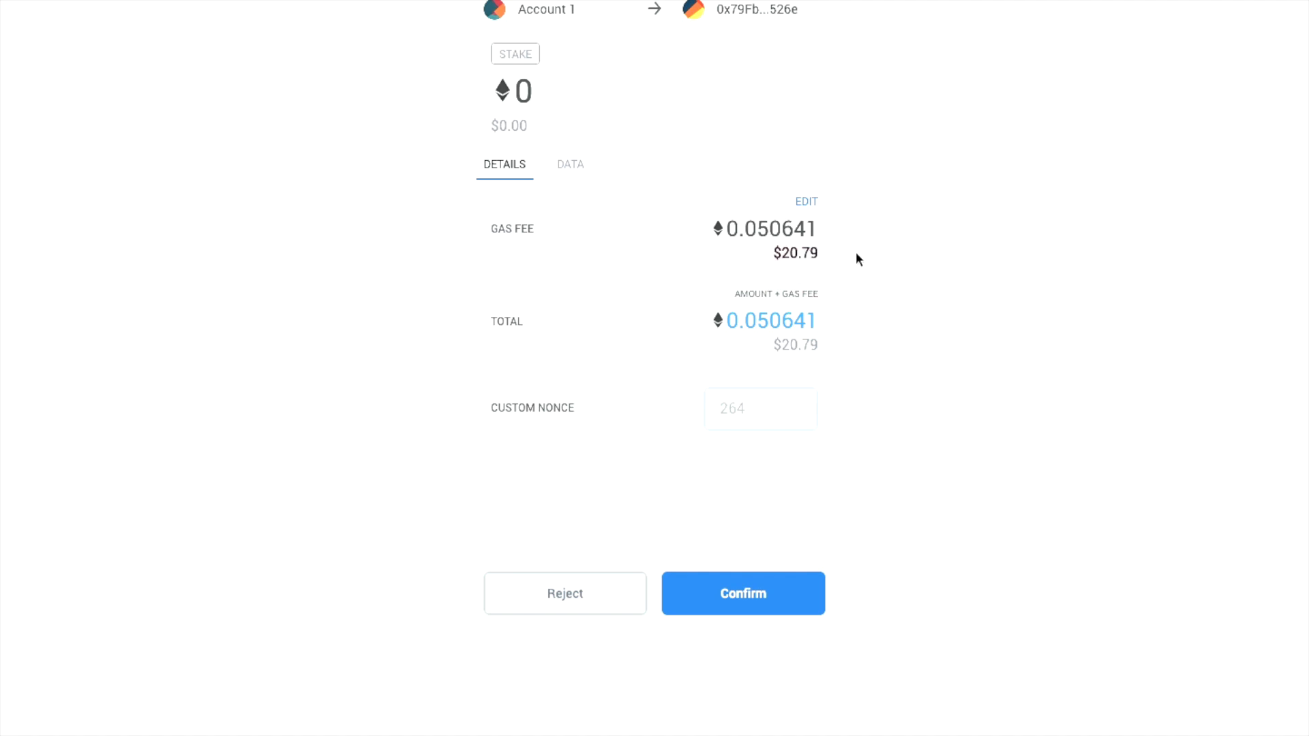
pyautogui.click(742, 594)
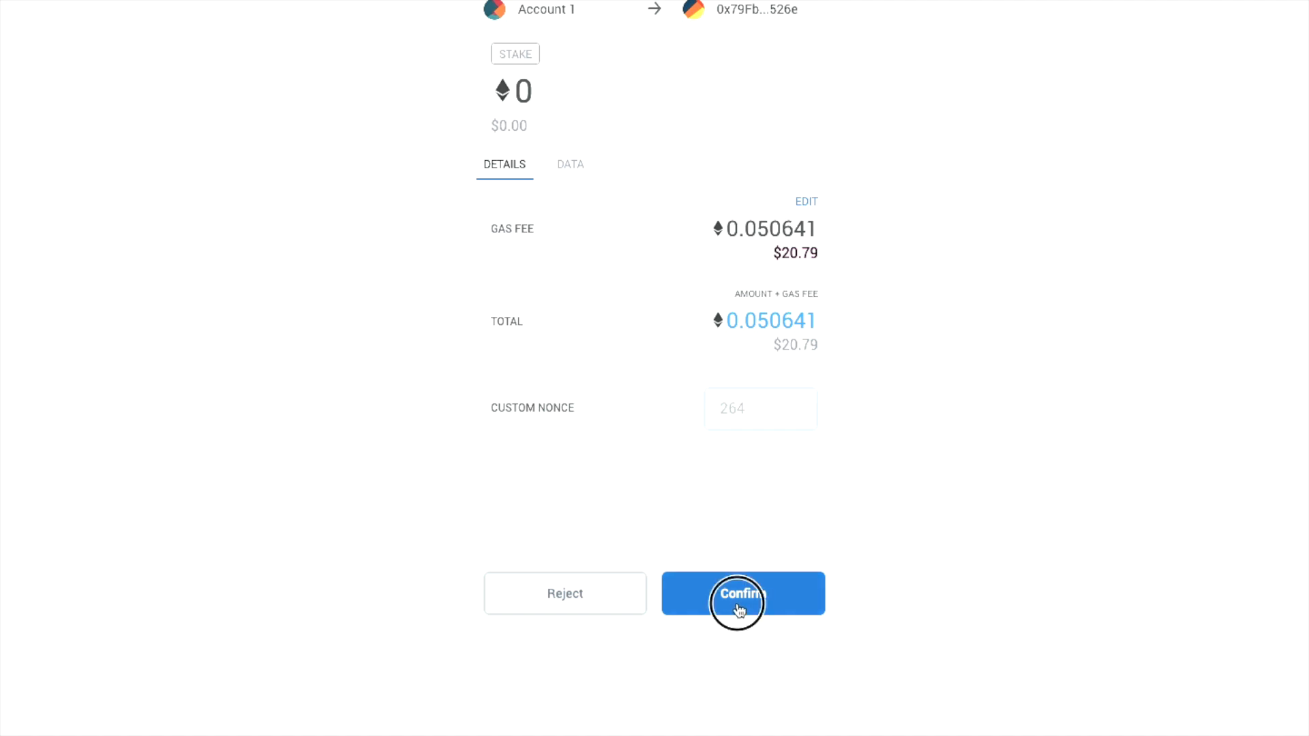
pyautogui.click(741, 594)
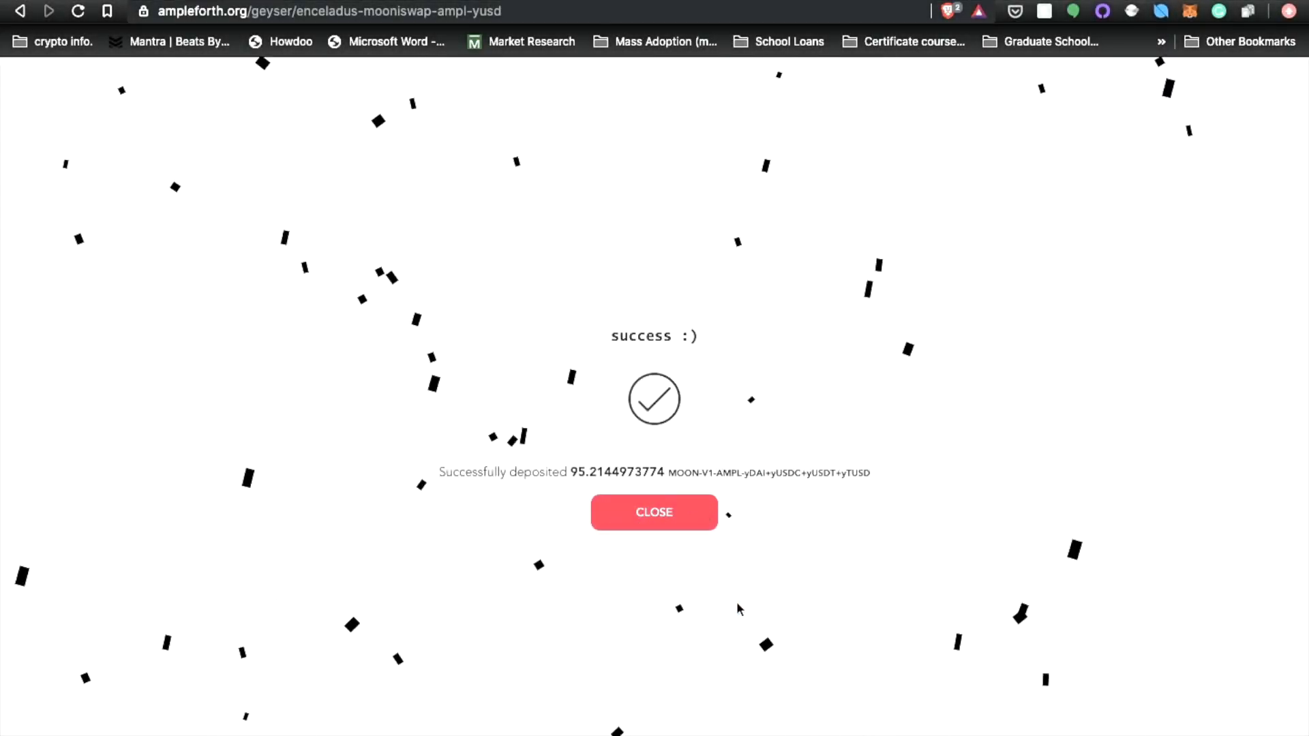
# Close the deposit success notice to reveal 95.214497 AMPL-YUSD pool tokens deposited
pyautogui.click(654, 512)
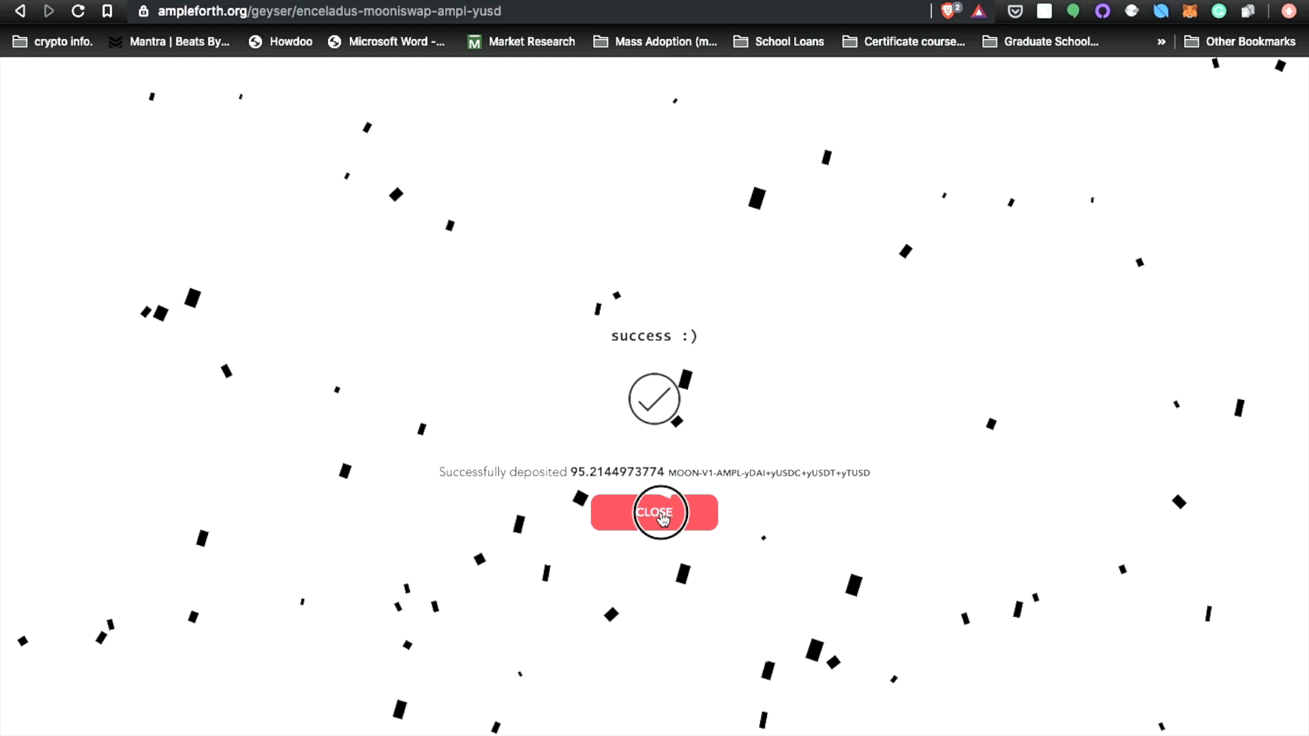
pyautogui.click(654, 512)
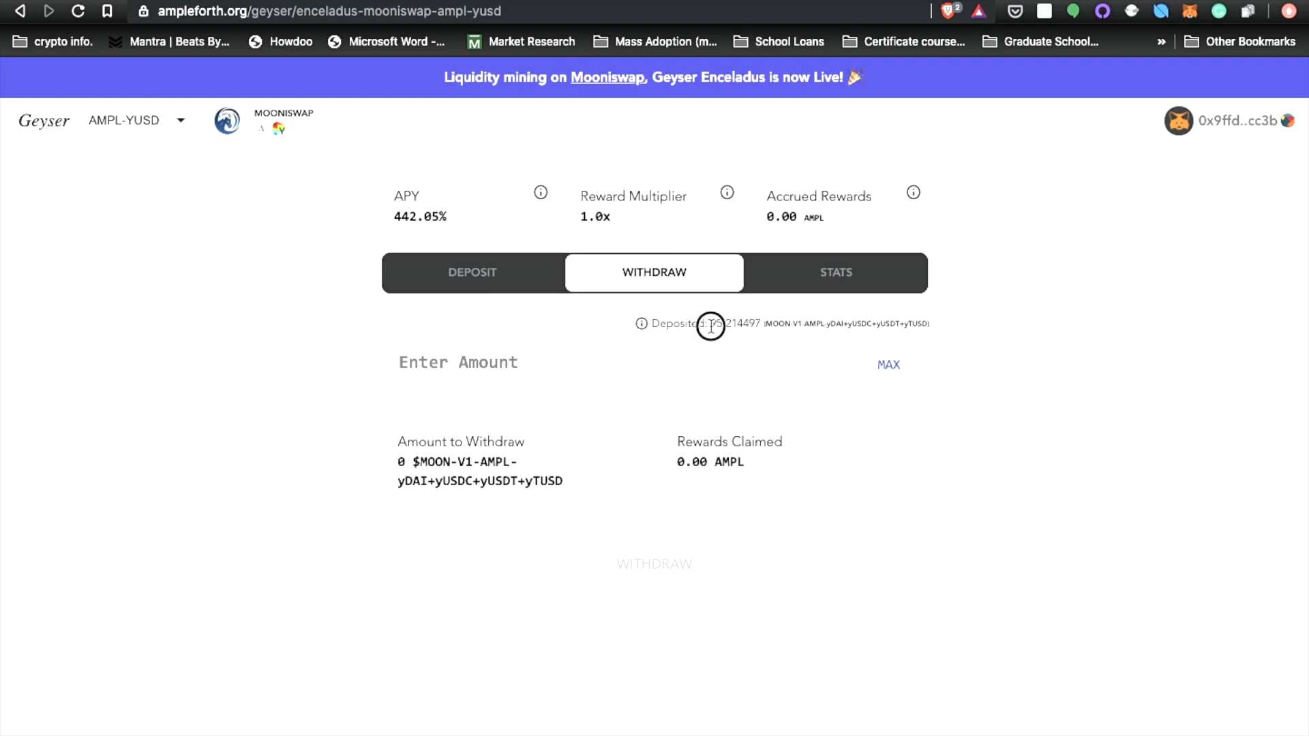
pyautogui.moveTo(622, 328)
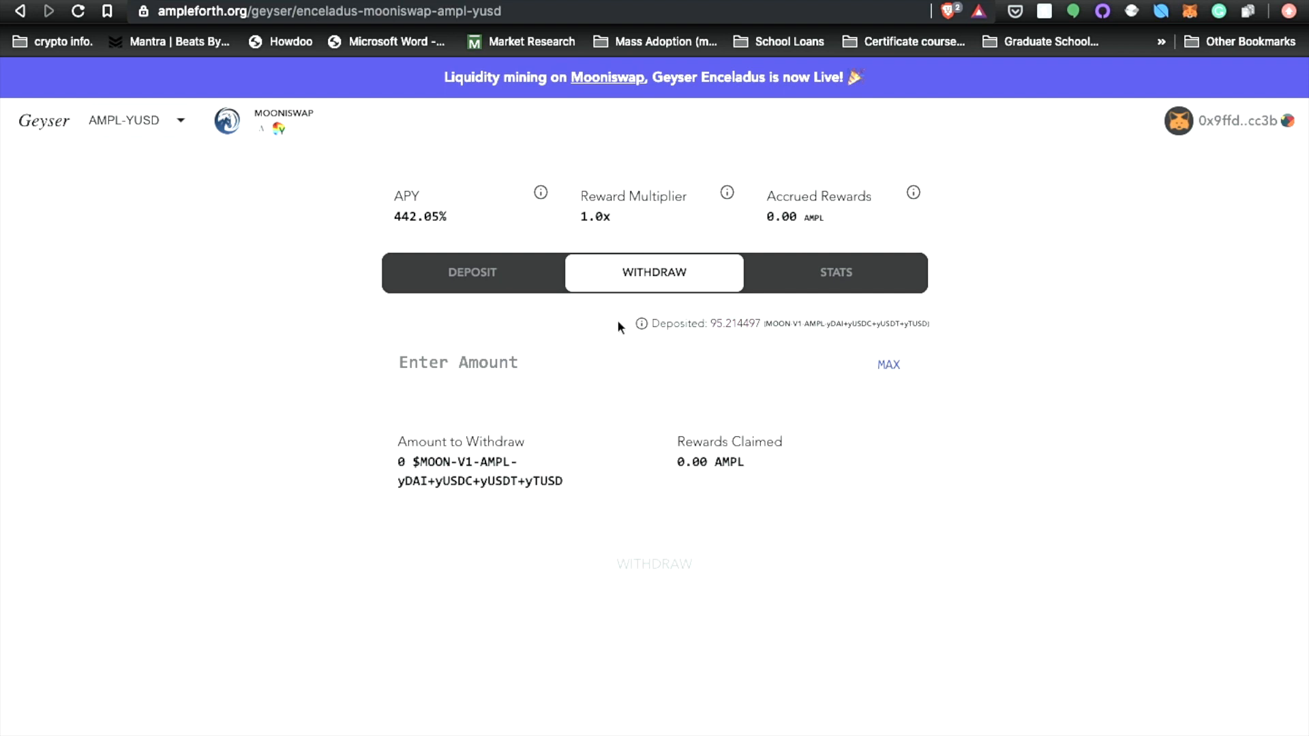
pyautogui.moveTo(388, 220)
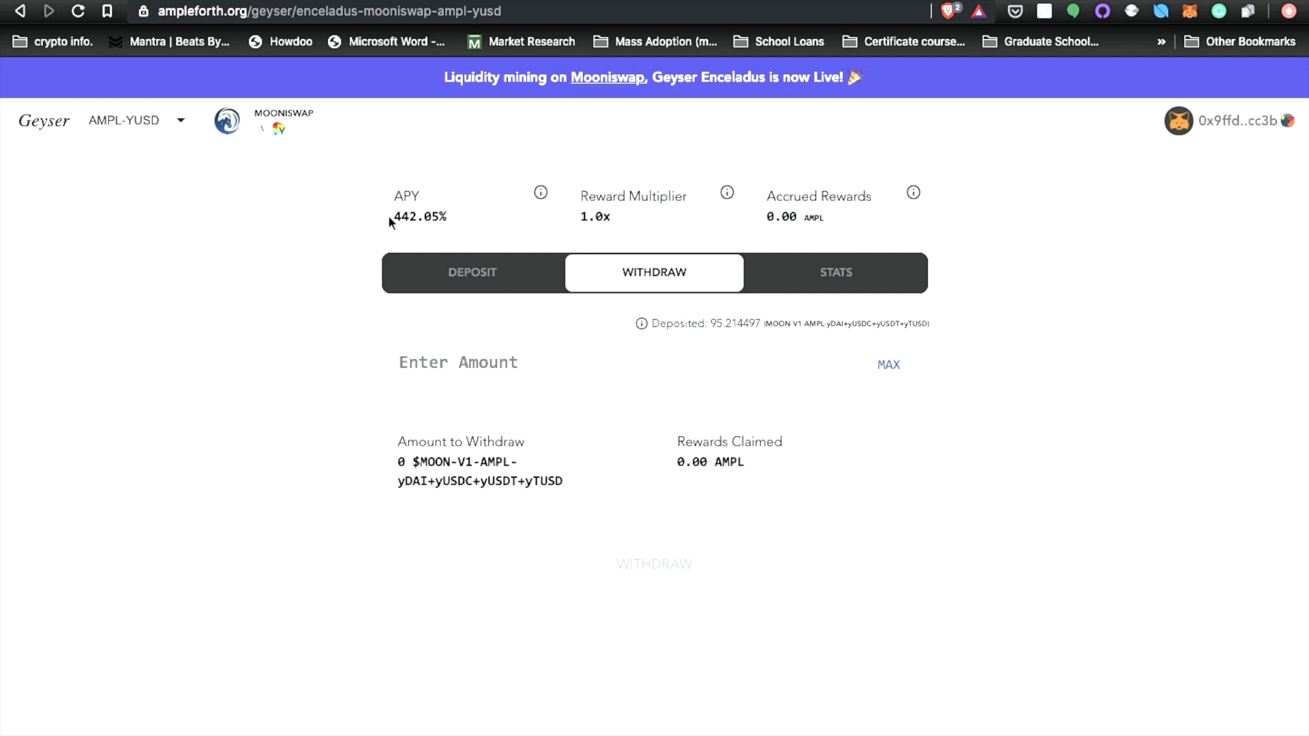
pyautogui.moveTo(426, 213)
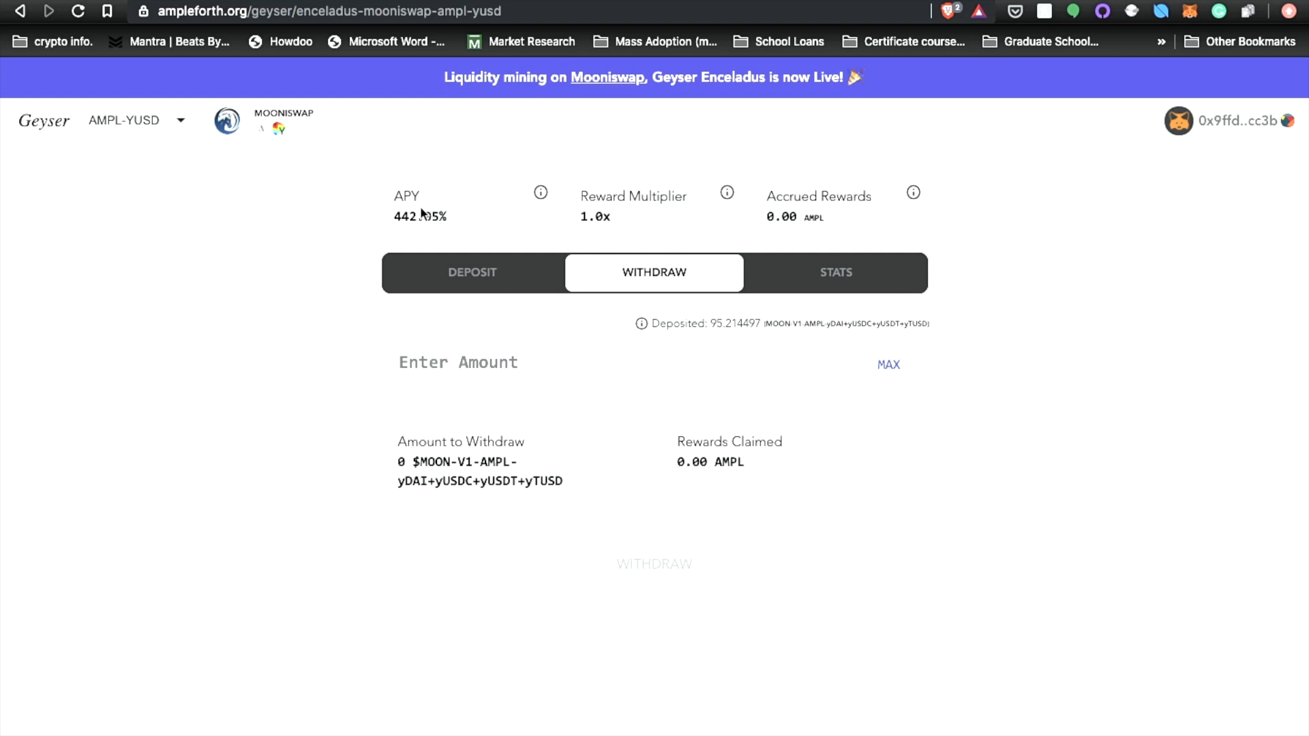
pyautogui.moveTo(584, 197)
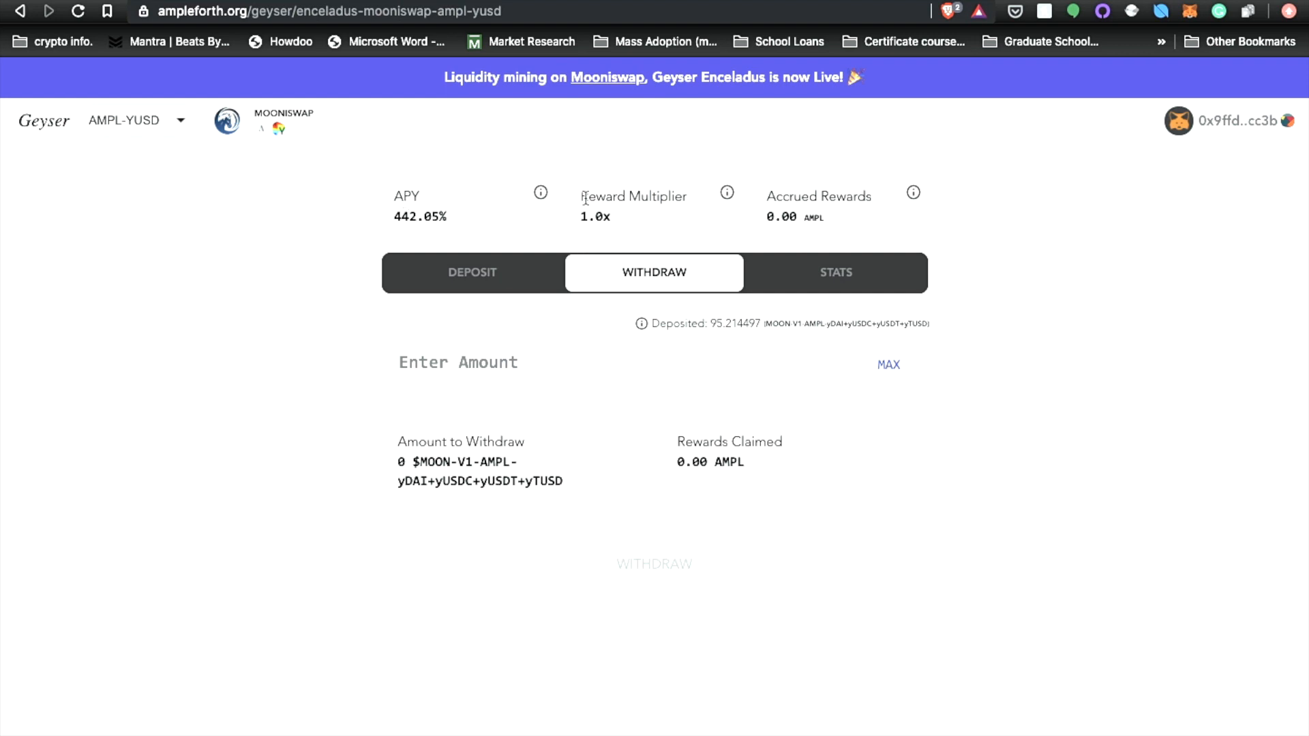
pyautogui.moveTo(593, 231)
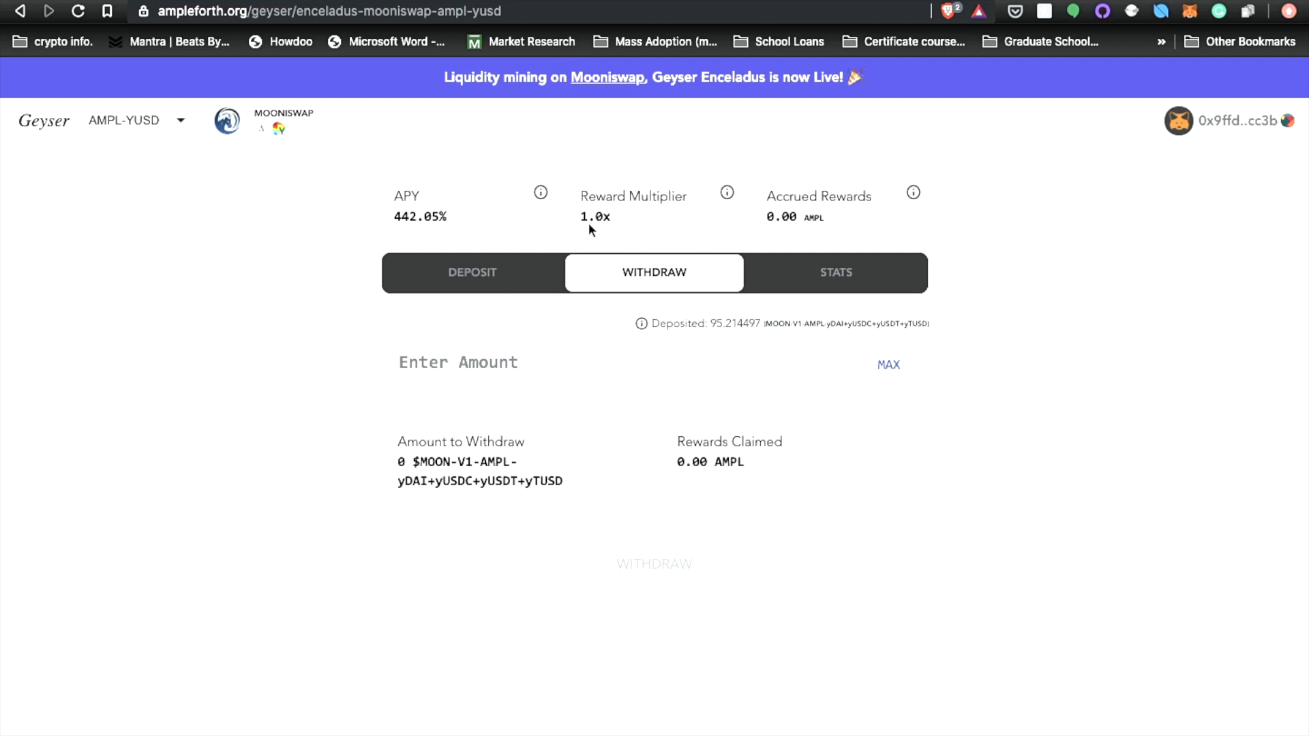
pyautogui.moveTo(807, 235)
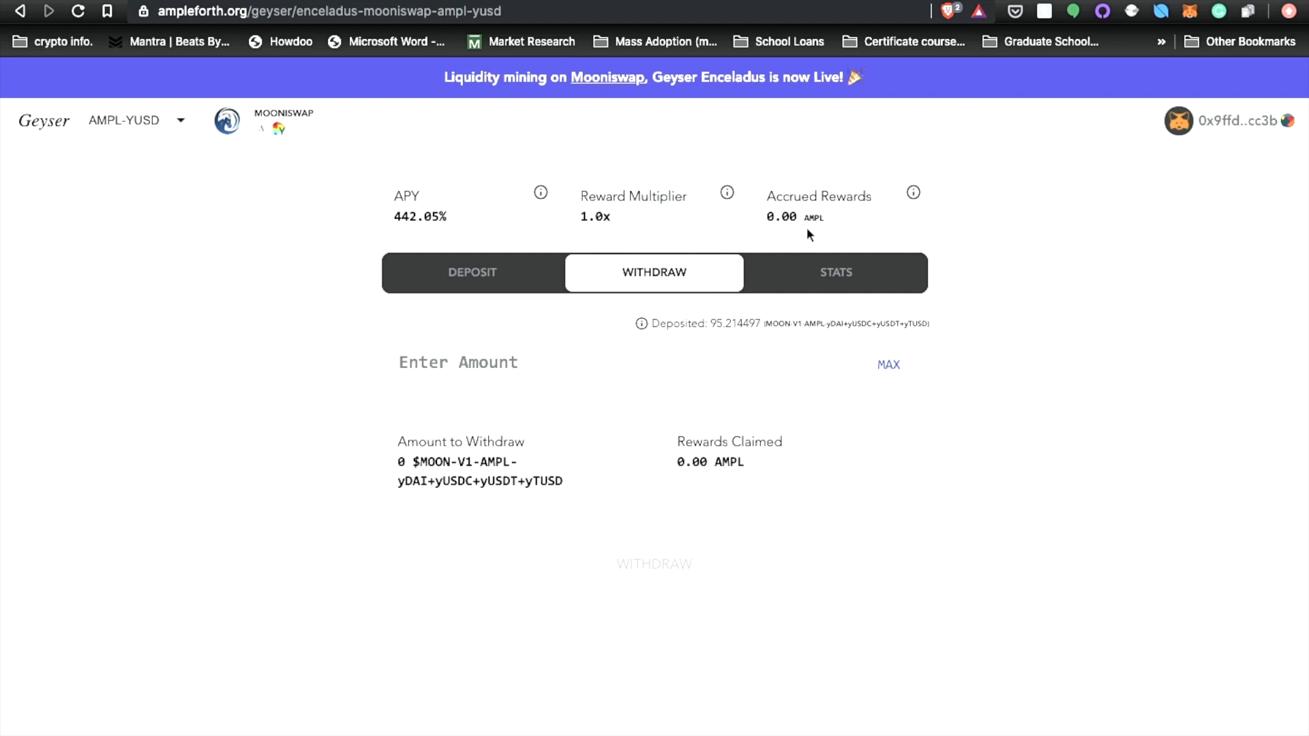
pyautogui.moveTo(808, 218)
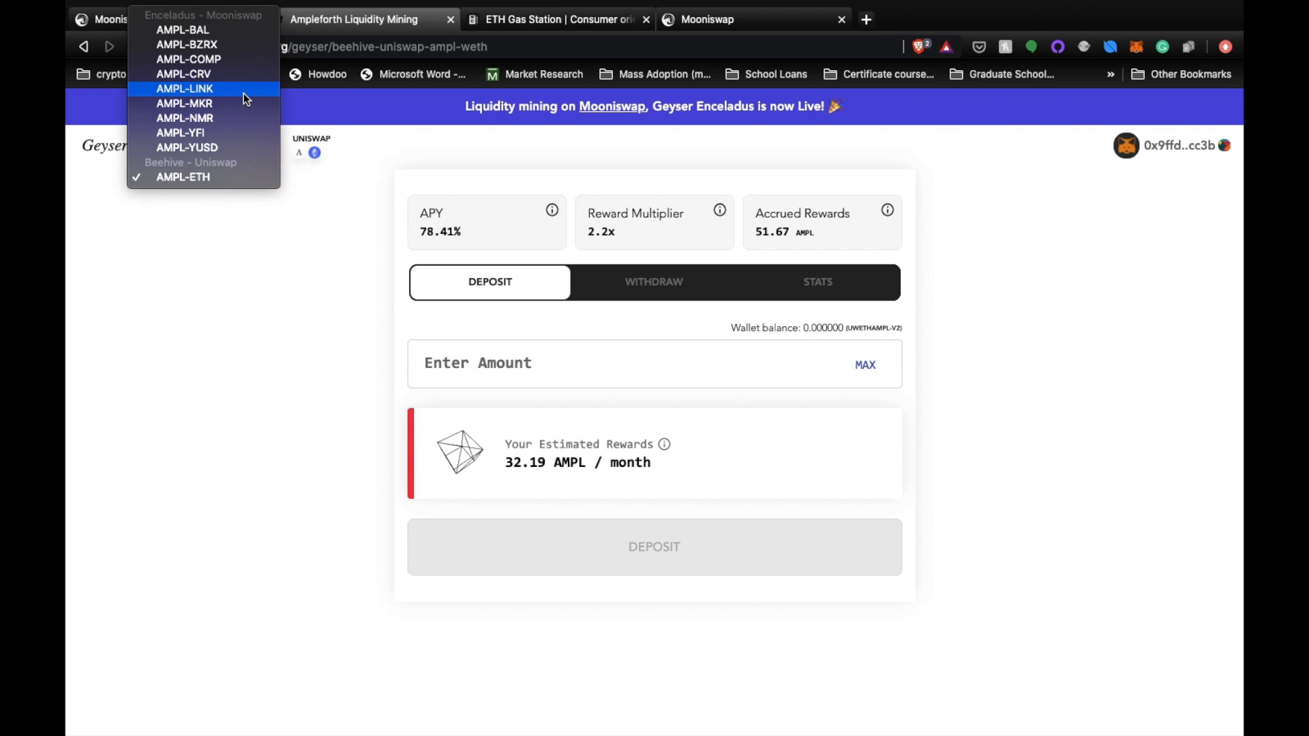
pyautogui.moveTo(252, 133)
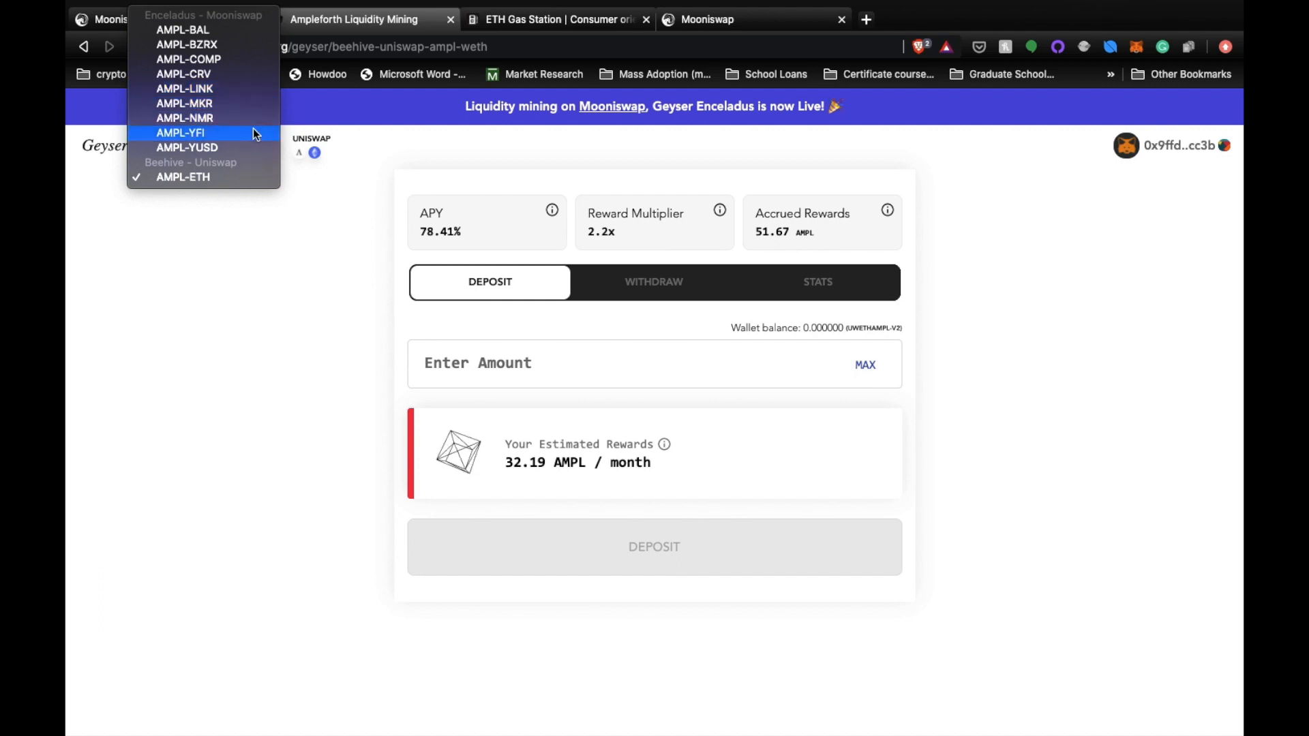
pyautogui.moveTo(254, 152)
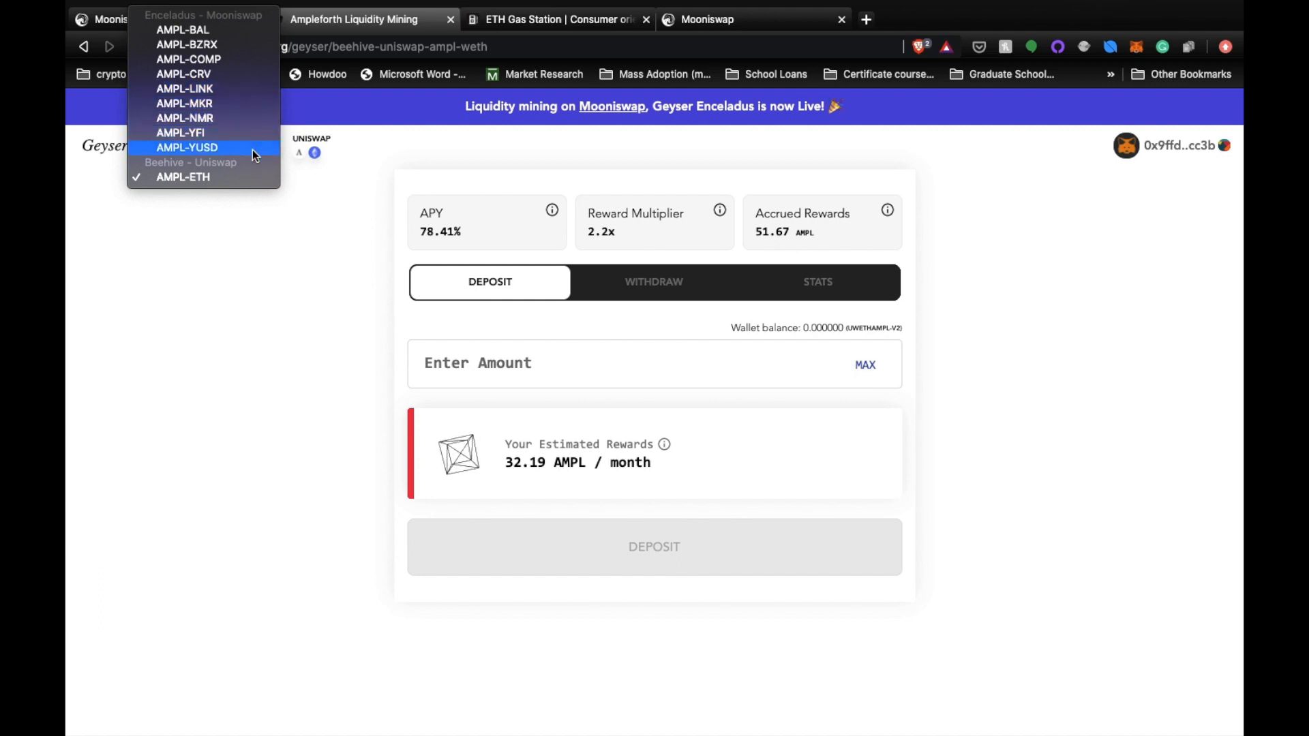